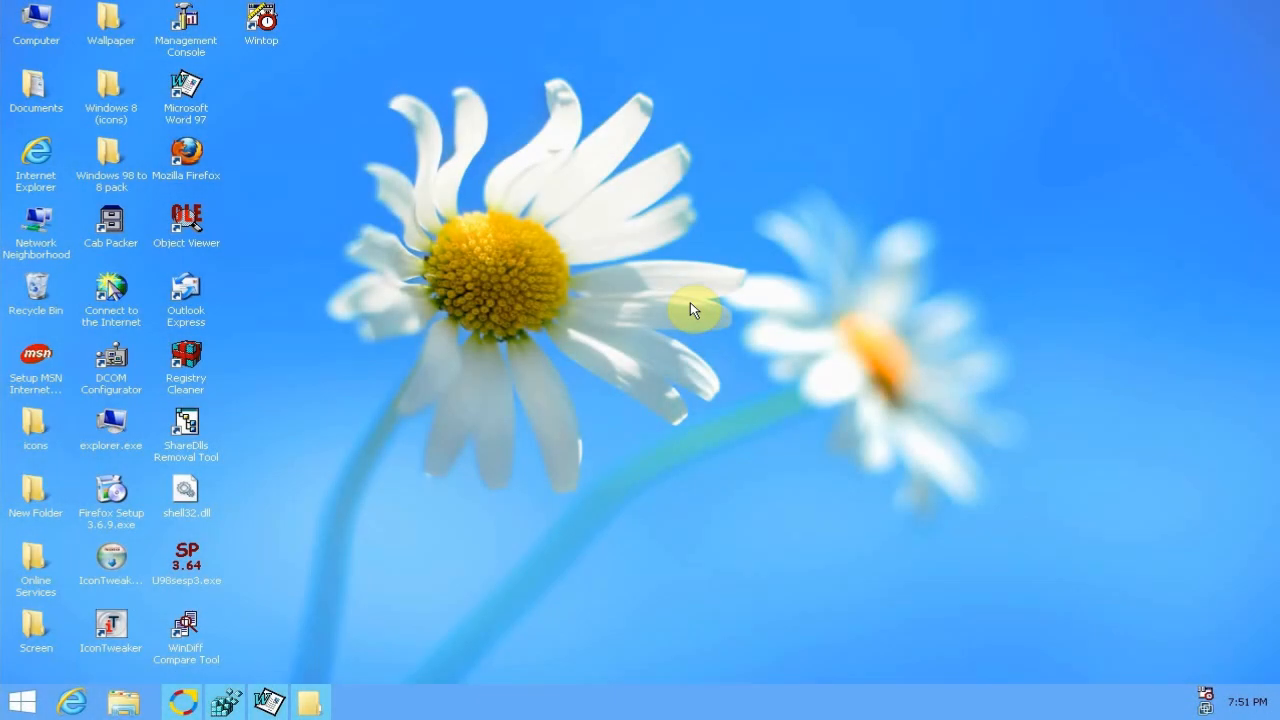
pyautogui.moveTo(370, 528)
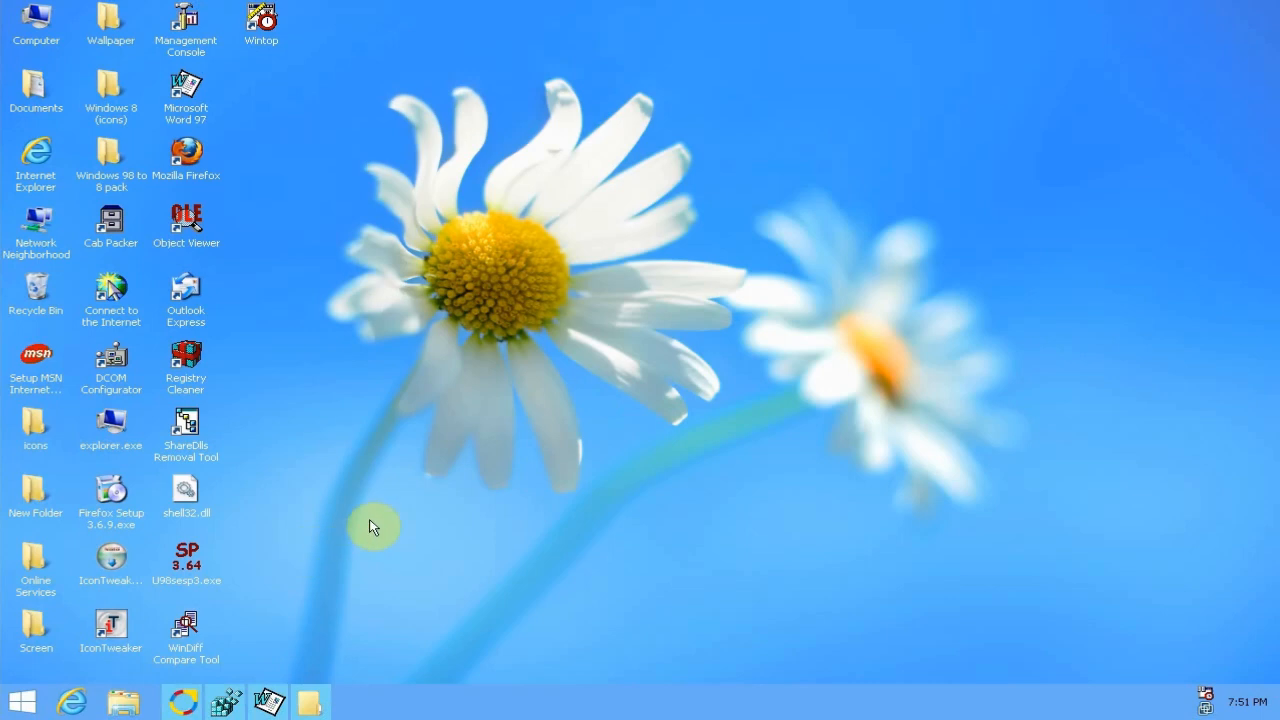
pyautogui.moveTo(276, 584)
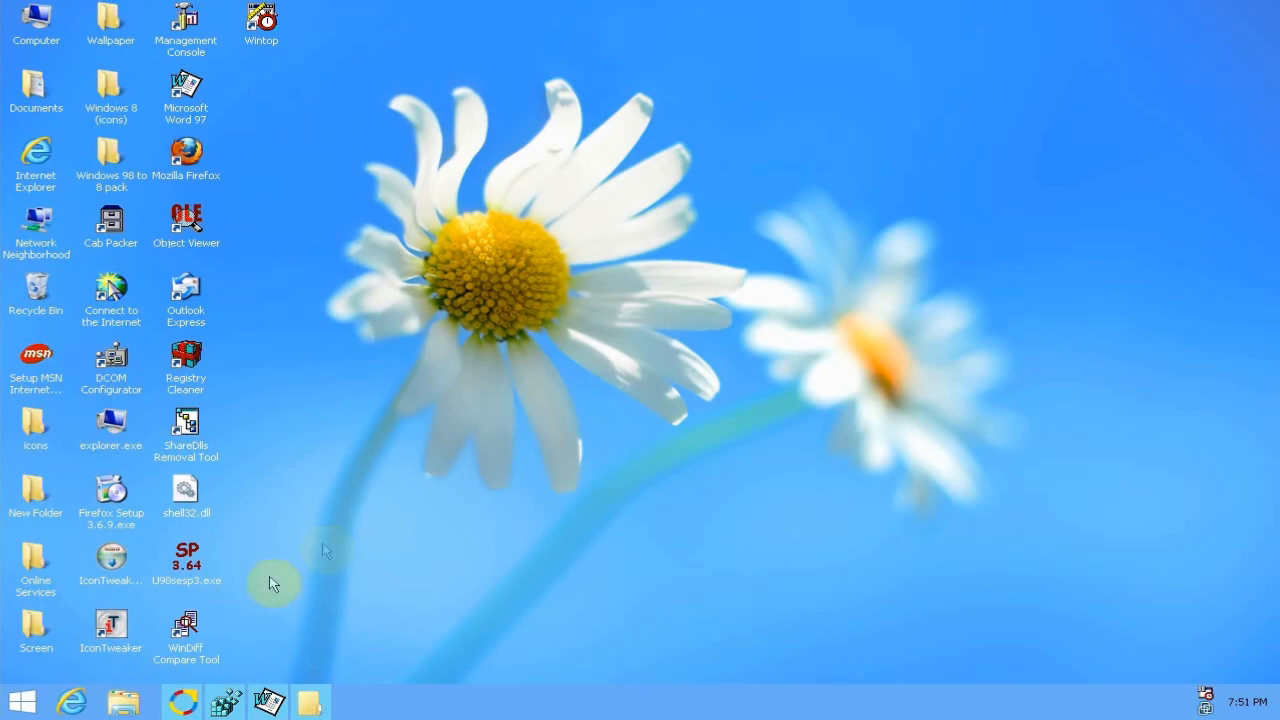
pyautogui.moveTo(460, 502)
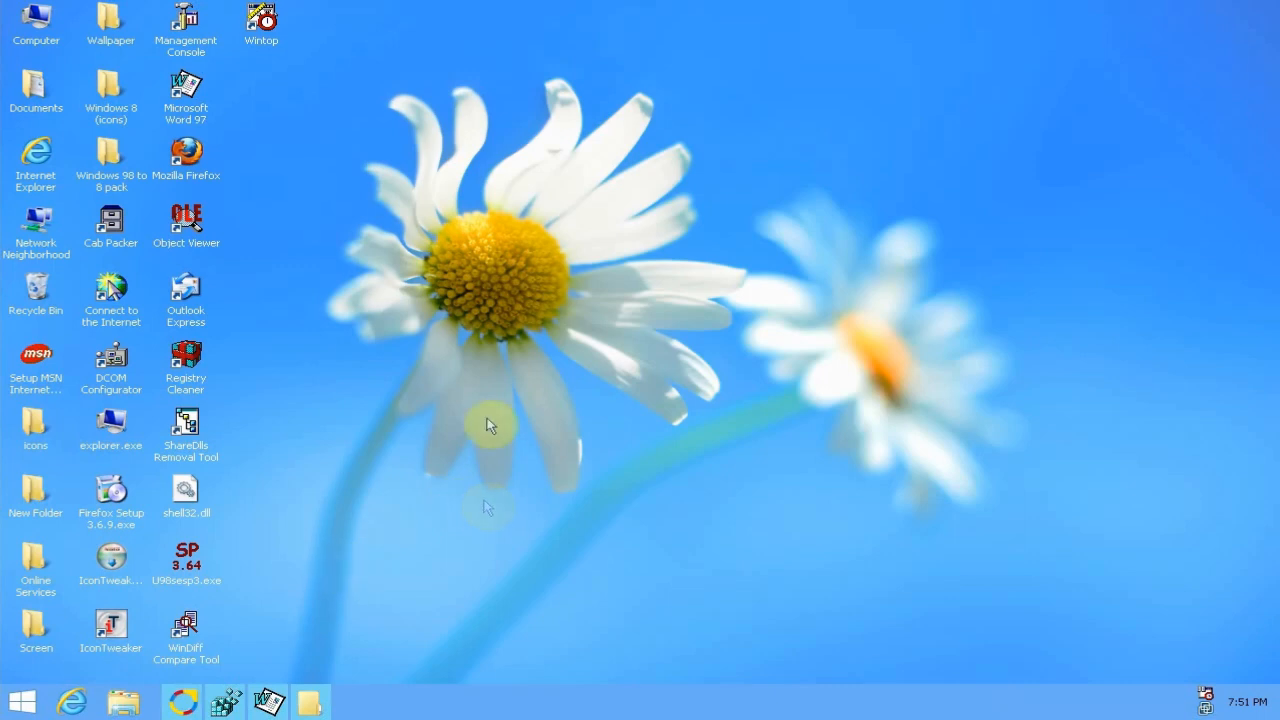
pyautogui.moveTo(584, 312)
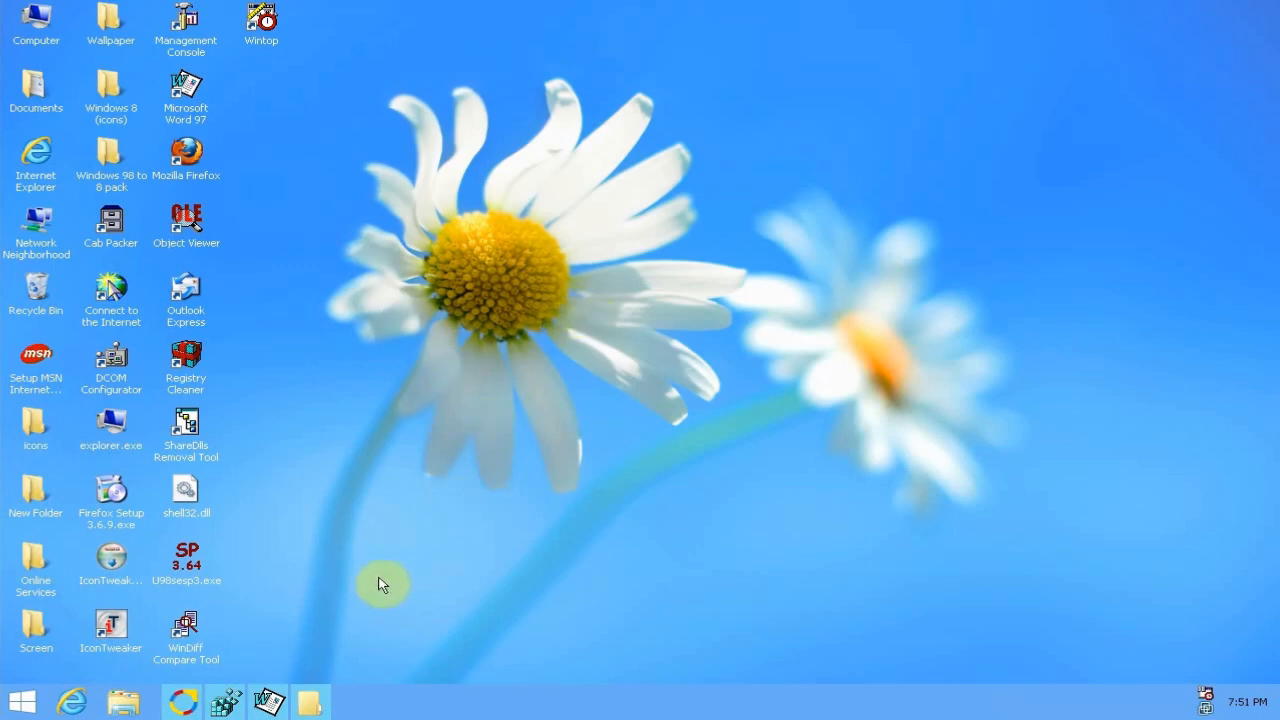
pyautogui.moveTo(230, 630)
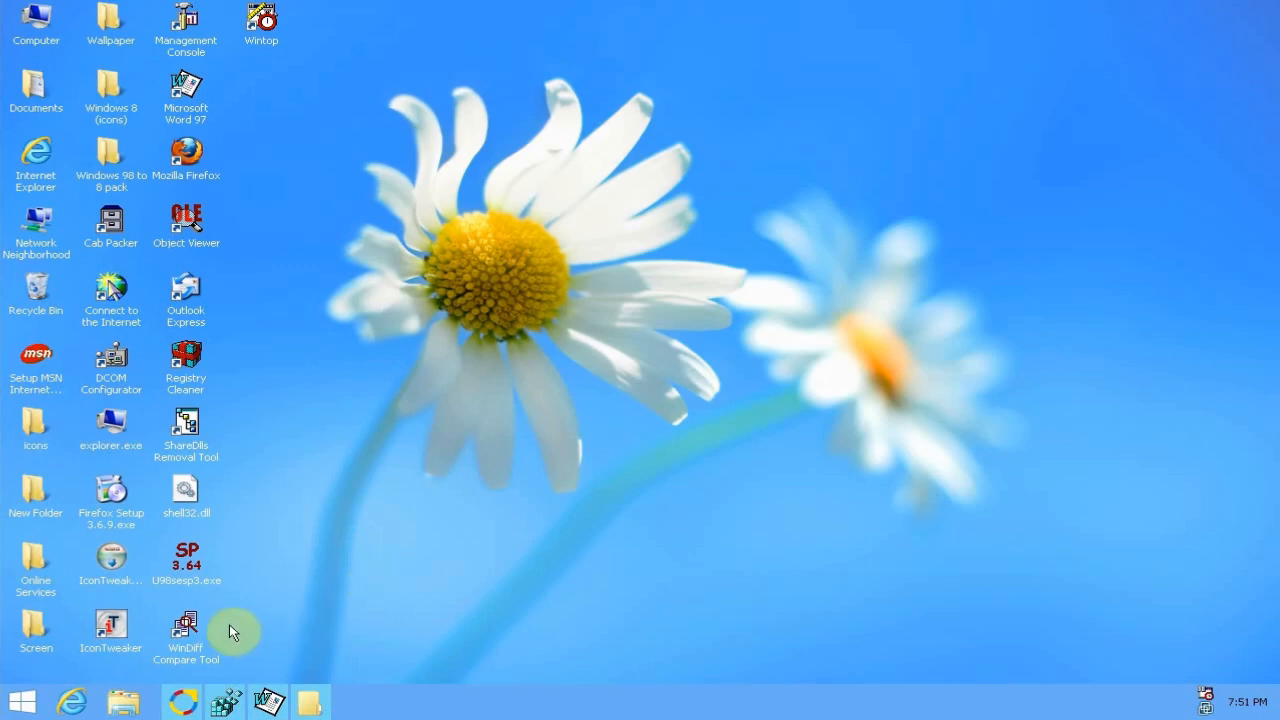
pyautogui.moveTo(332, 614)
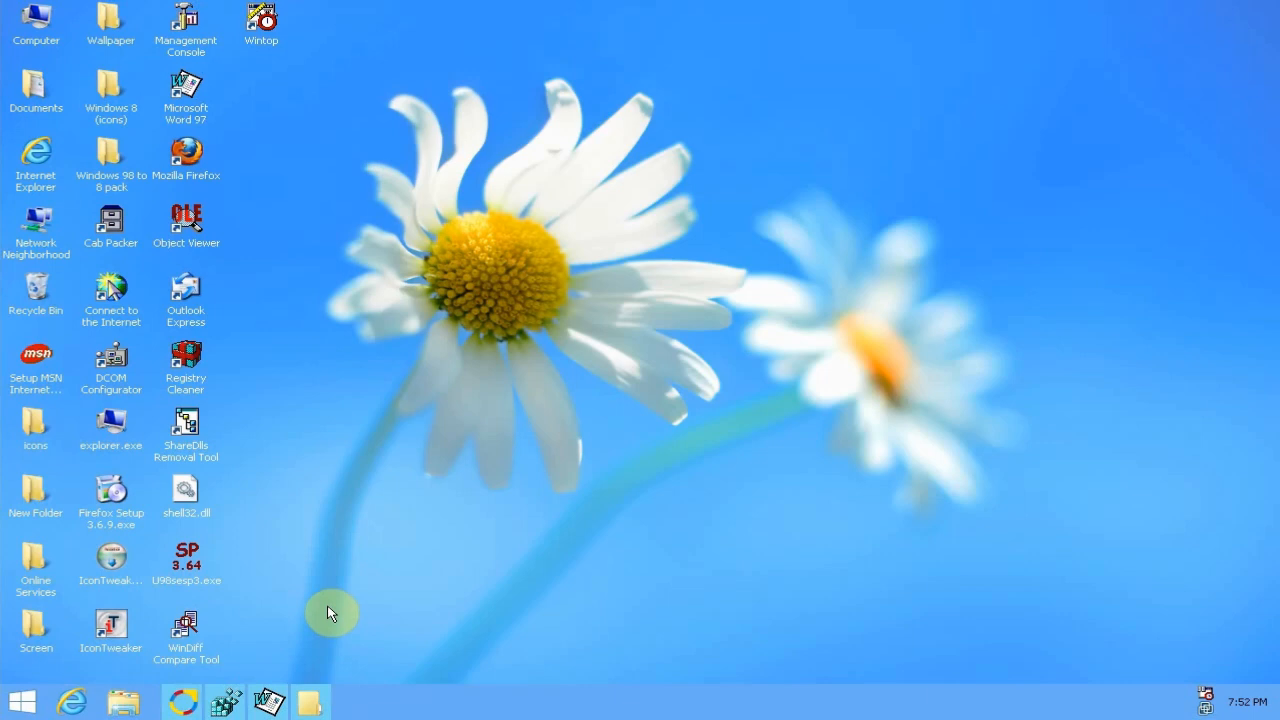
pyautogui.moveTo(318, 600)
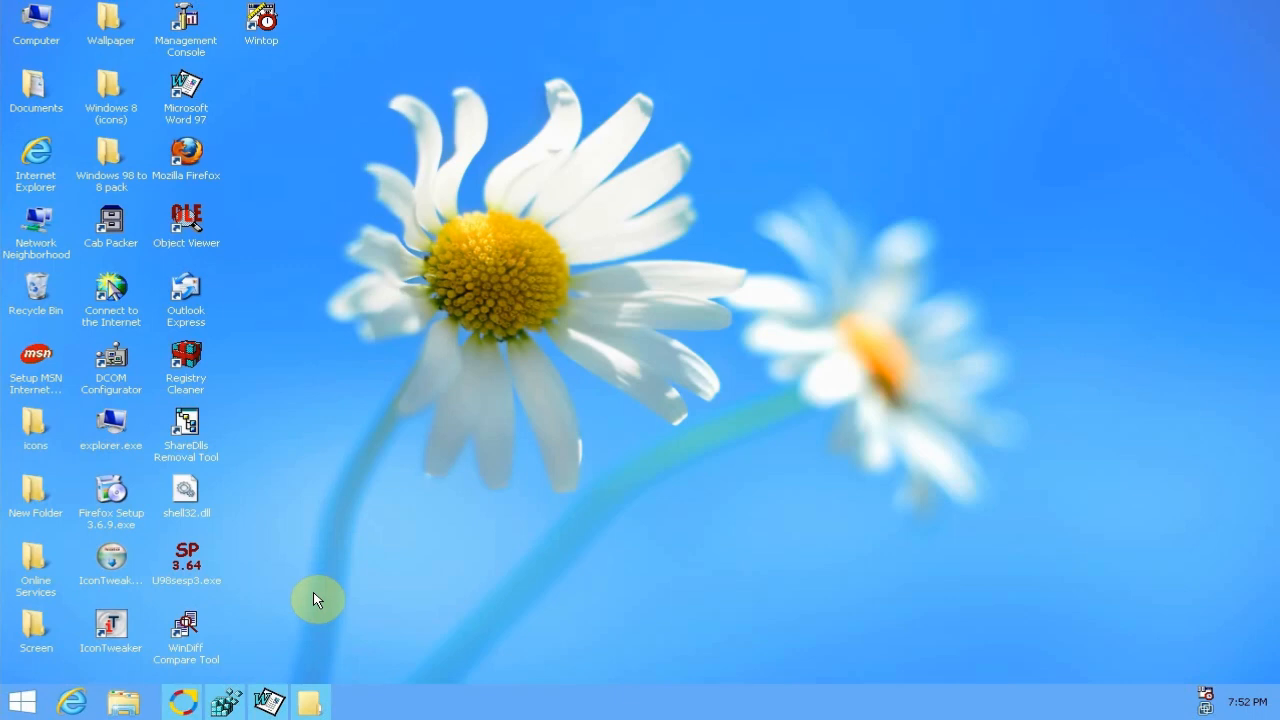
pyautogui.moveTo(478, 460)
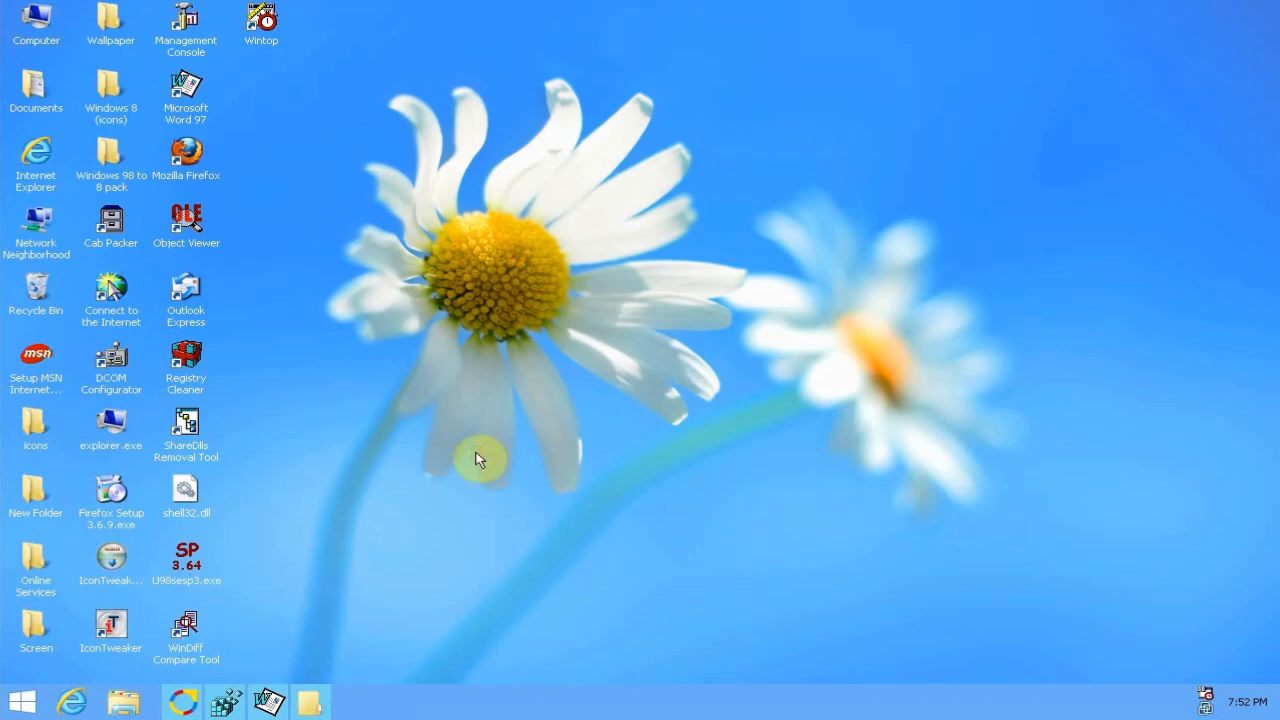
pyautogui.moveTo(358, 558)
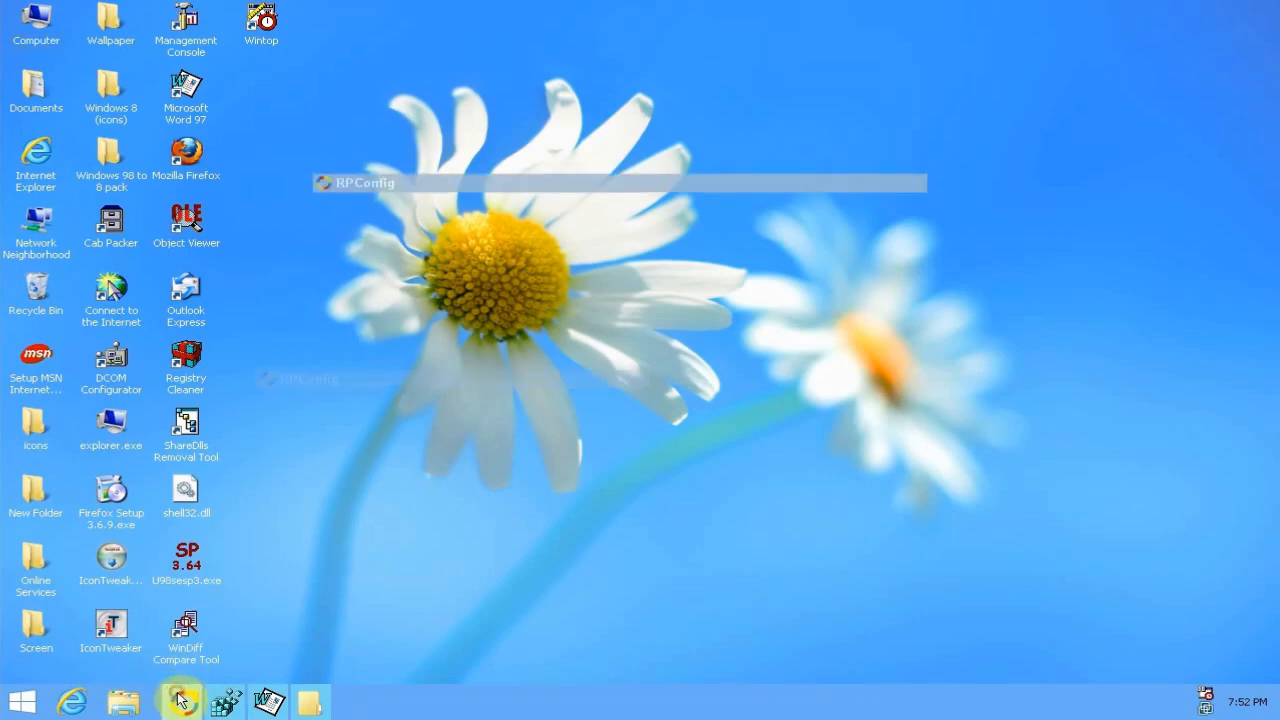
# - Show the Personalization settings and move an opened Computer window to the left of them
pyautogui.click(180, 700)
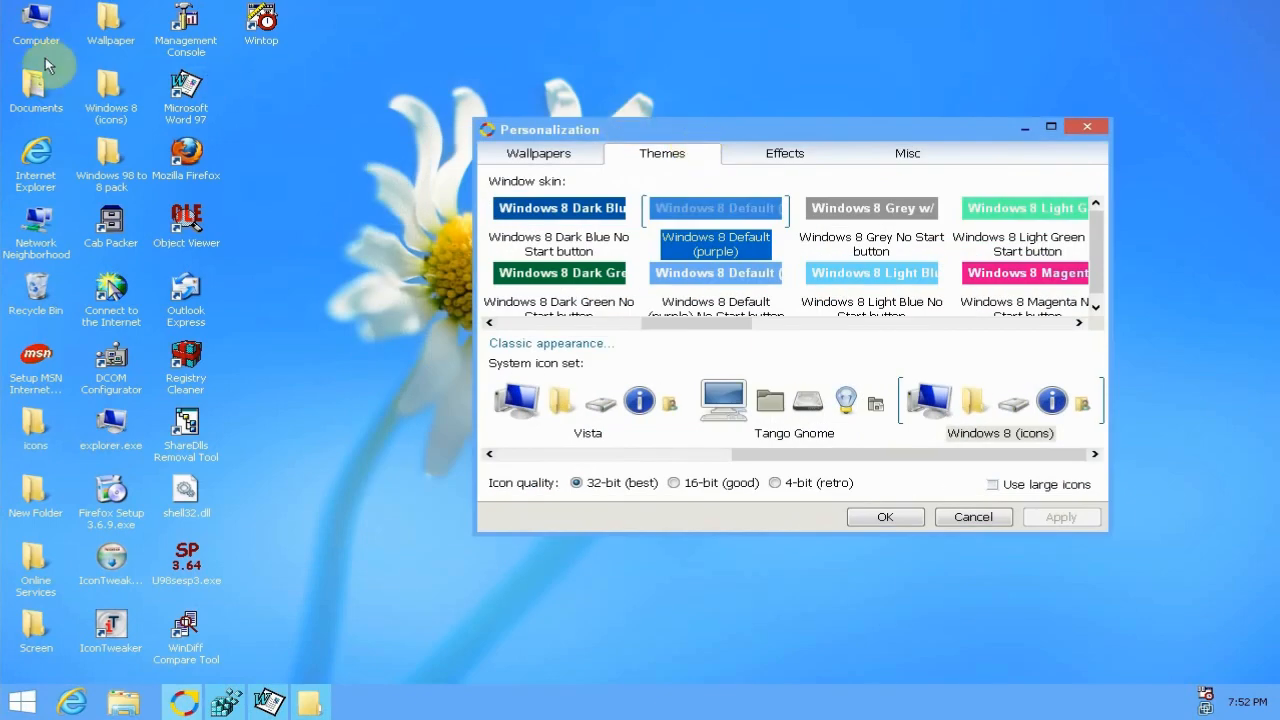
pyautogui.doubleClick(36, 22)
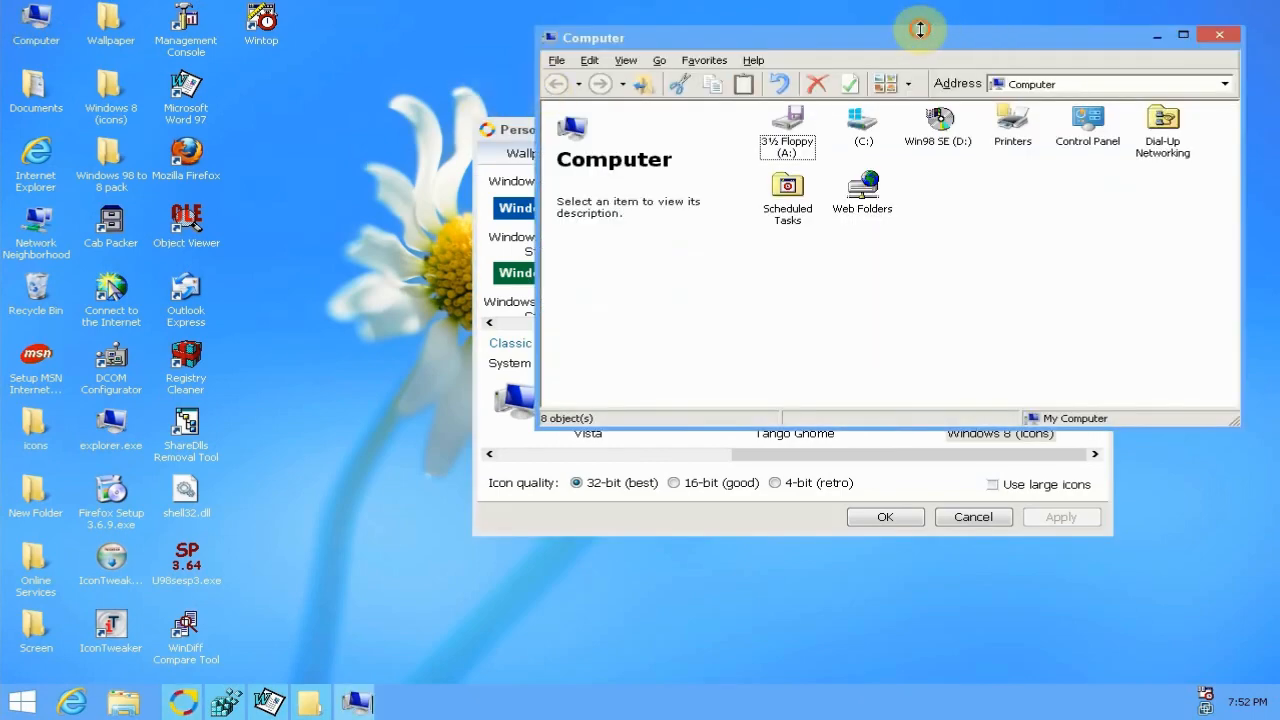
pyautogui.moveTo(920, 30); pyautogui.dragTo(556, 56)
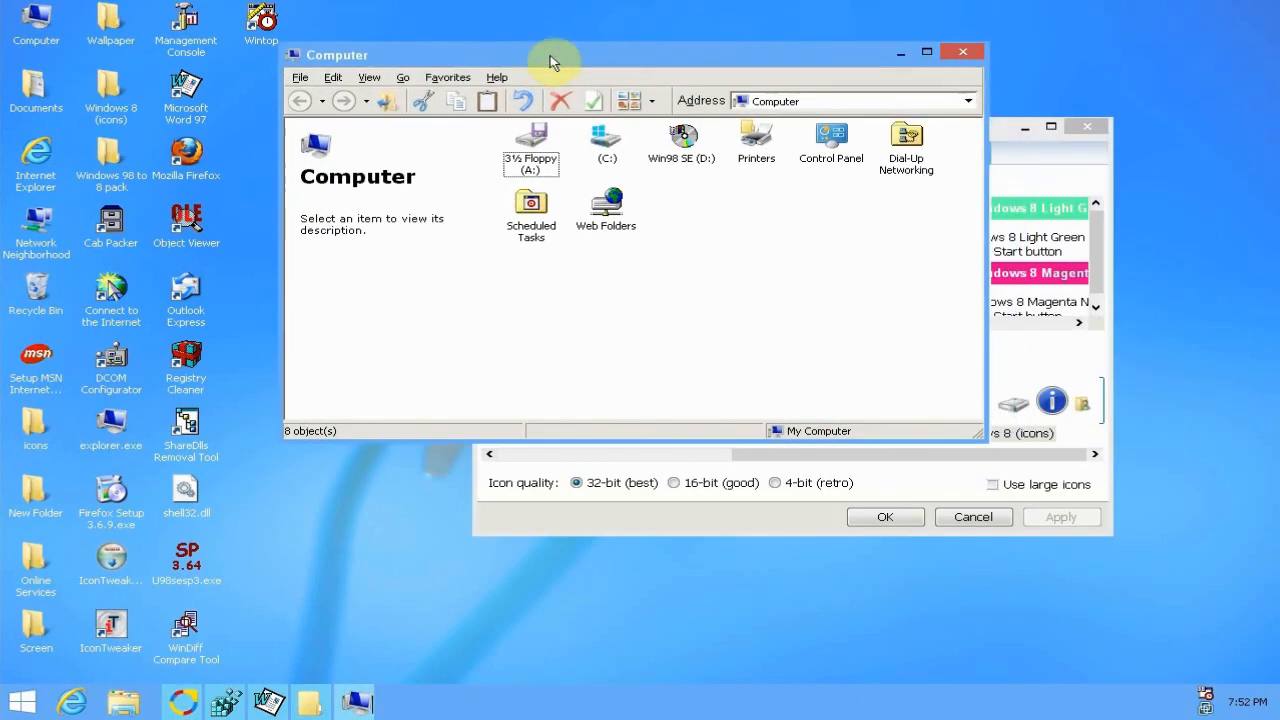
pyautogui.moveTo(556, 56); pyautogui.dragTo(620, 72)
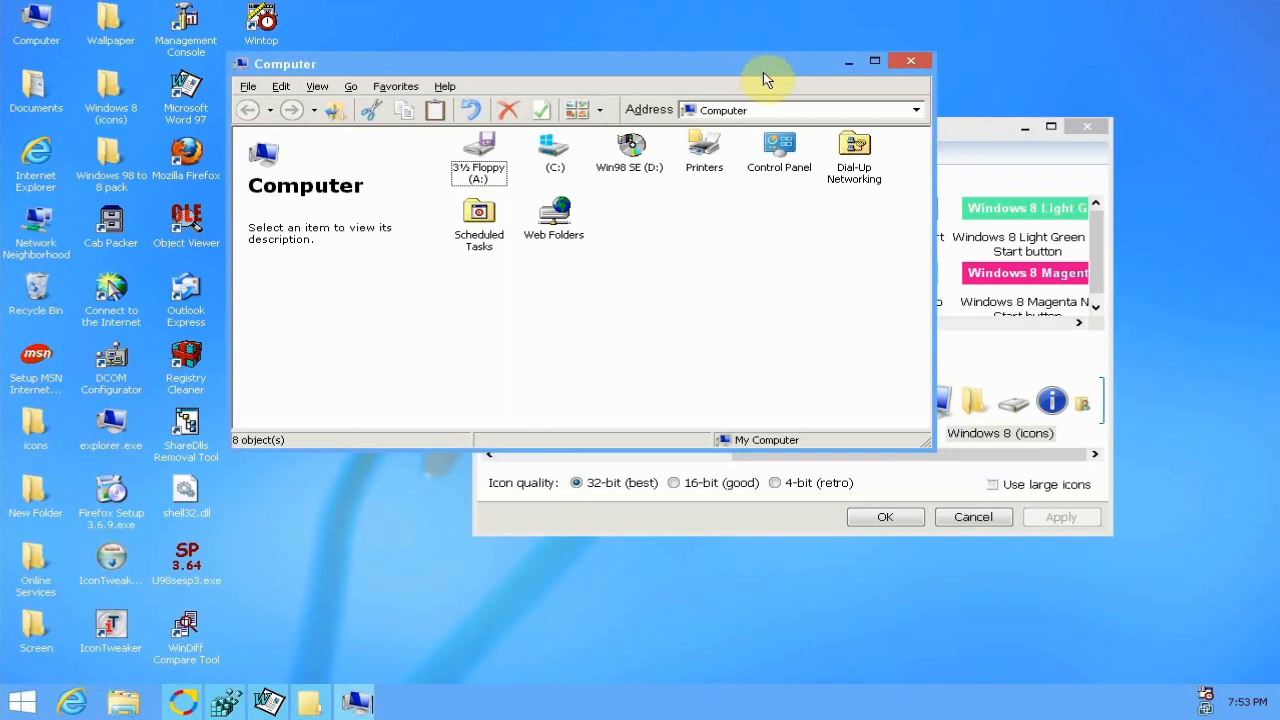
pyautogui.moveTo(784, 82)
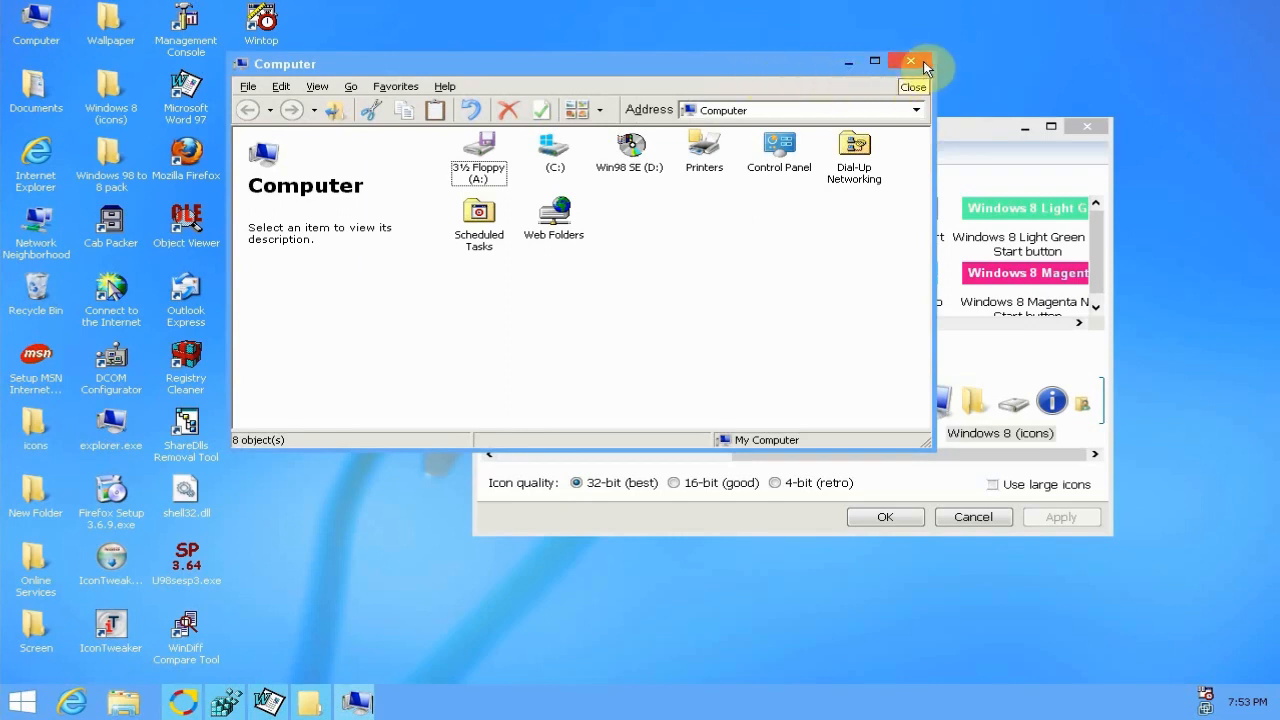
pyautogui.moveTo(770, 64)
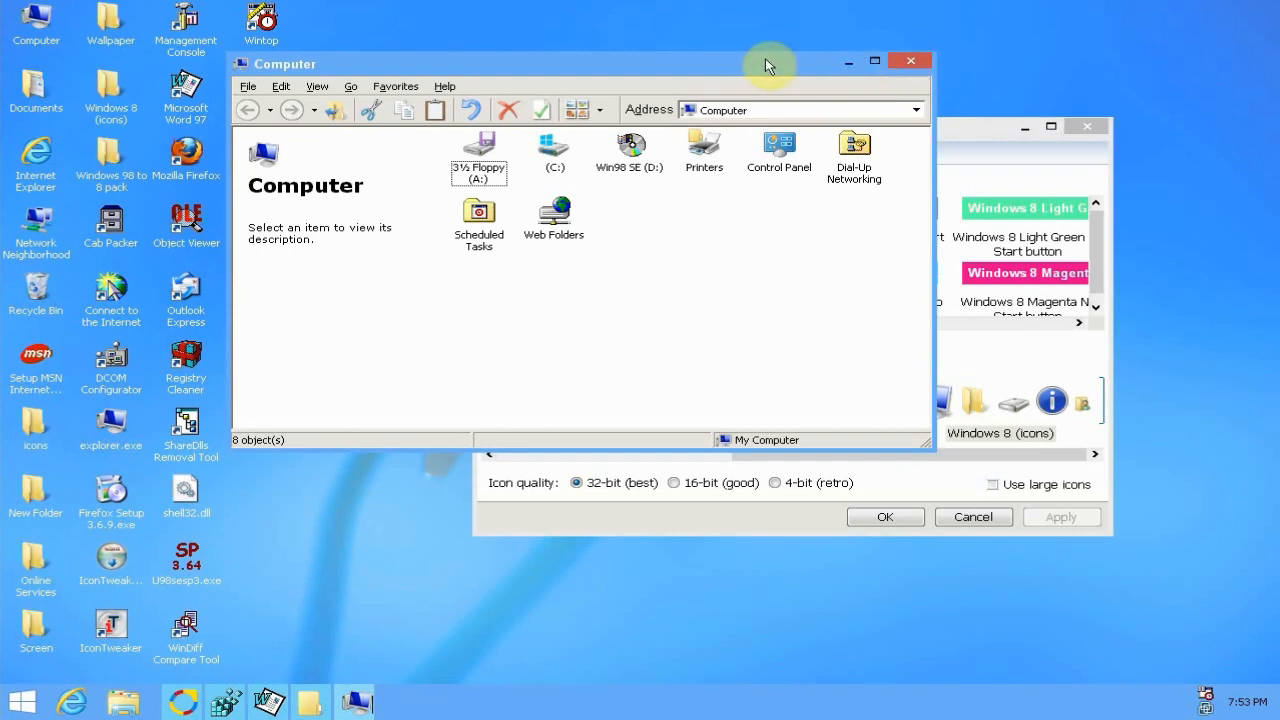
pyautogui.moveTo(878, 80)
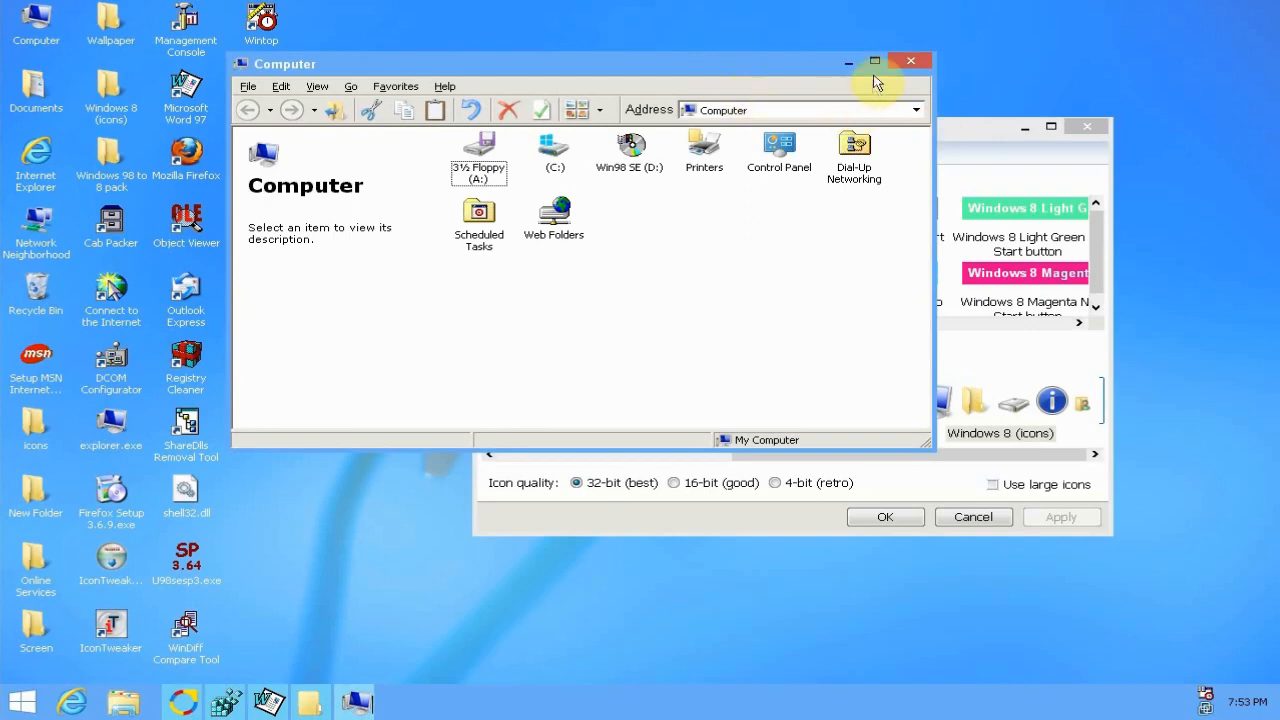
# - Browse the Windows 98 to 8 pack into 'Windows 8.x themes for RP' and import Windows 8.x.reg
pyautogui.click(310, 700)
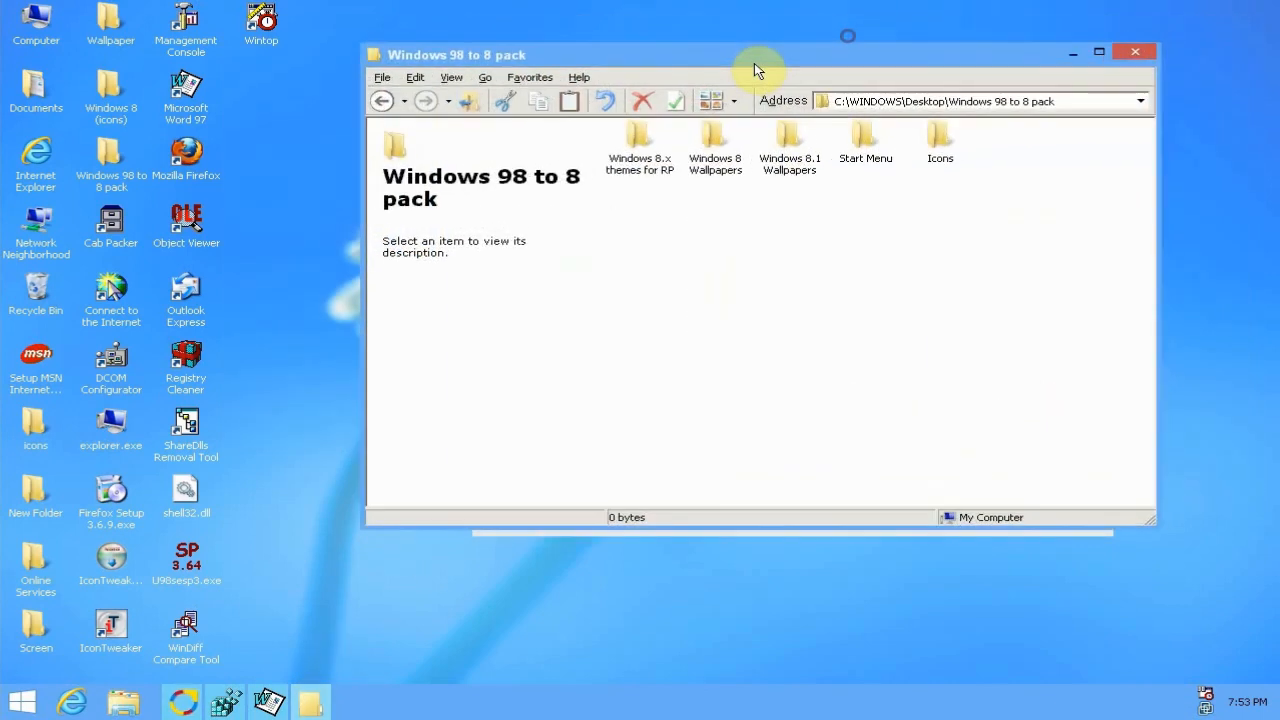
pyautogui.moveTo(676, 216)
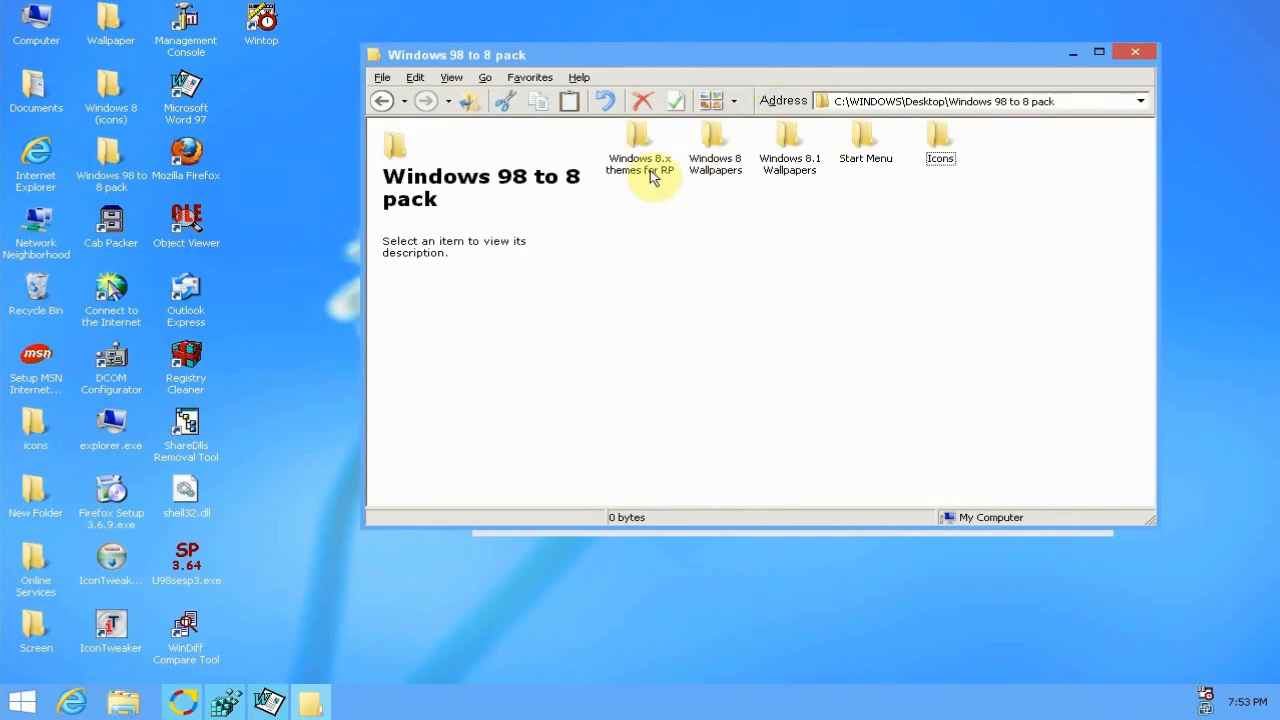
pyautogui.doubleClick(640, 136)
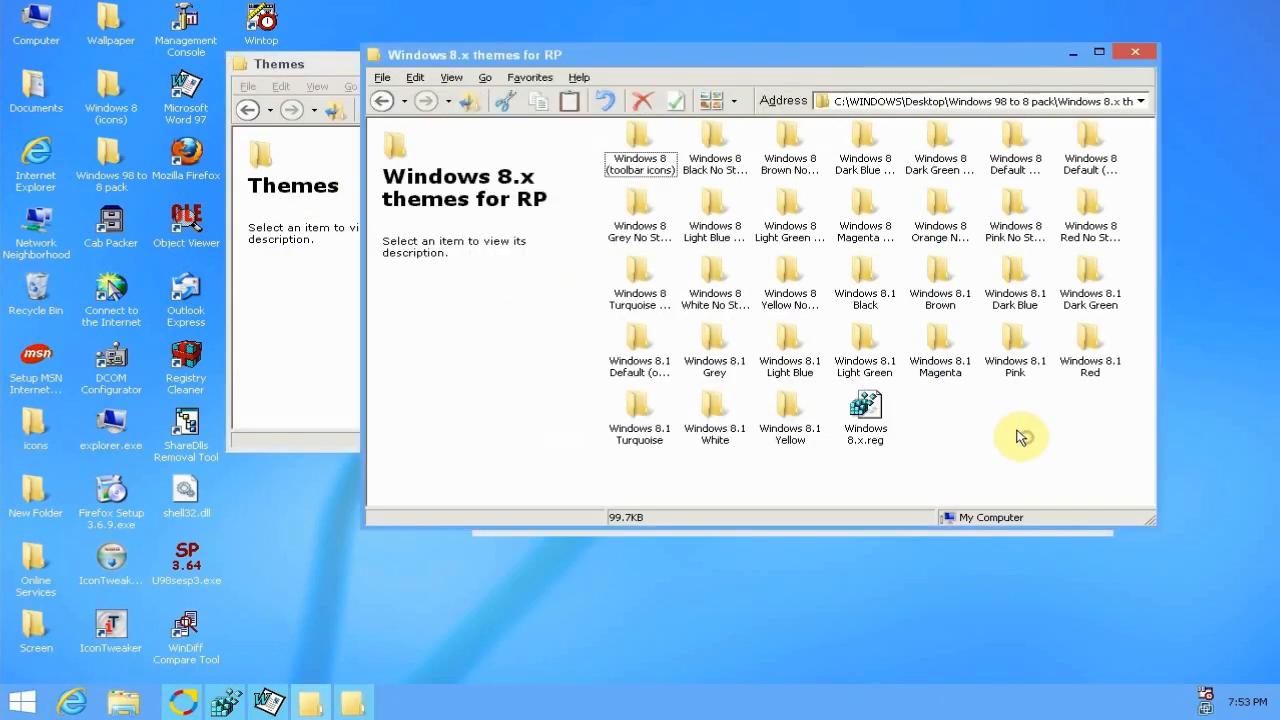
pyautogui.doubleClick(864, 404)
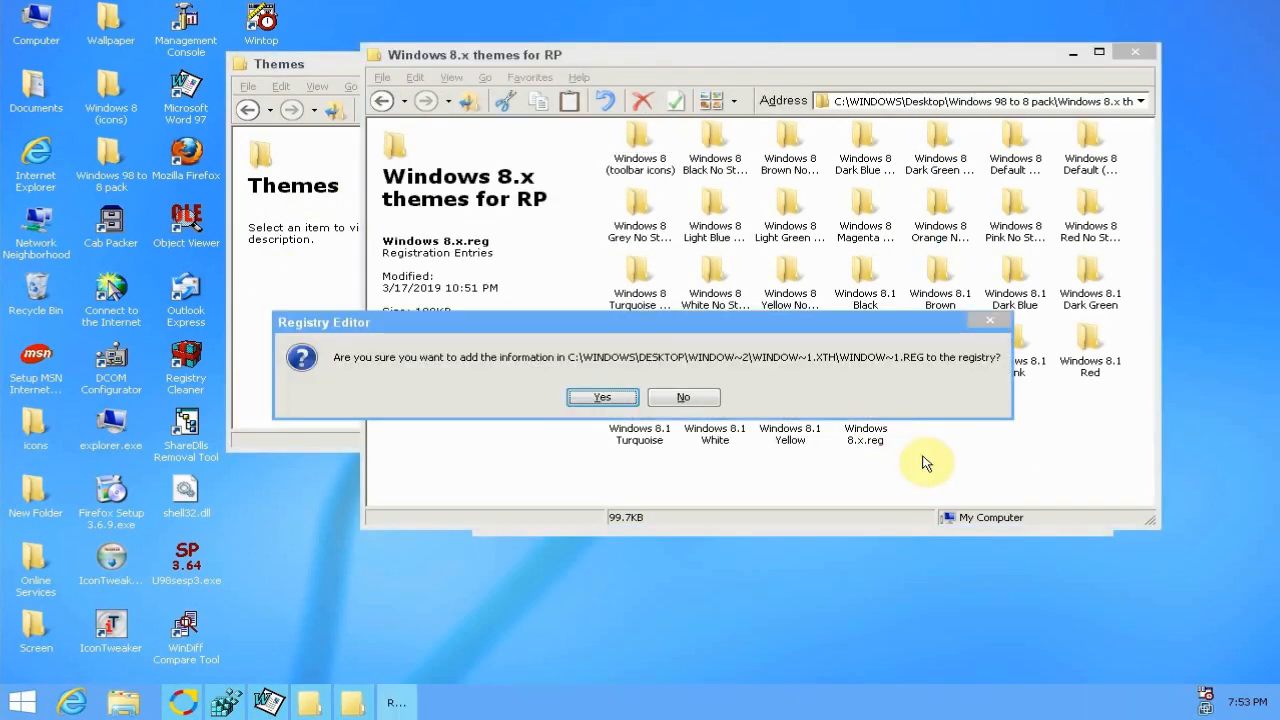
pyautogui.moveTo(836, 410)
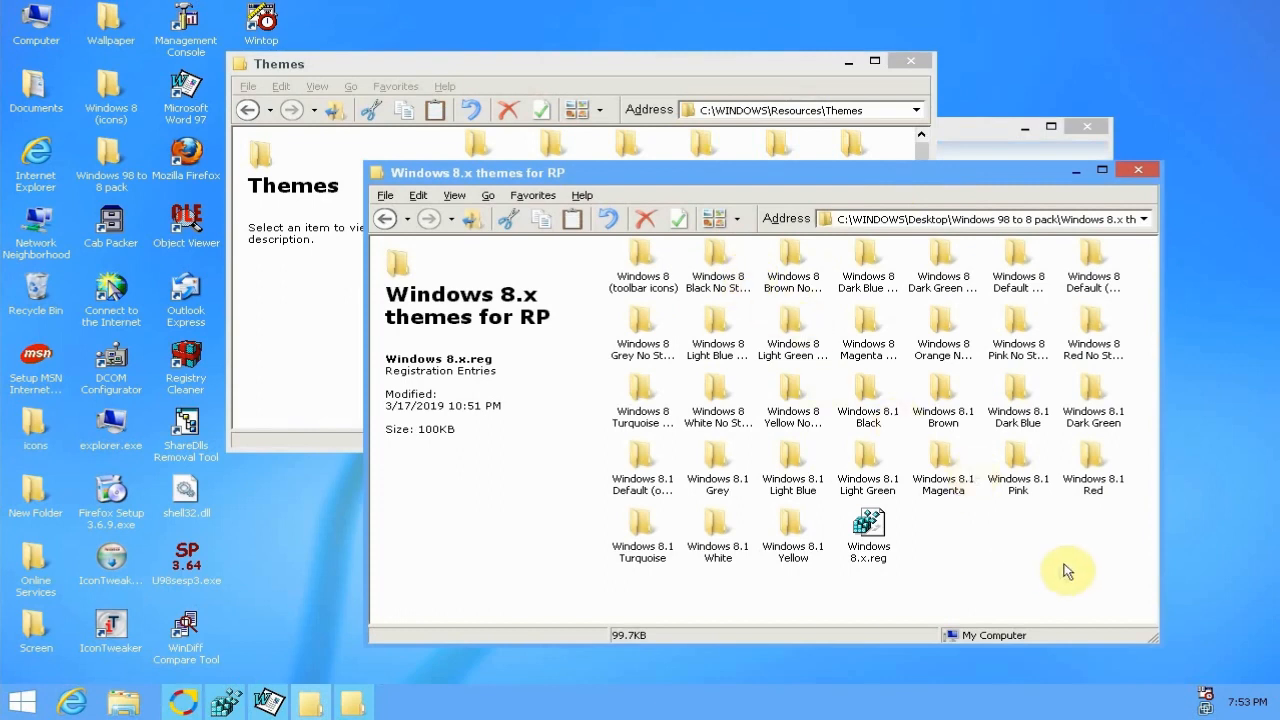
# - Navigate up to the Resources folder and into its Icons folder of icon sets
pyautogui.click(644, 264)
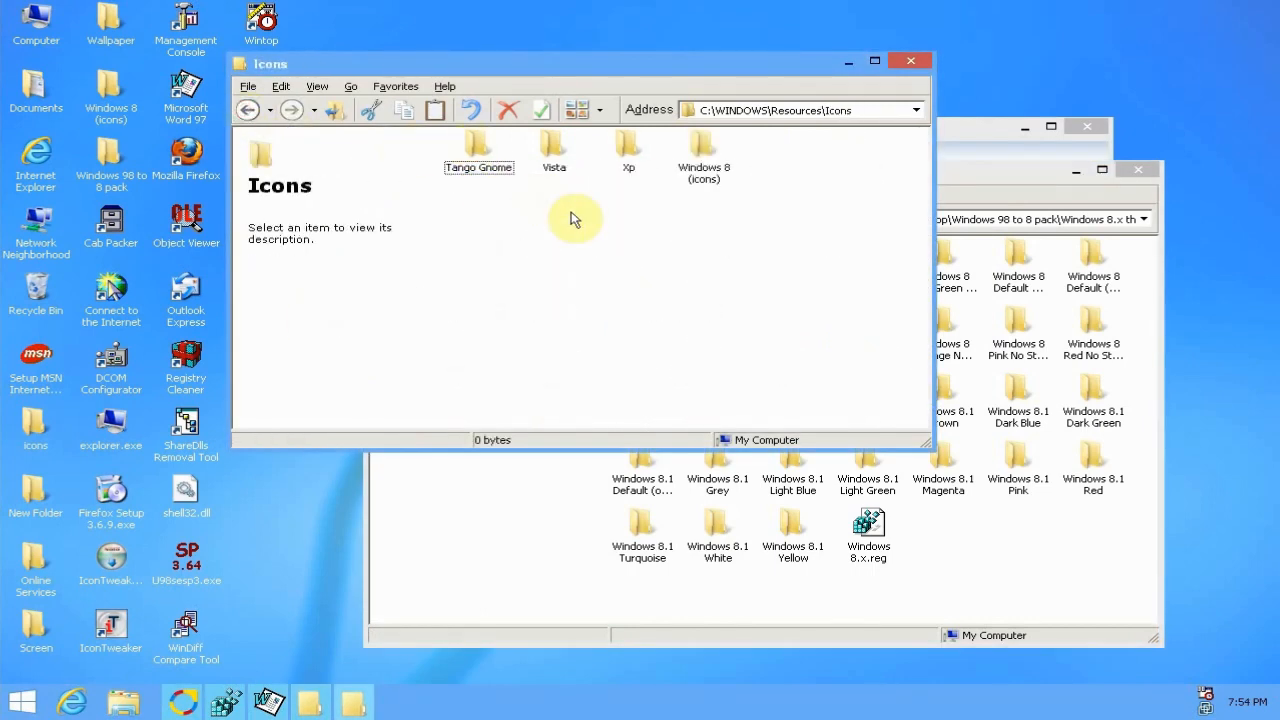
pyautogui.click(248, 108)
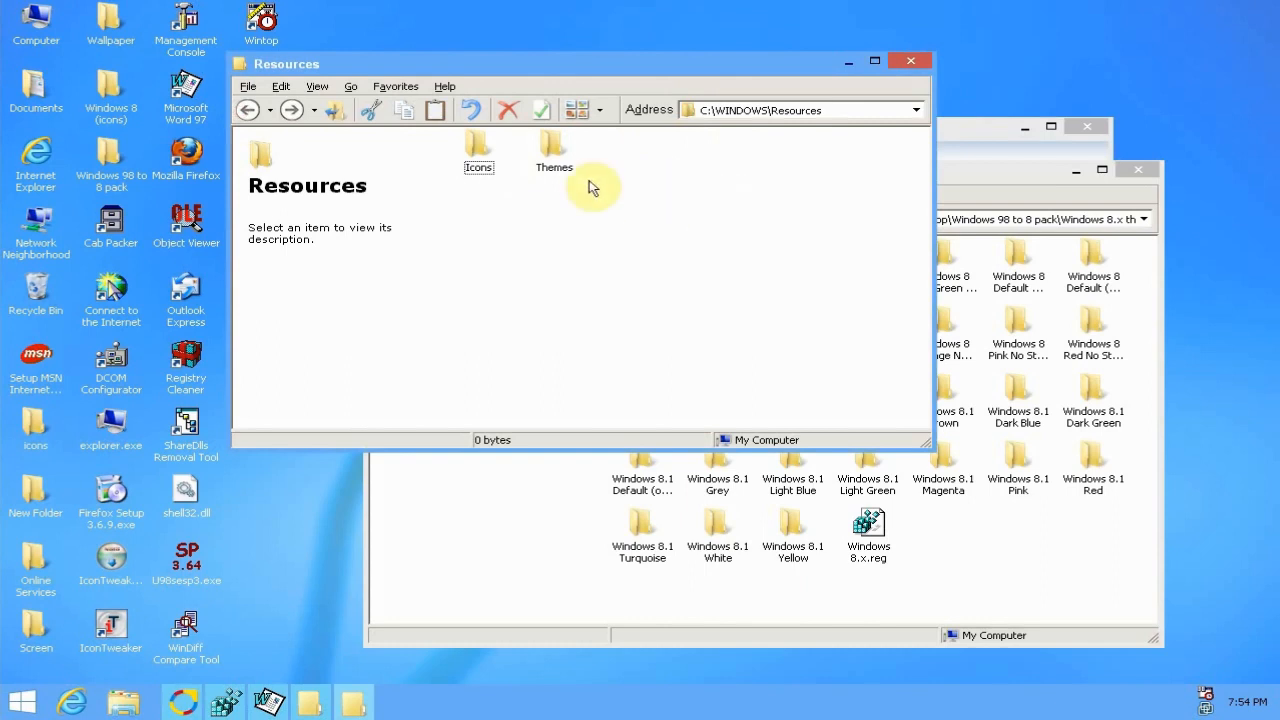
pyautogui.click(478, 156)
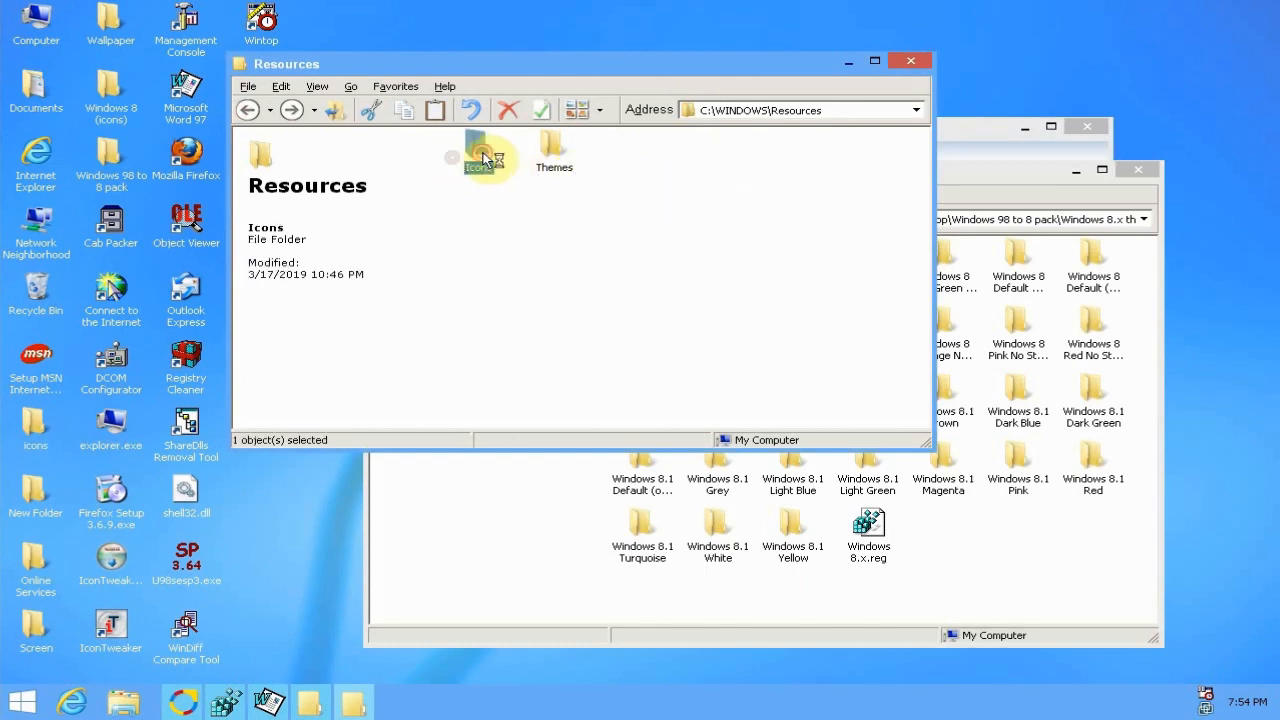
pyautogui.doubleClick(478, 156)
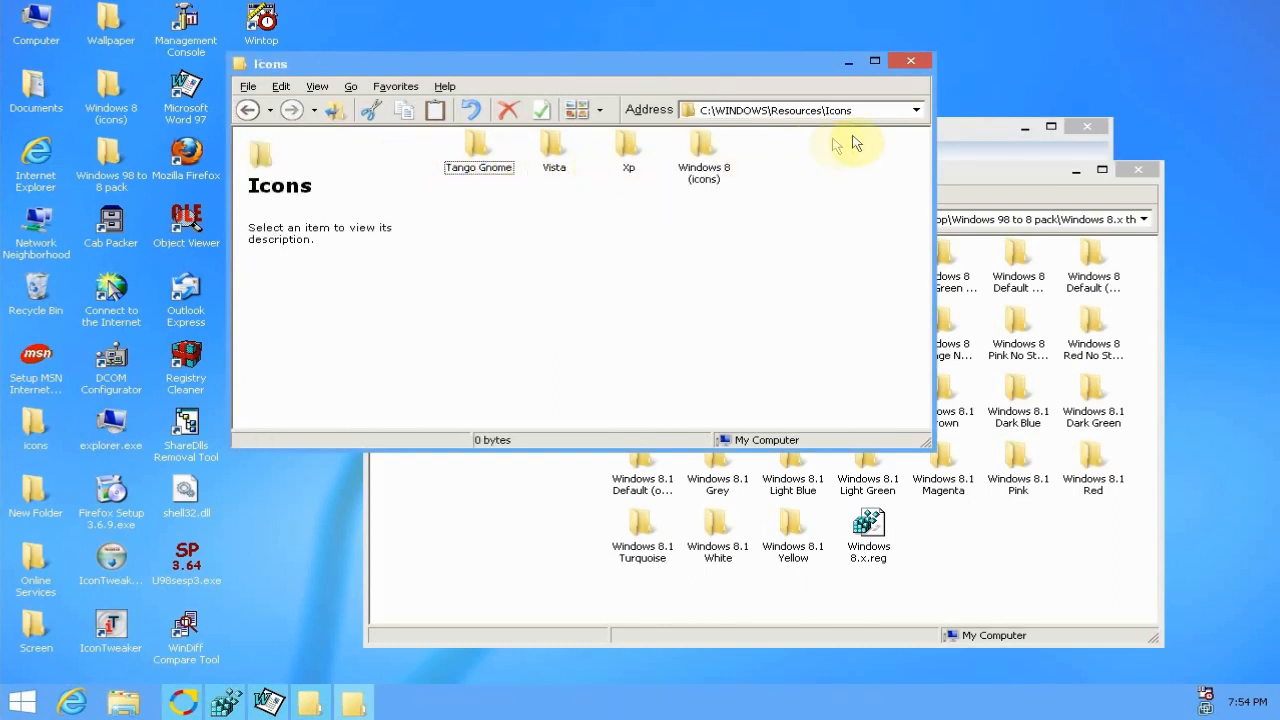
pyautogui.moveTo(592, 260)
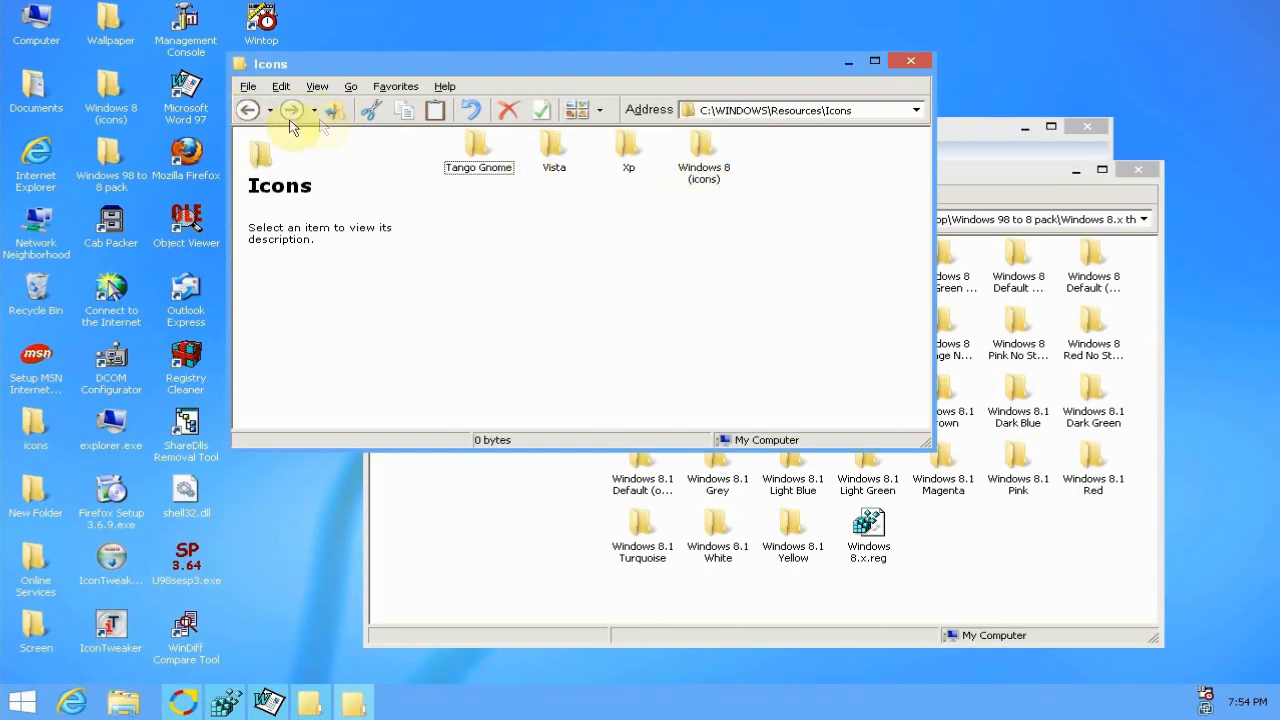
pyautogui.moveTo(944, 84)
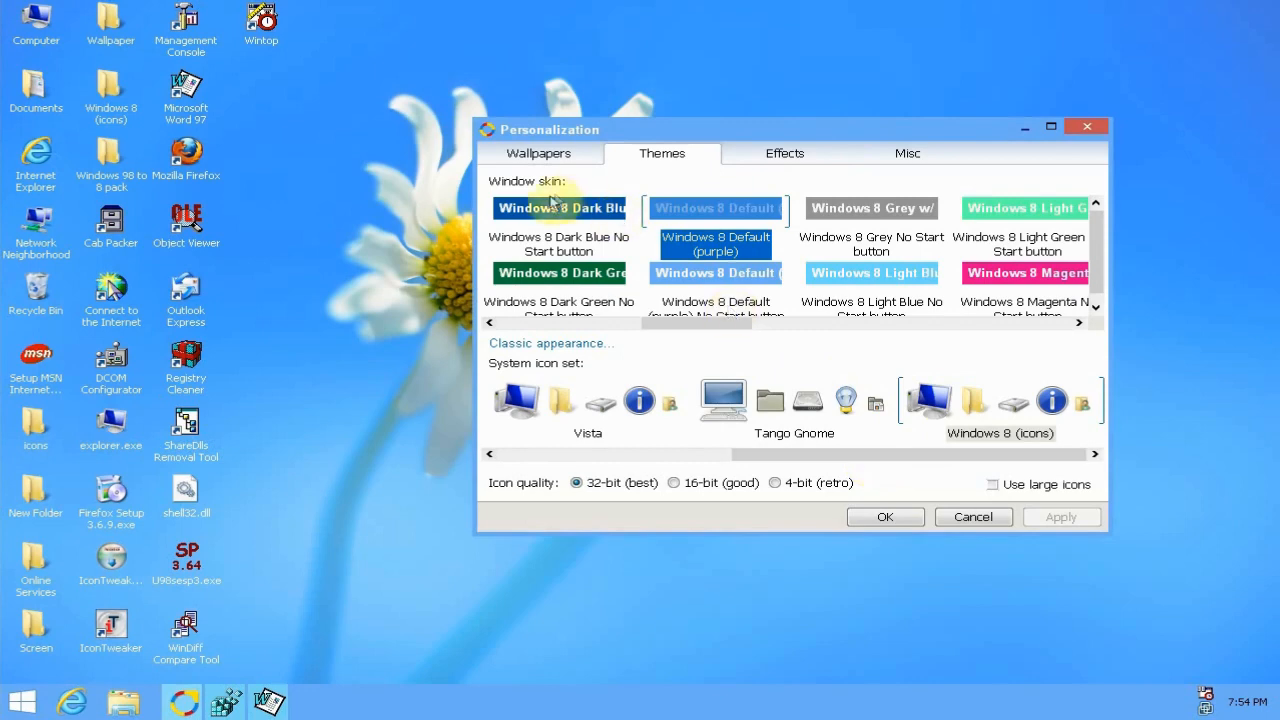
# - Choose the 'Windows 8 Default (purple) No Start button' window skin in Personalization
pyautogui.moveTo(550, 128); pyautogui.dragTo(504, 148)
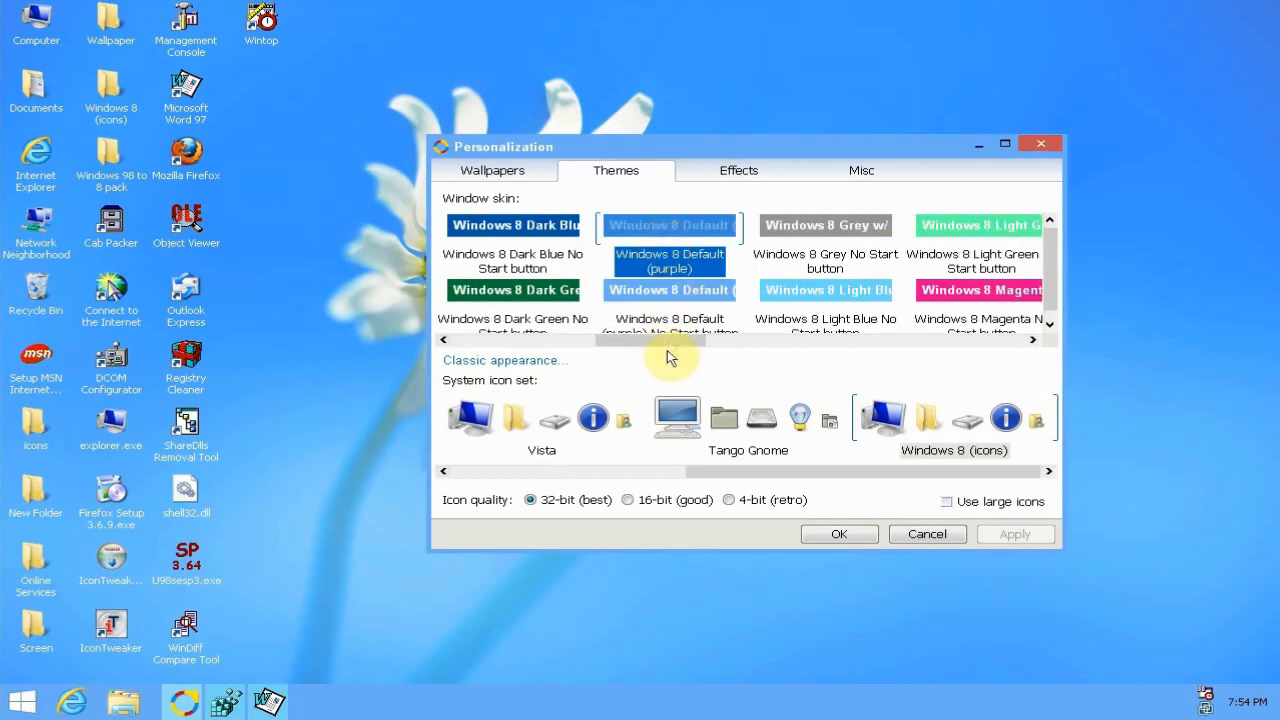
pyautogui.moveTo(670, 340); pyautogui.dragTo(790, 346)
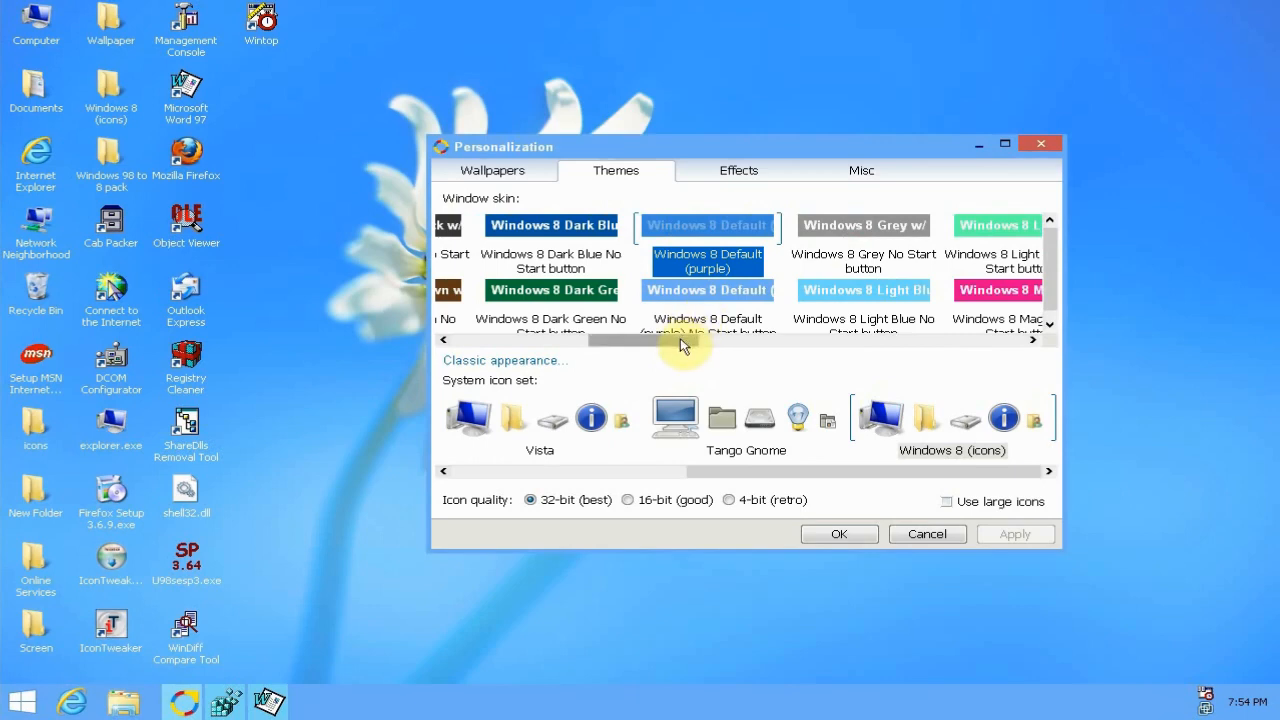
pyautogui.hscroll(-3)
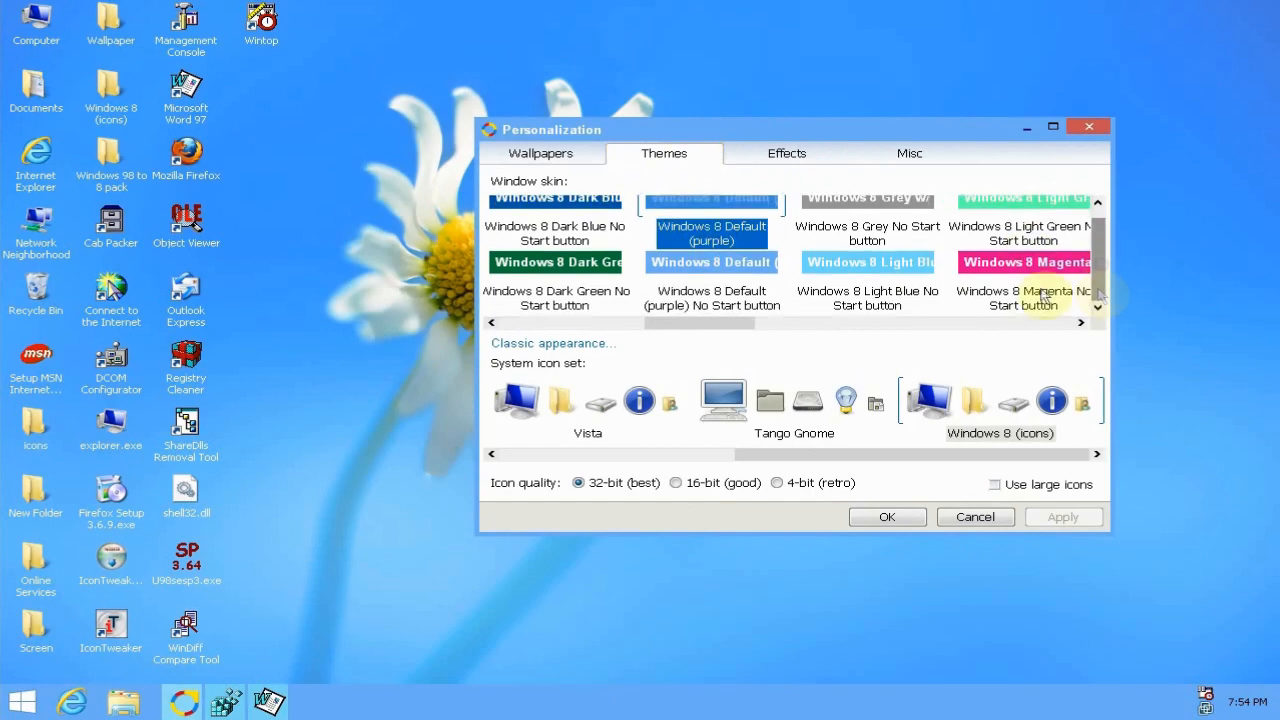
pyautogui.click(712, 298)
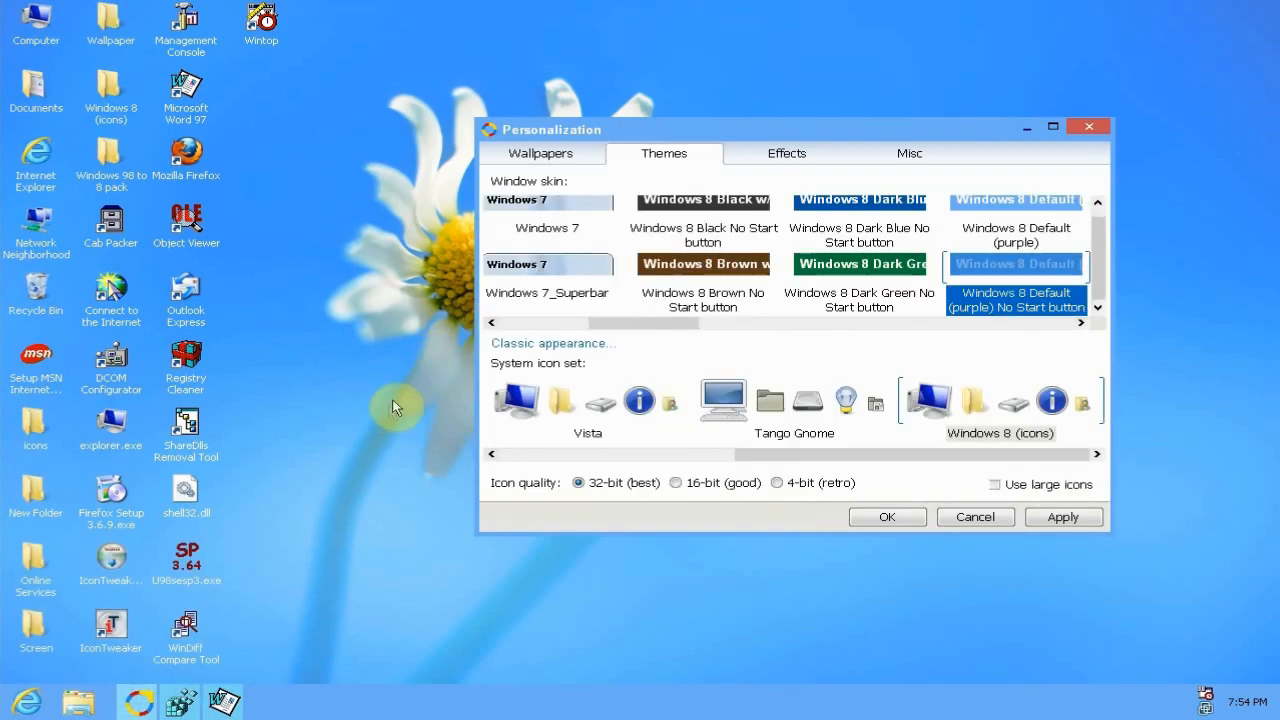
pyautogui.moveTo(36, 668)
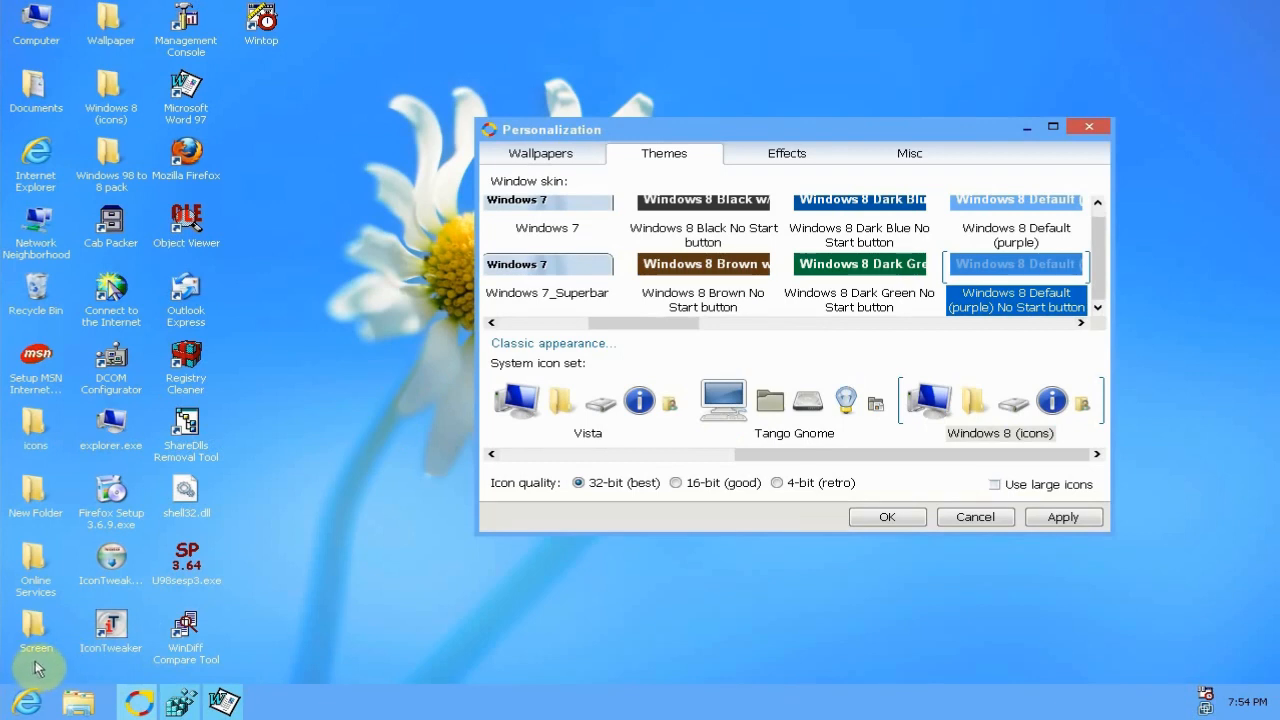
pyautogui.moveTo(20, 670)
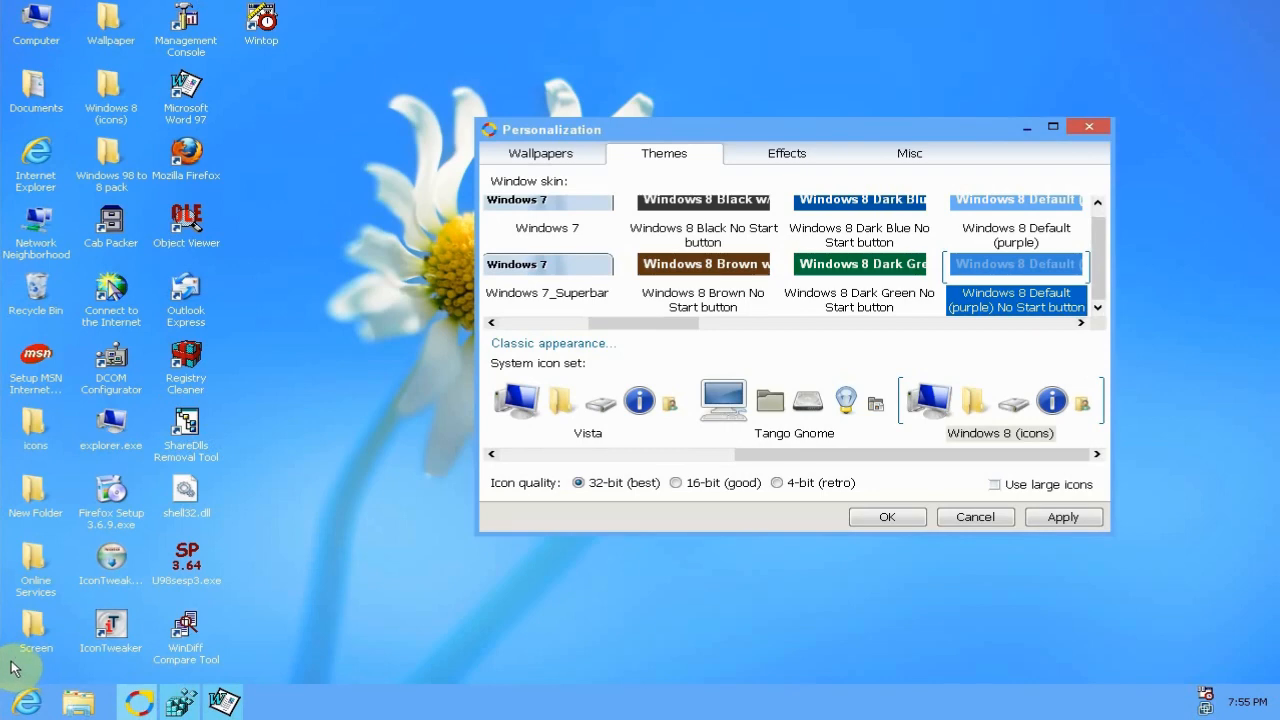
# - Bring up the Start menu beside the Personalization window
pyautogui.click(18, 700)
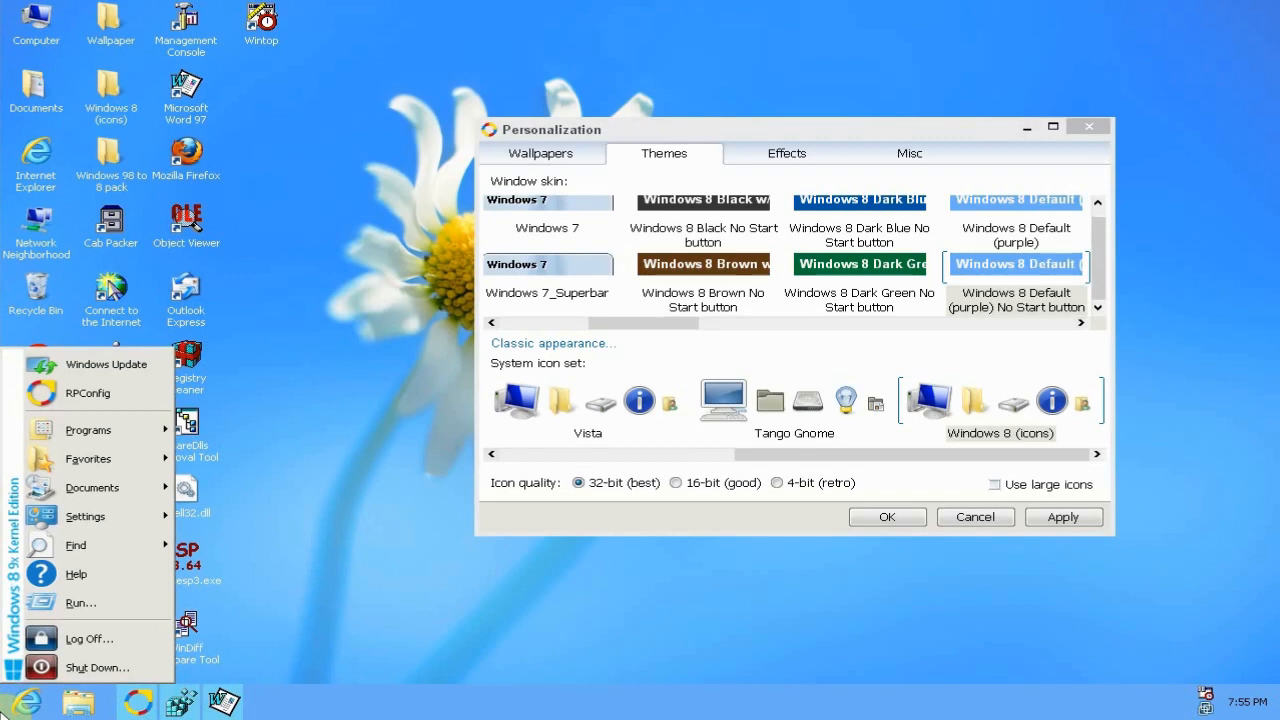
pyautogui.moveTo(8, 712)
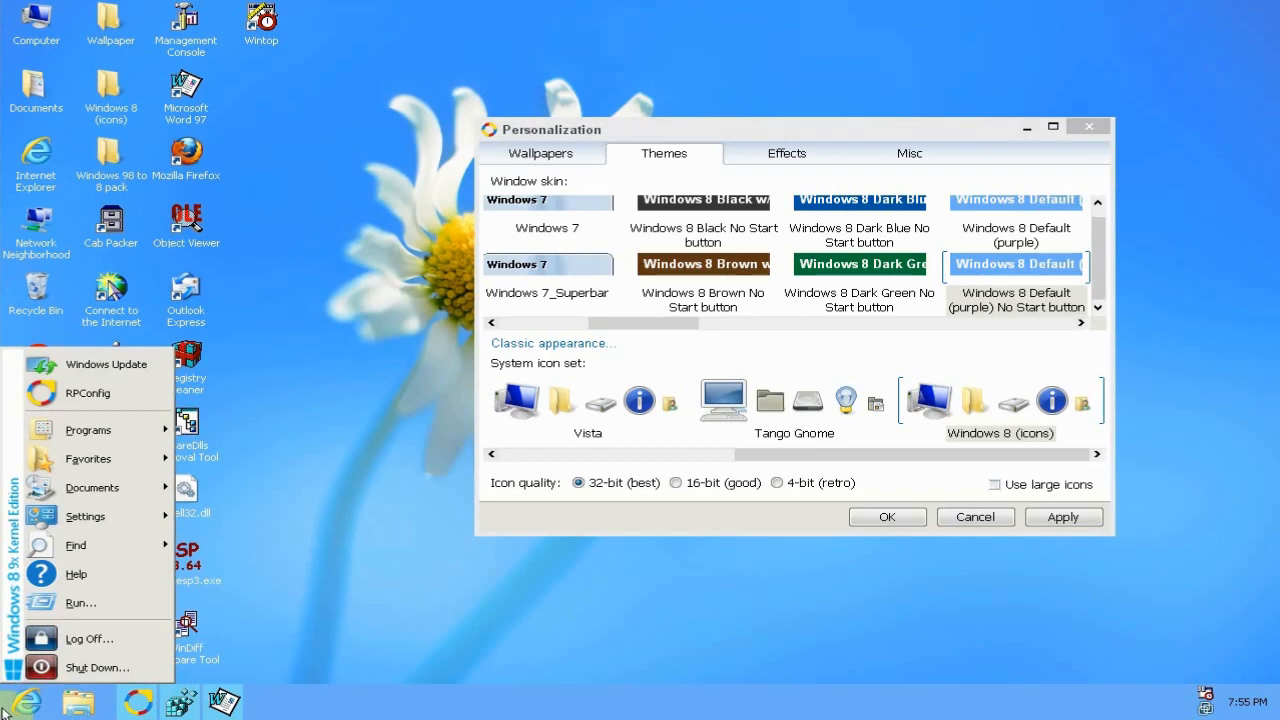
pyautogui.moveTo(80, 602)
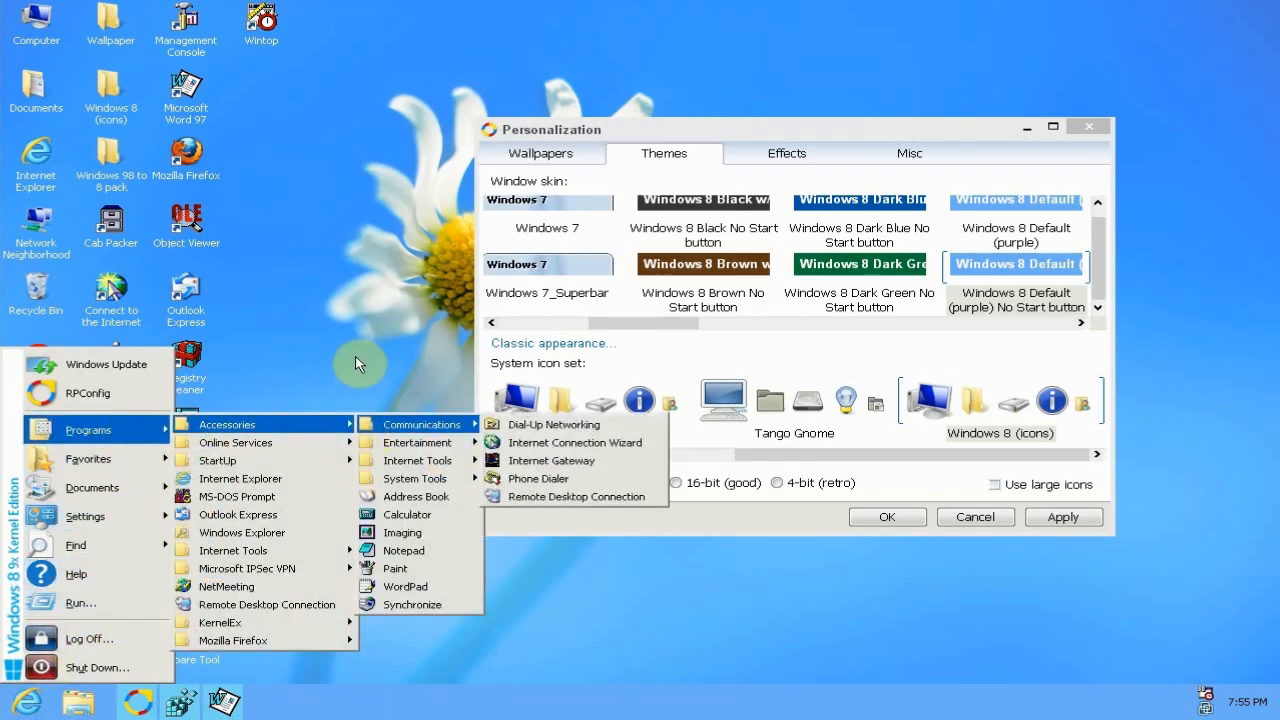
pyautogui.moveTo(320, 442)
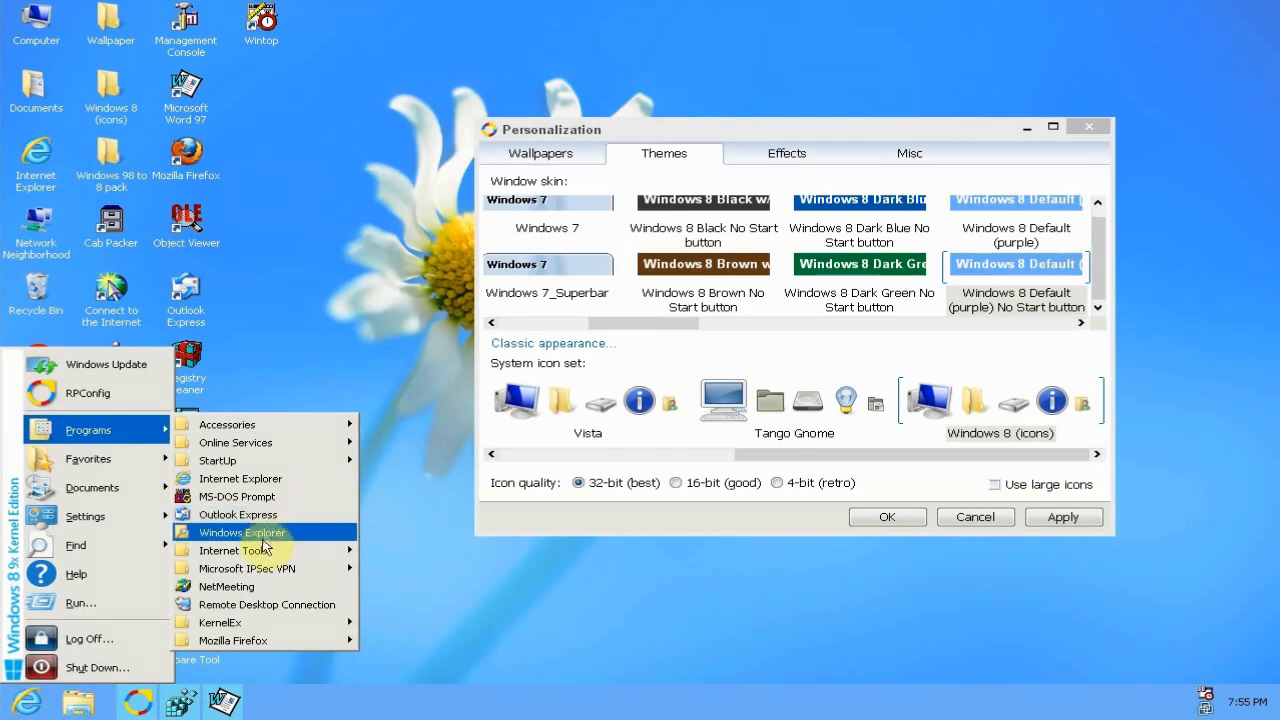
pyautogui.moveTo(246, 568)
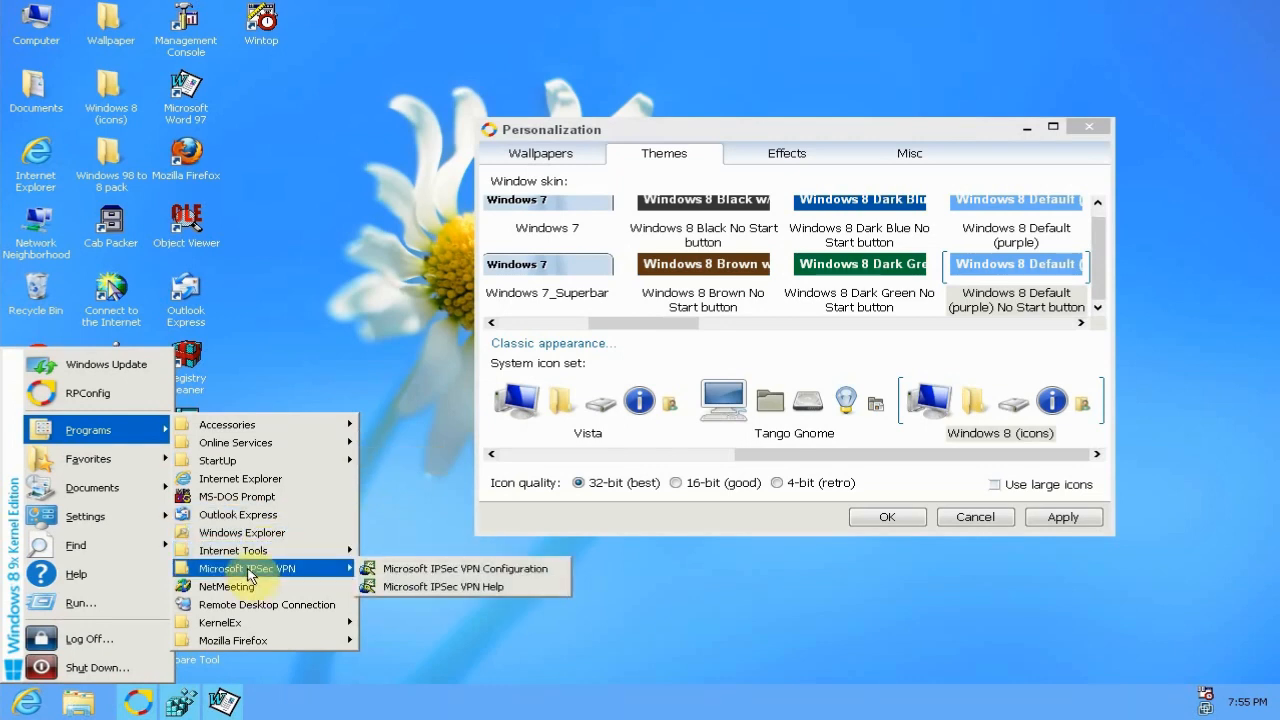
pyautogui.moveTo(264, 604)
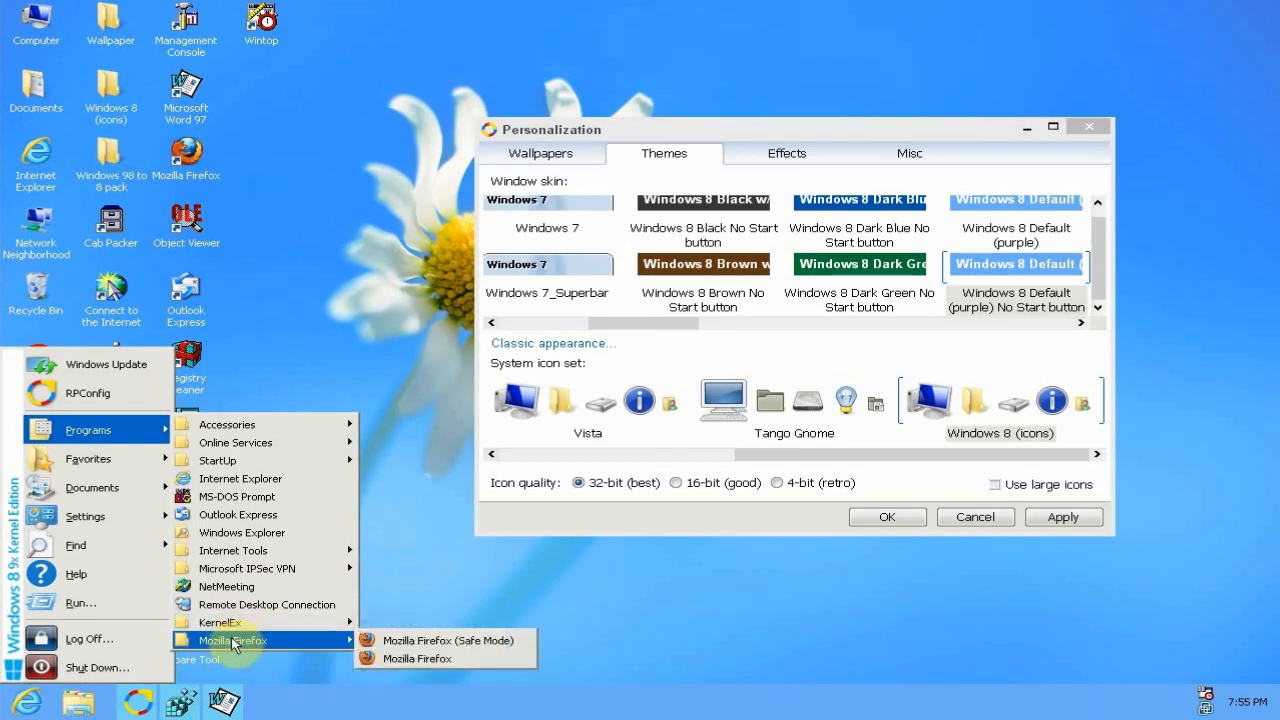
pyautogui.moveTo(264, 604)
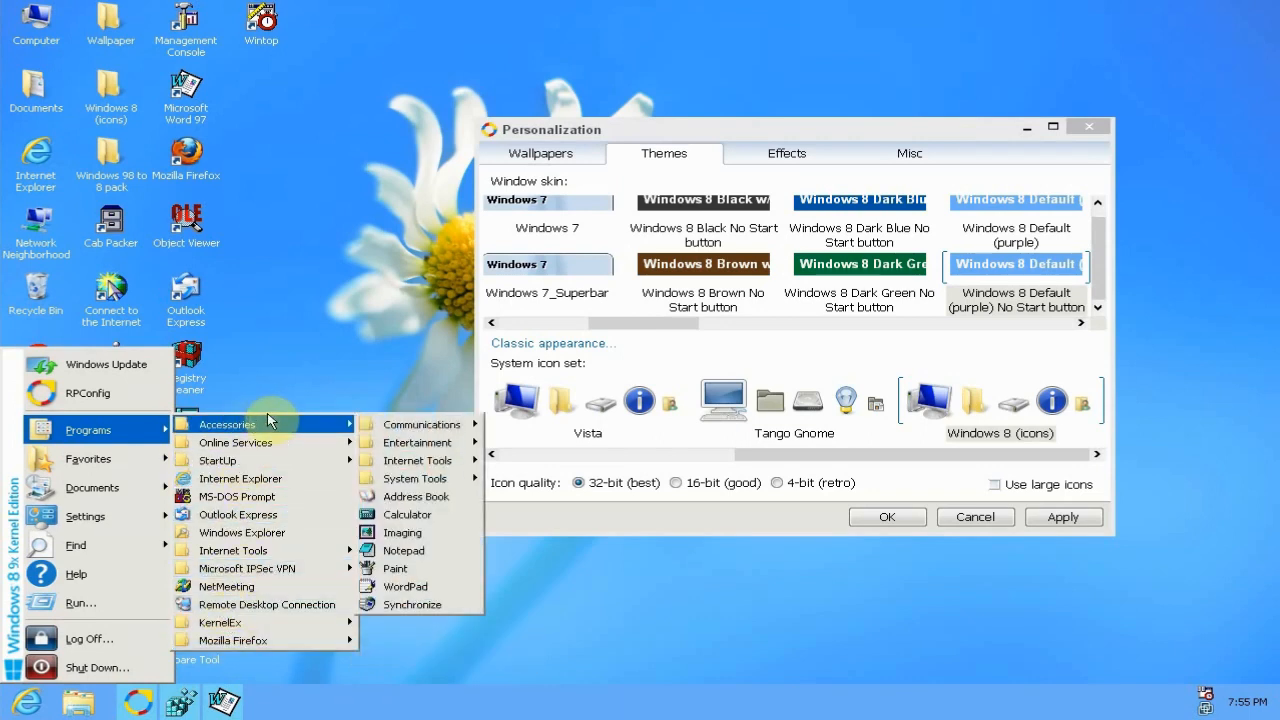
pyautogui.moveTo(416, 460)
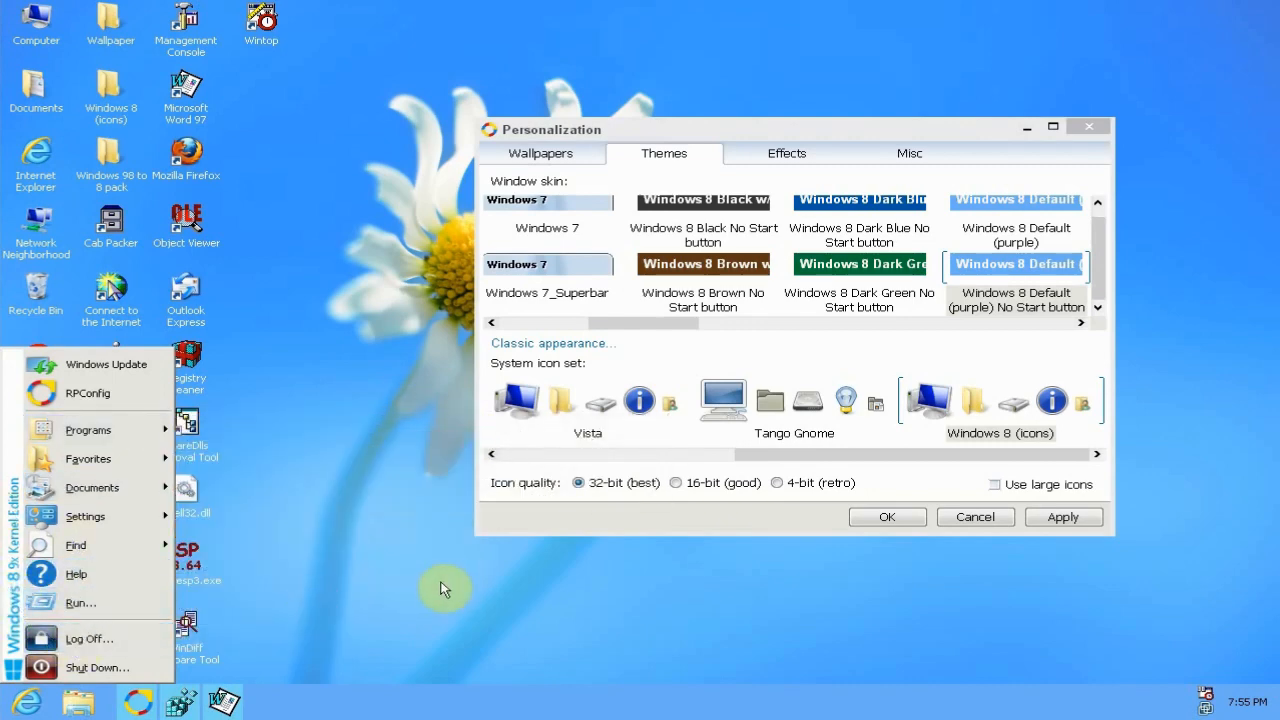
# - Dismiss the Start menu and open the pack's Start Menu folder with Bitmap157.bmp
pyautogui.click(444, 588)
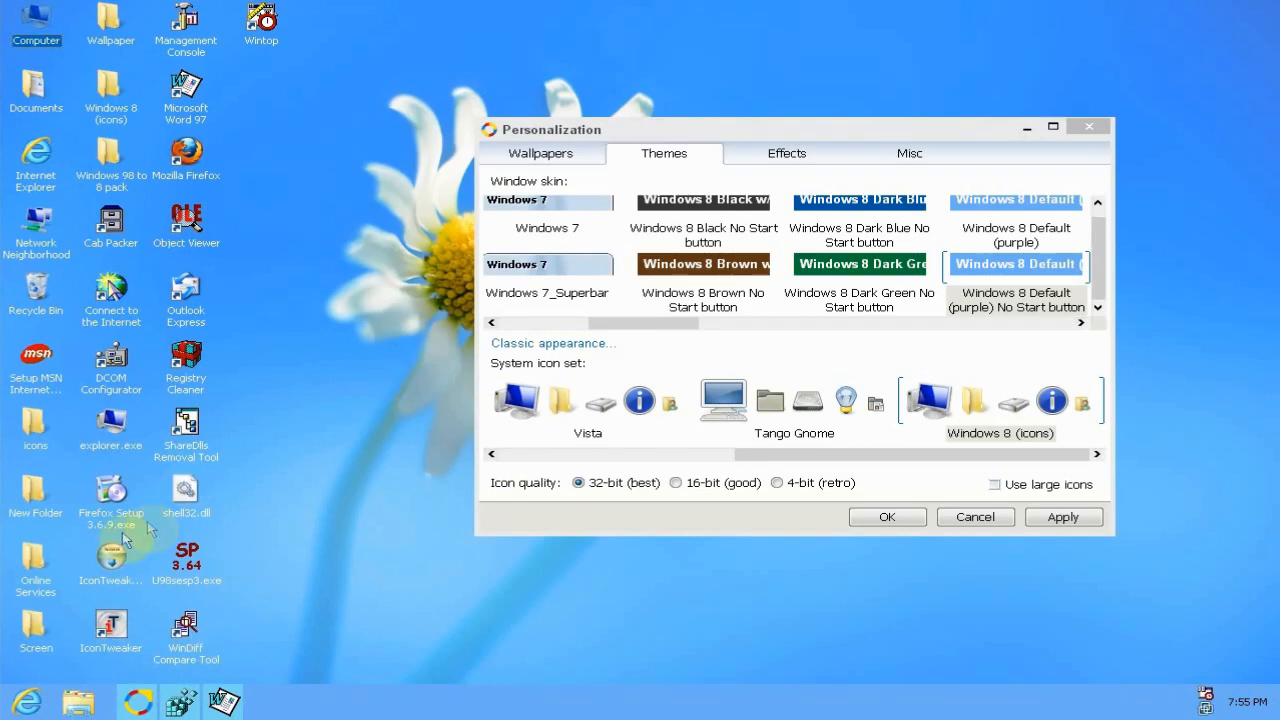
pyautogui.moveTo(244, 616)
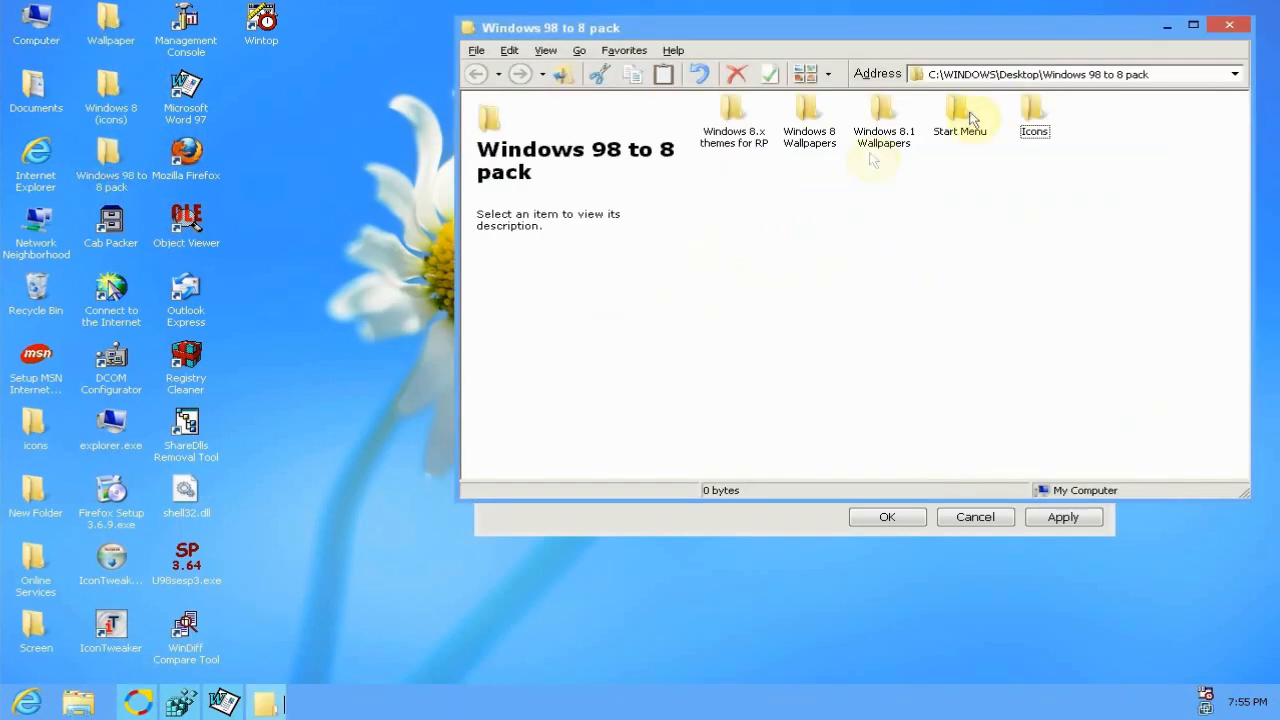
pyautogui.doubleClick(962, 114)
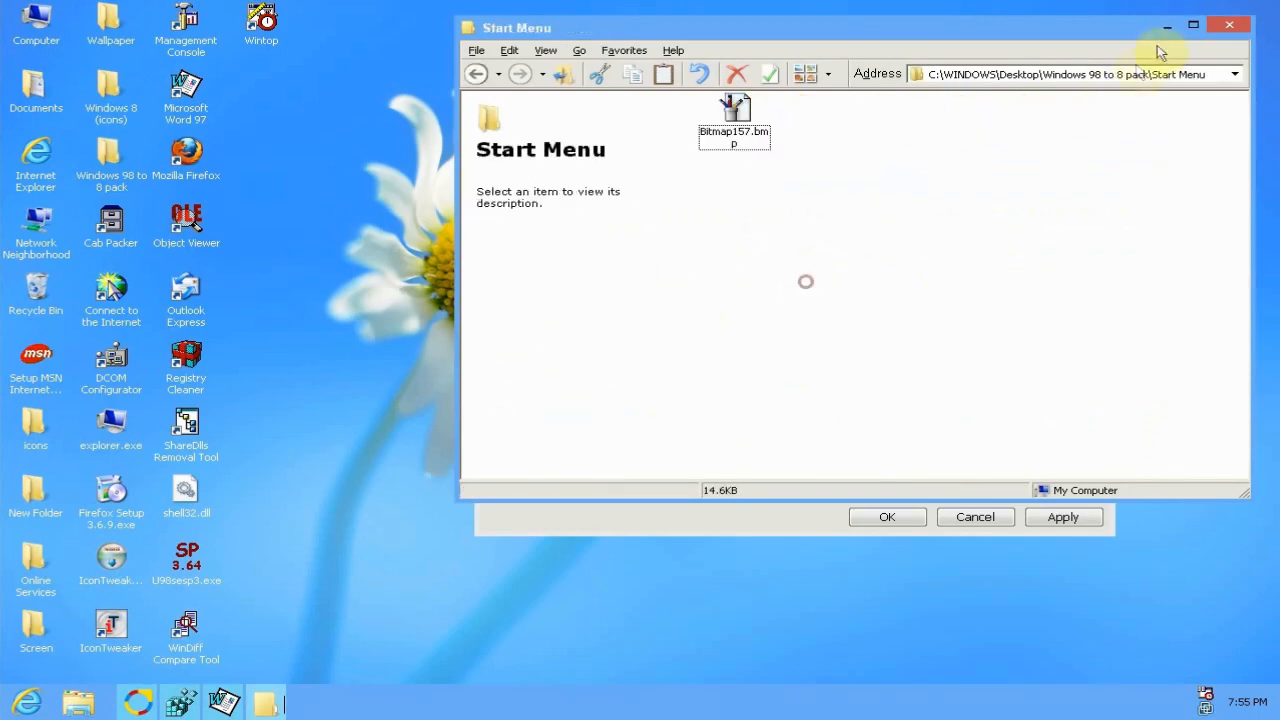
pyautogui.doubleClick(734, 106)
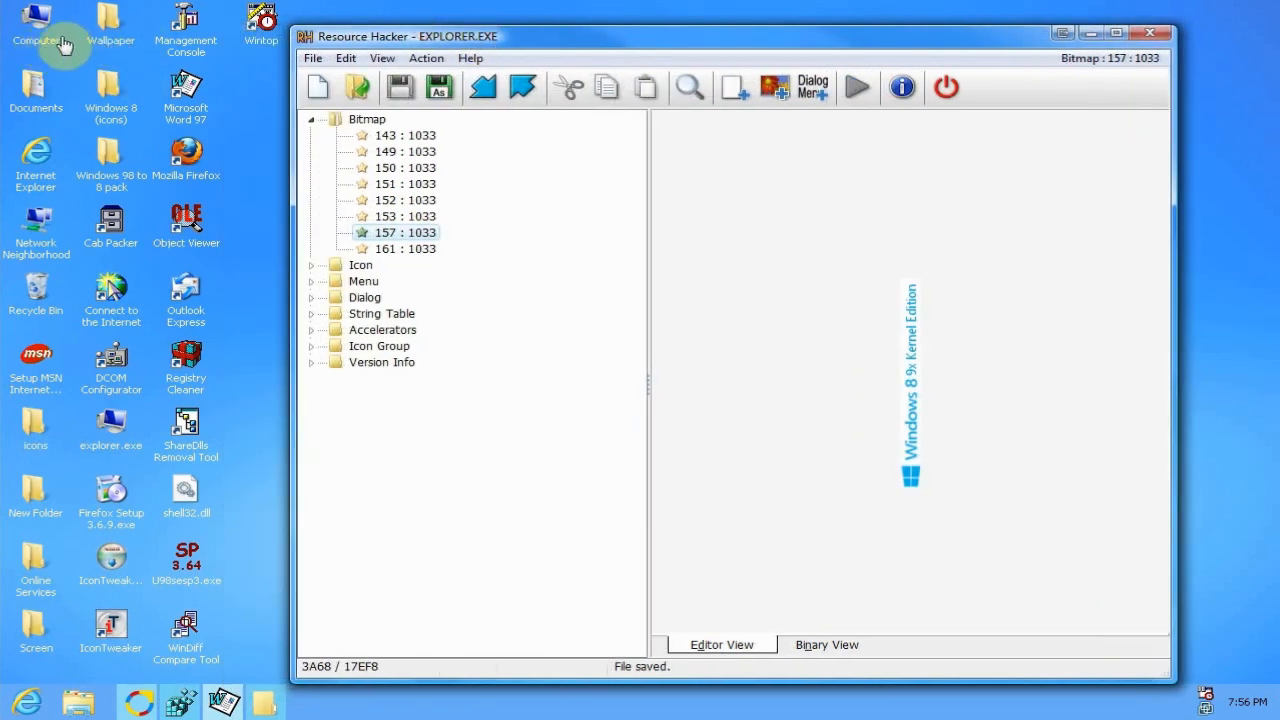
pyautogui.moveTo(48, 40)
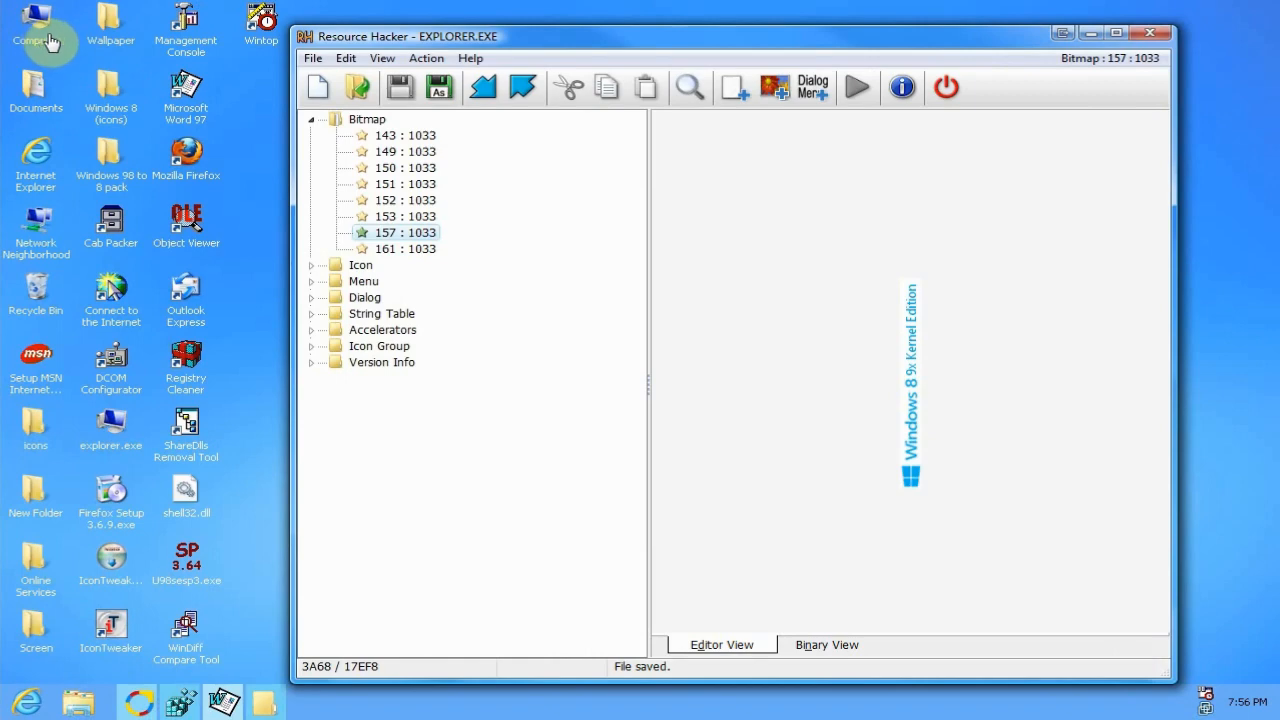
pyautogui.moveTo(450, 42)
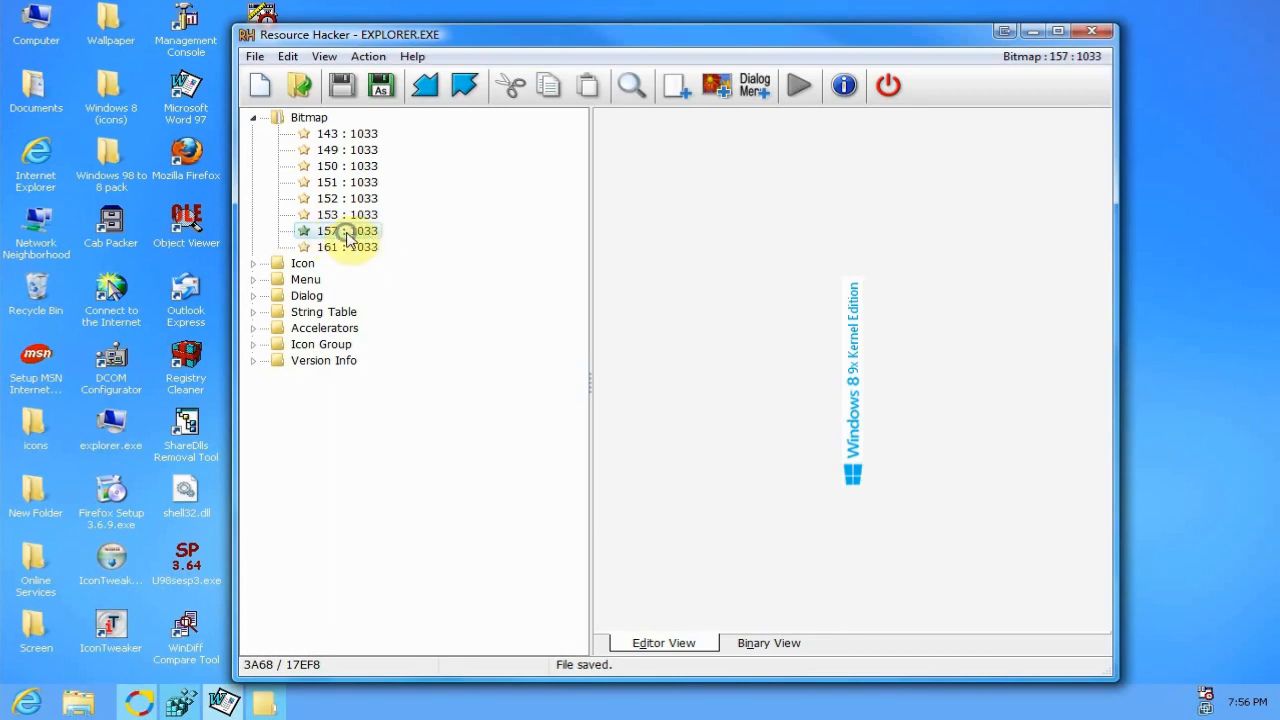
pyautogui.rightClick(344, 232)
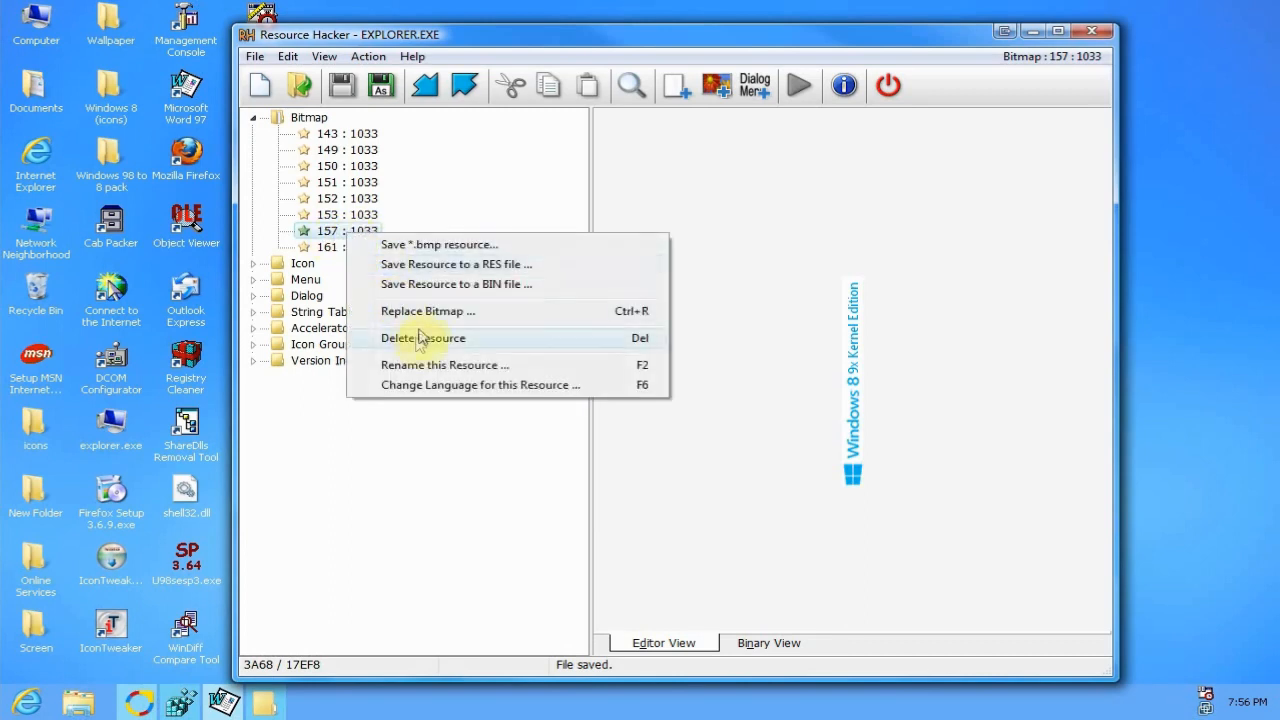
pyautogui.click(428, 312)
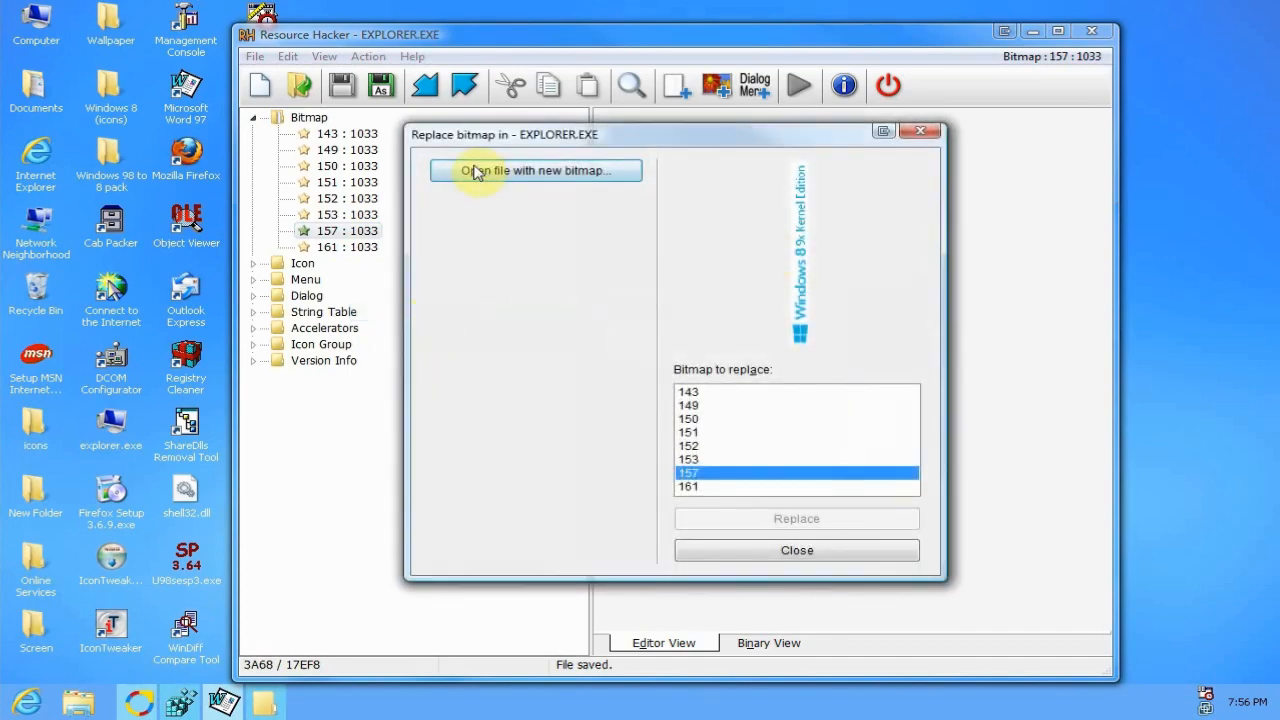
pyautogui.click(796, 550)
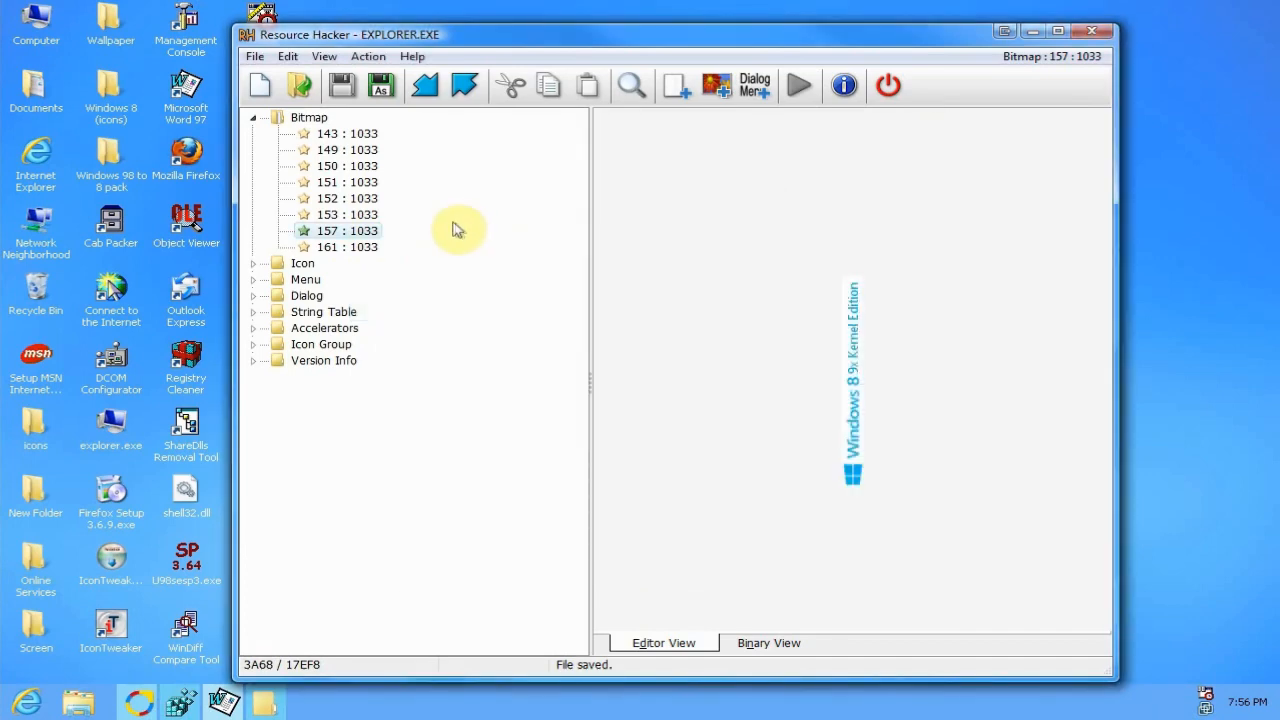
pyautogui.moveTo(1092, 32)
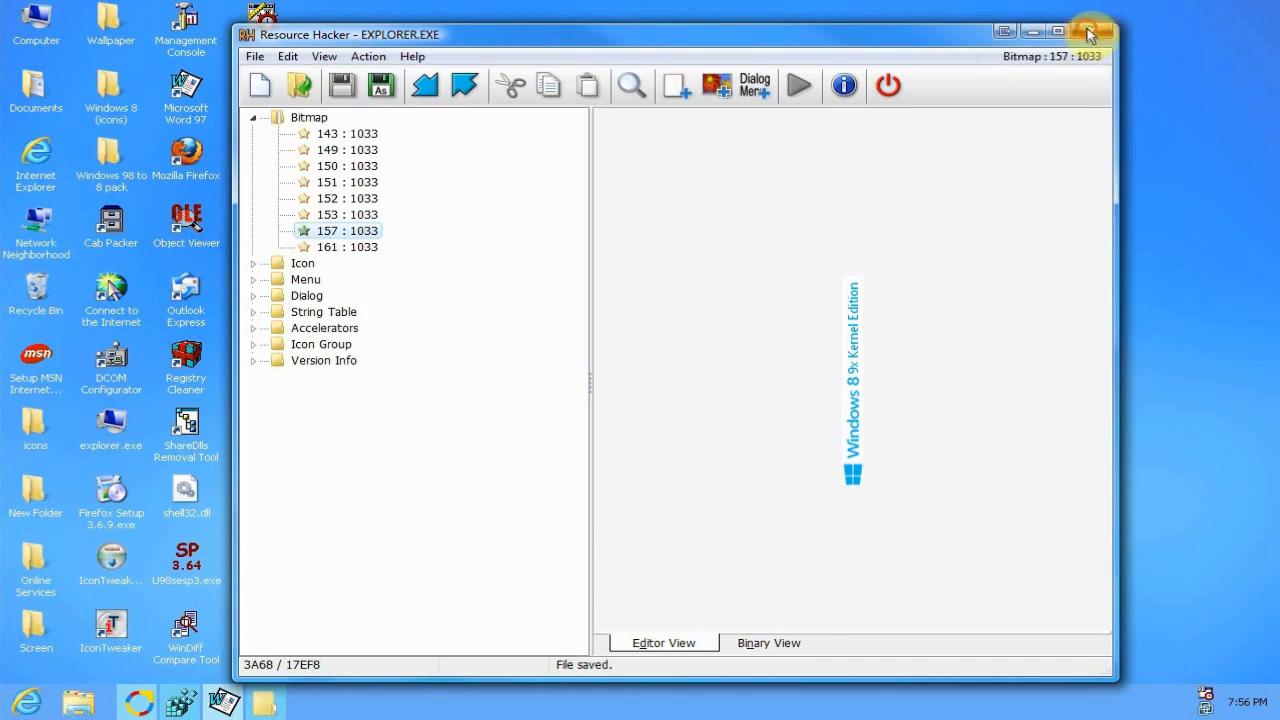
# - Close Resource Hacker and choose the purple Windows 8 No Start button skin again
pyautogui.click(1092, 32)
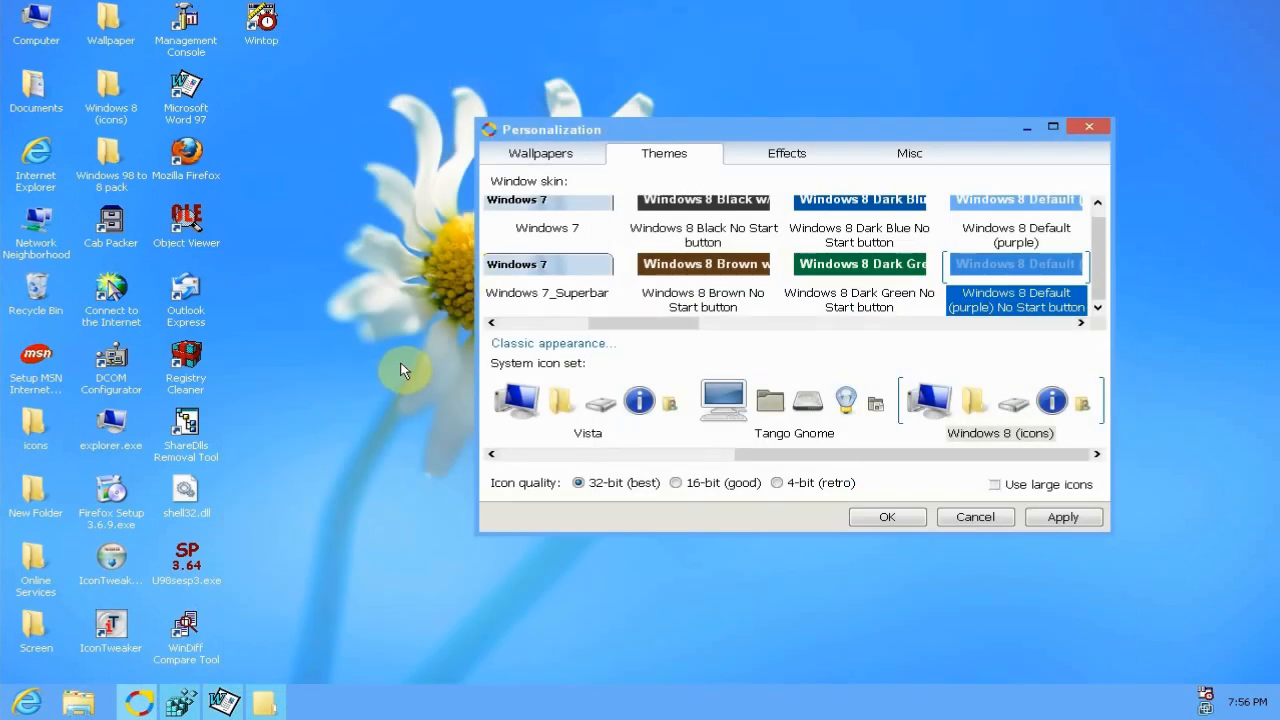
pyautogui.moveTo(402, 372)
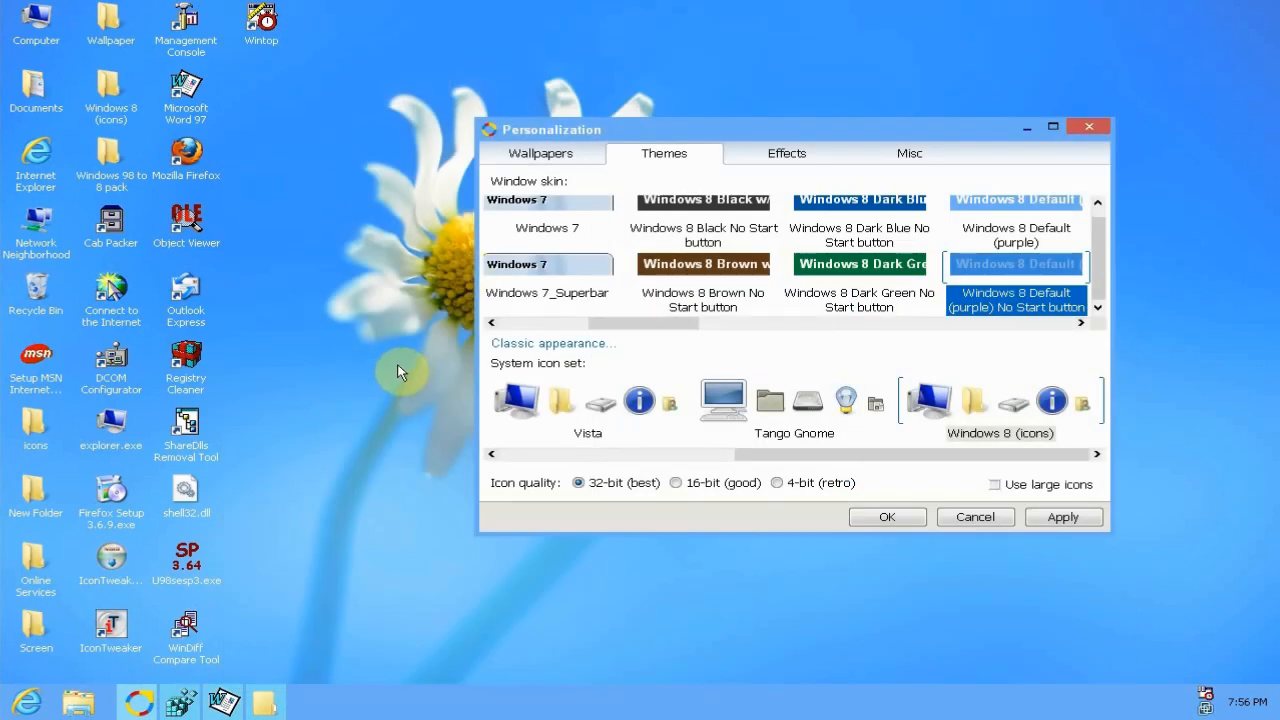
pyautogui.moveTo(404, 388)
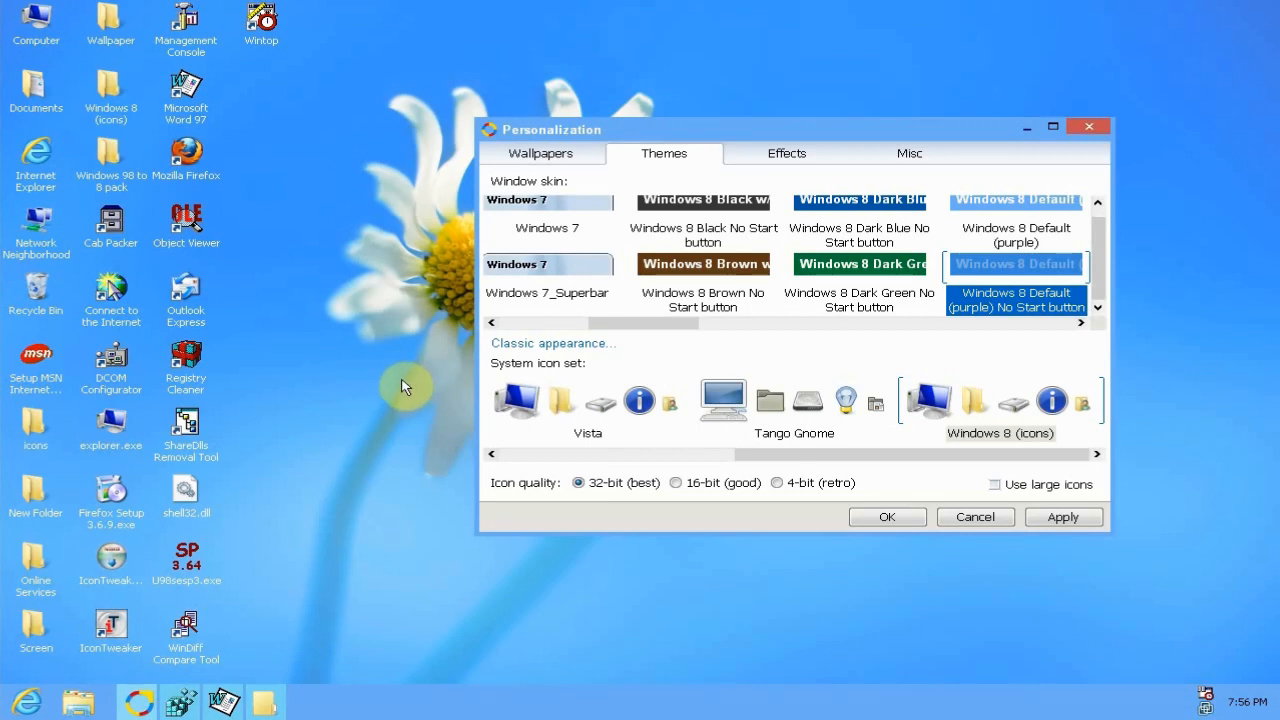
pyautogui.moveTo(402, 384)
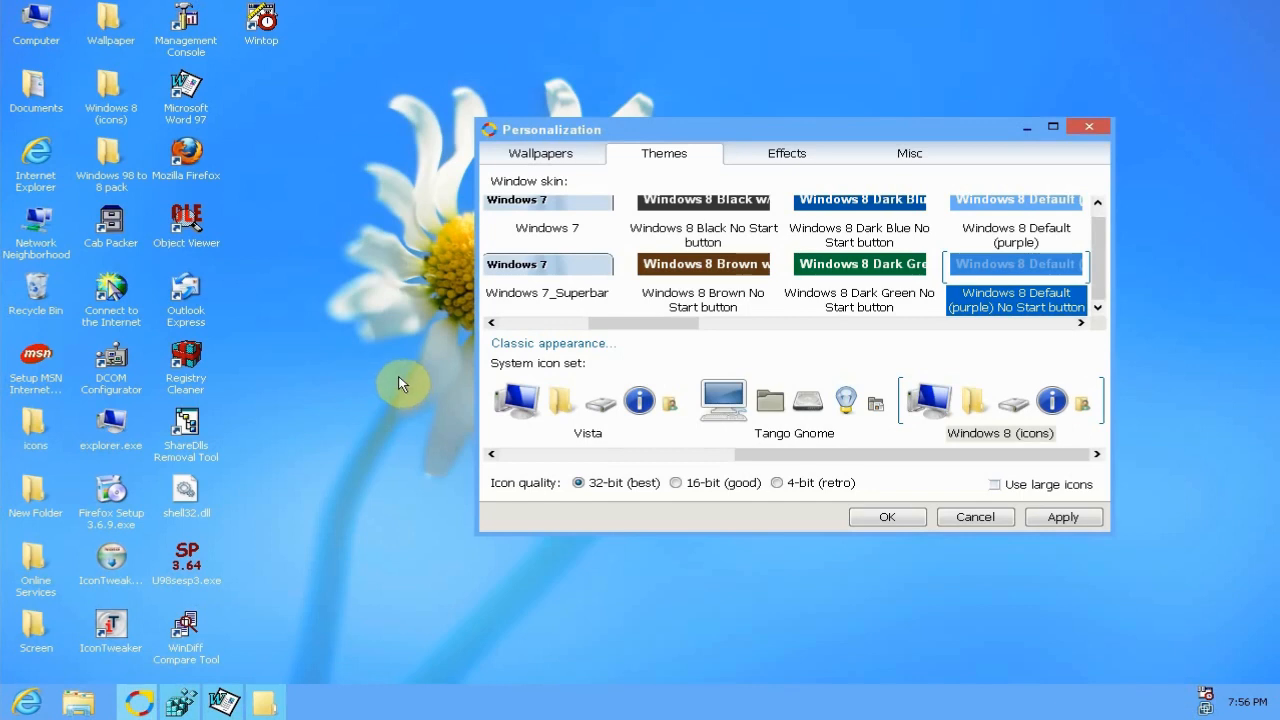
pyautogui.moveTo(404, 372)
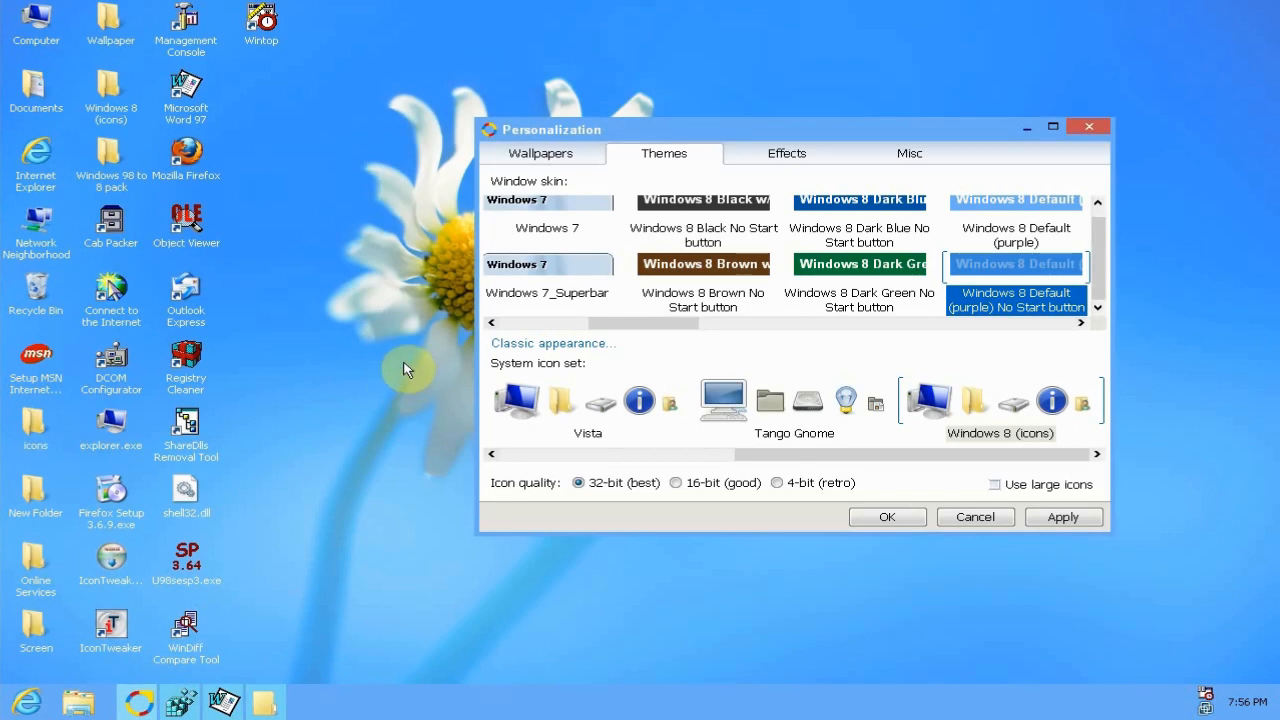
pyautogui.moveTo(258, 504)
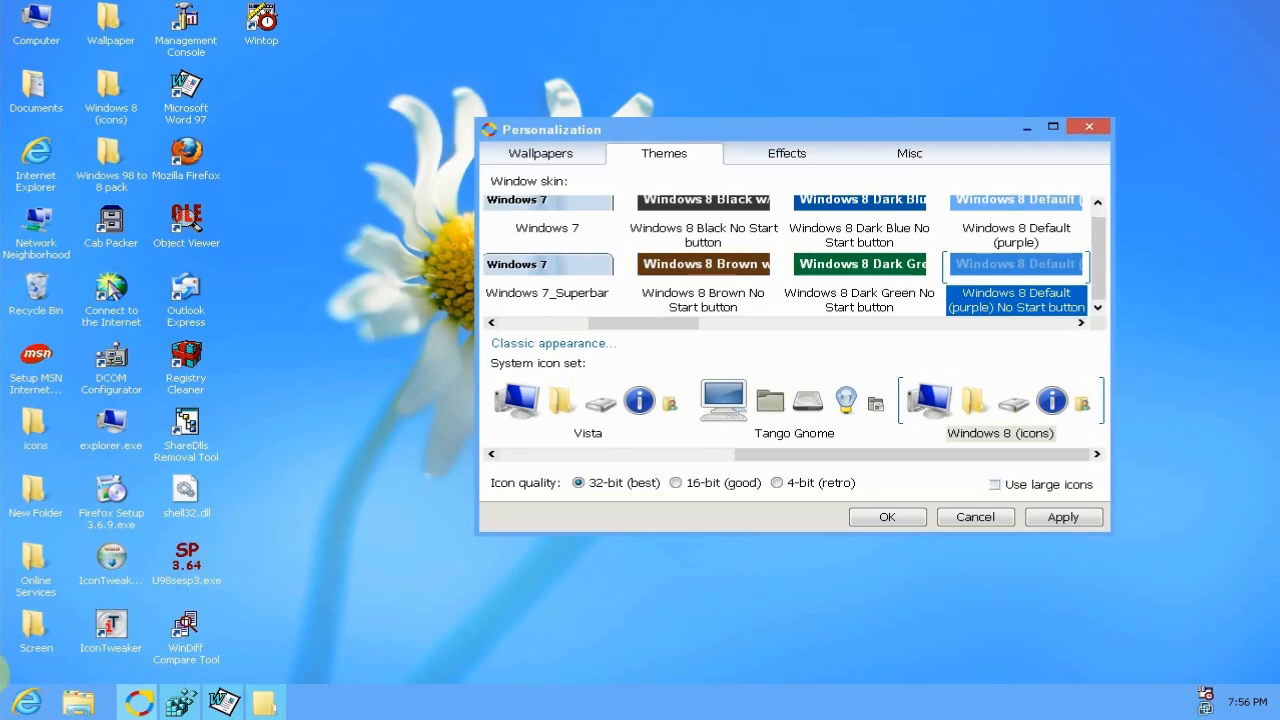
pyautogui.click(1016, 264)
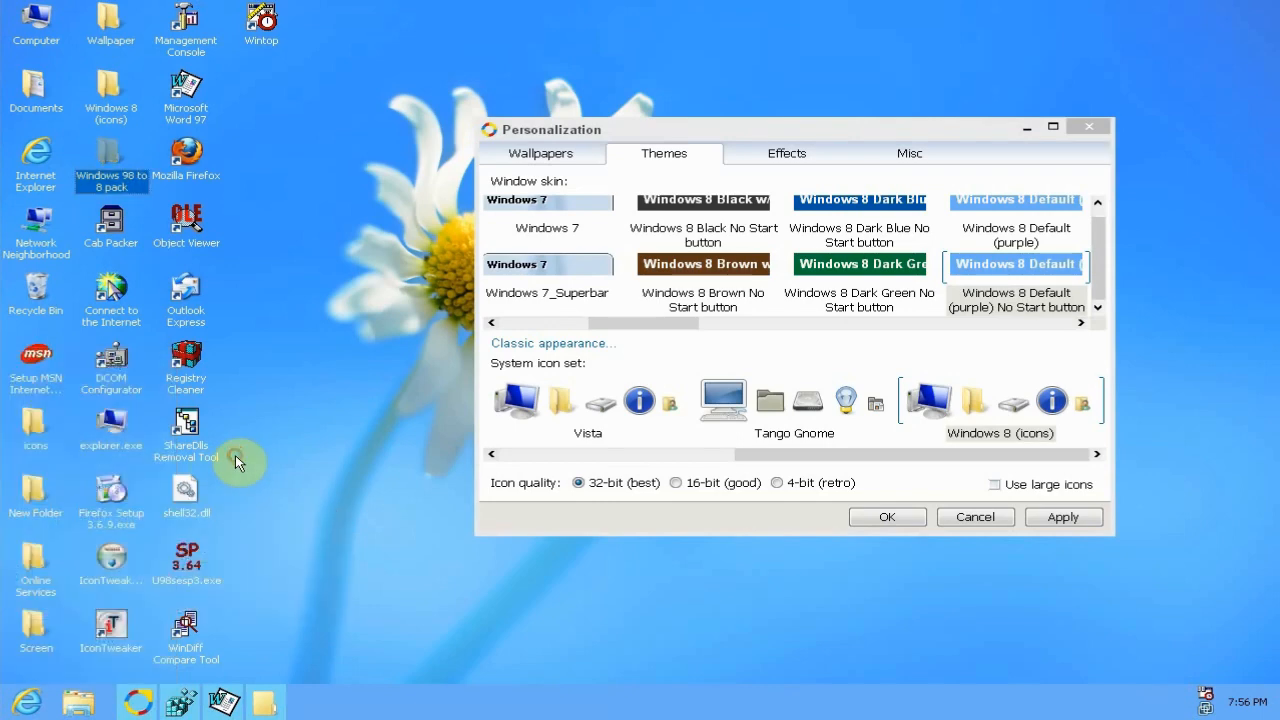
pyautogui.moveTo(800, 482)
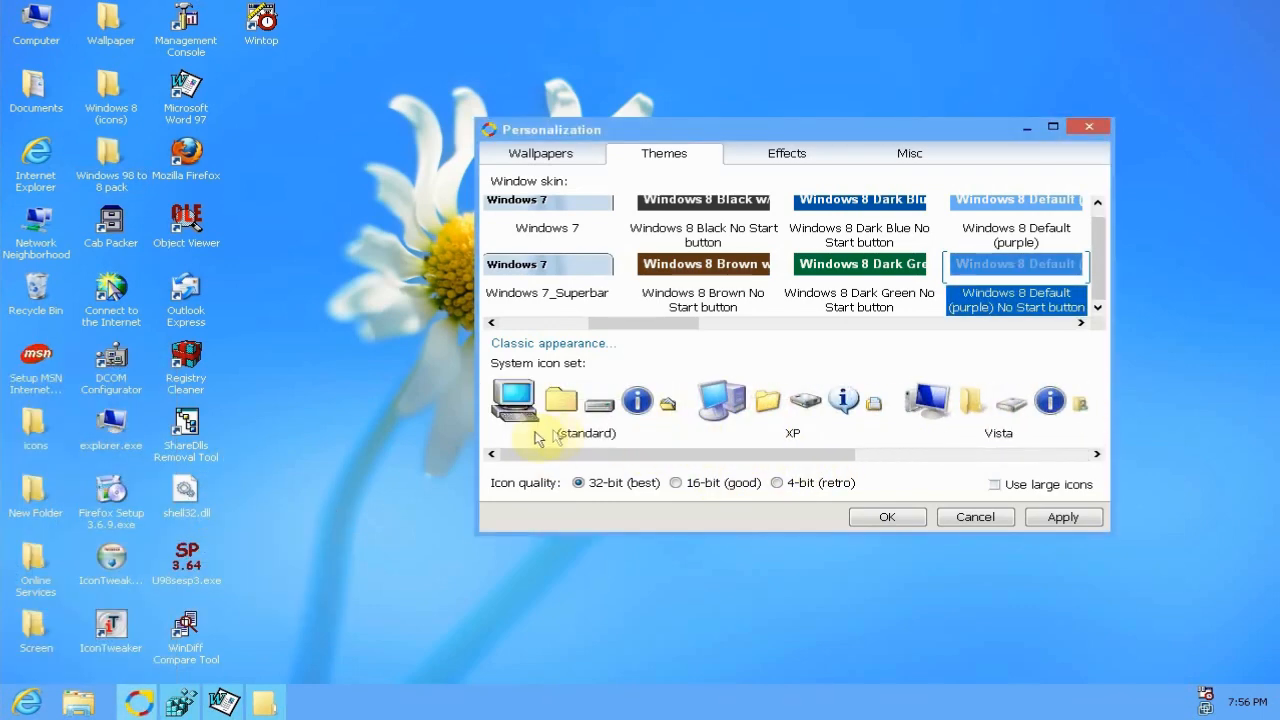
# - Scroll the skin and icon set lists, keeping Windows 8 (icons) selected
pyautogui.hscroll(3)
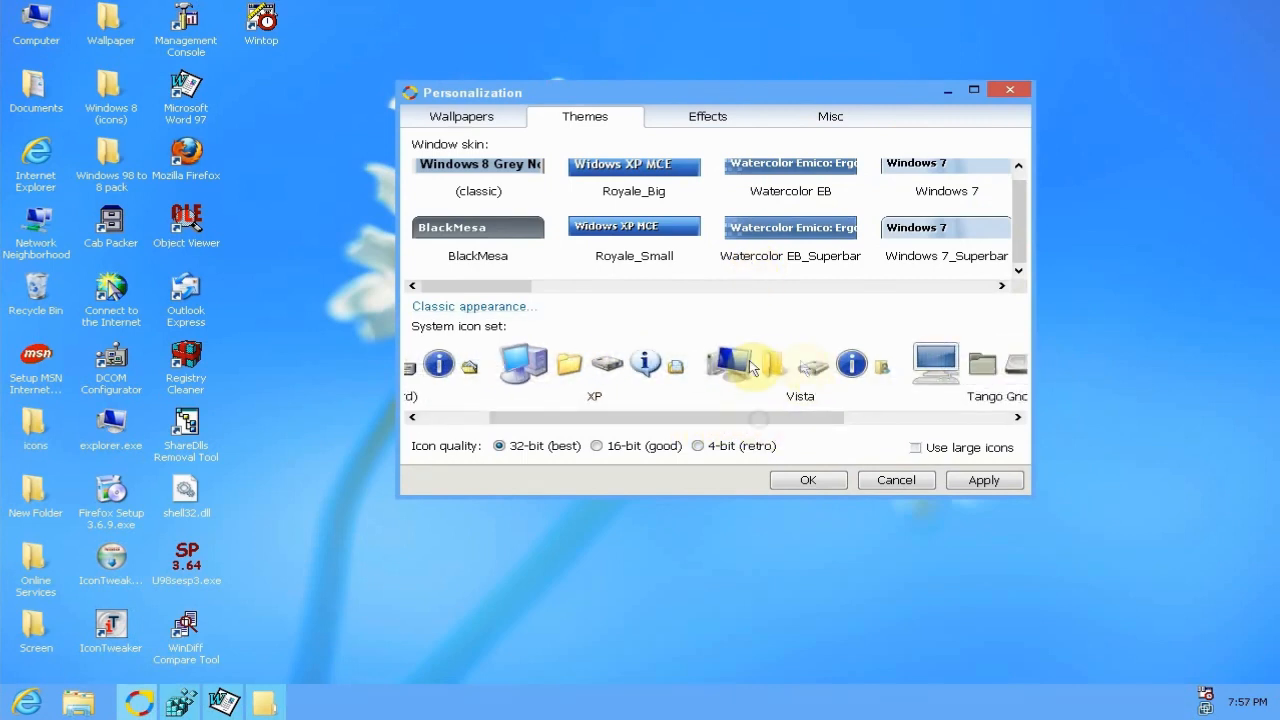
pyautogui.moveTo(756, 364)
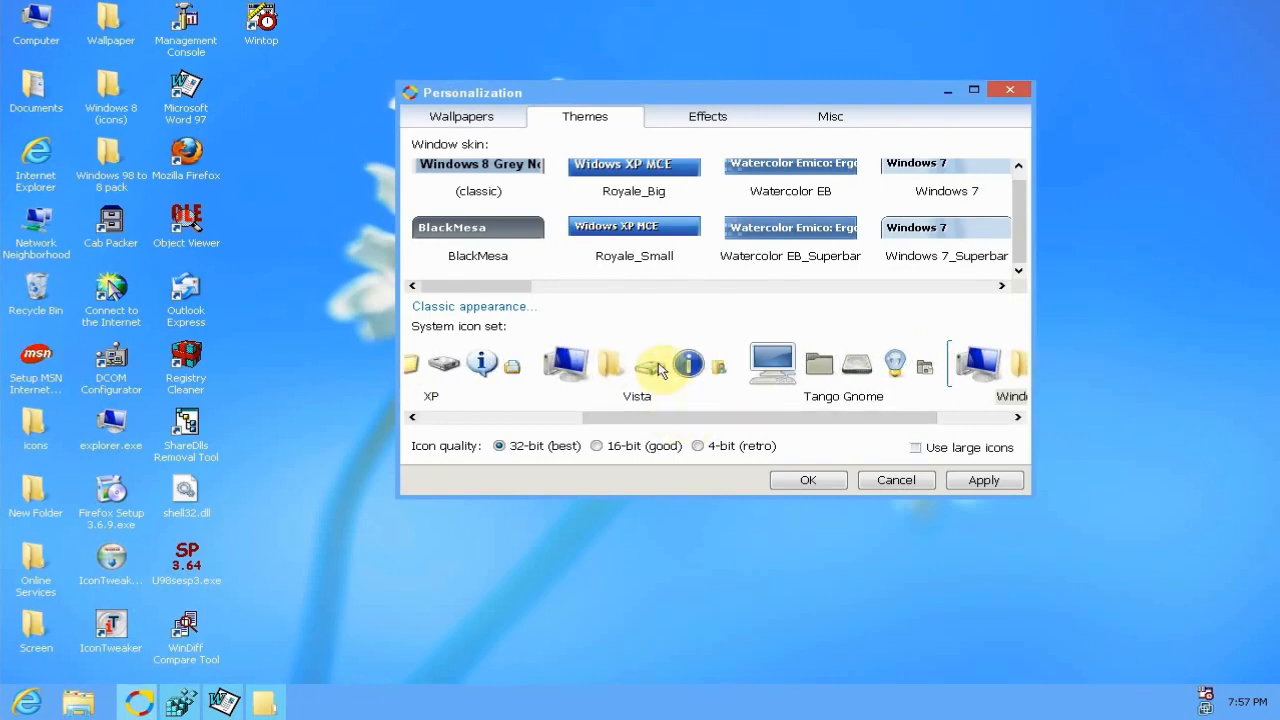
pyautogui.moveTo(704, 402)
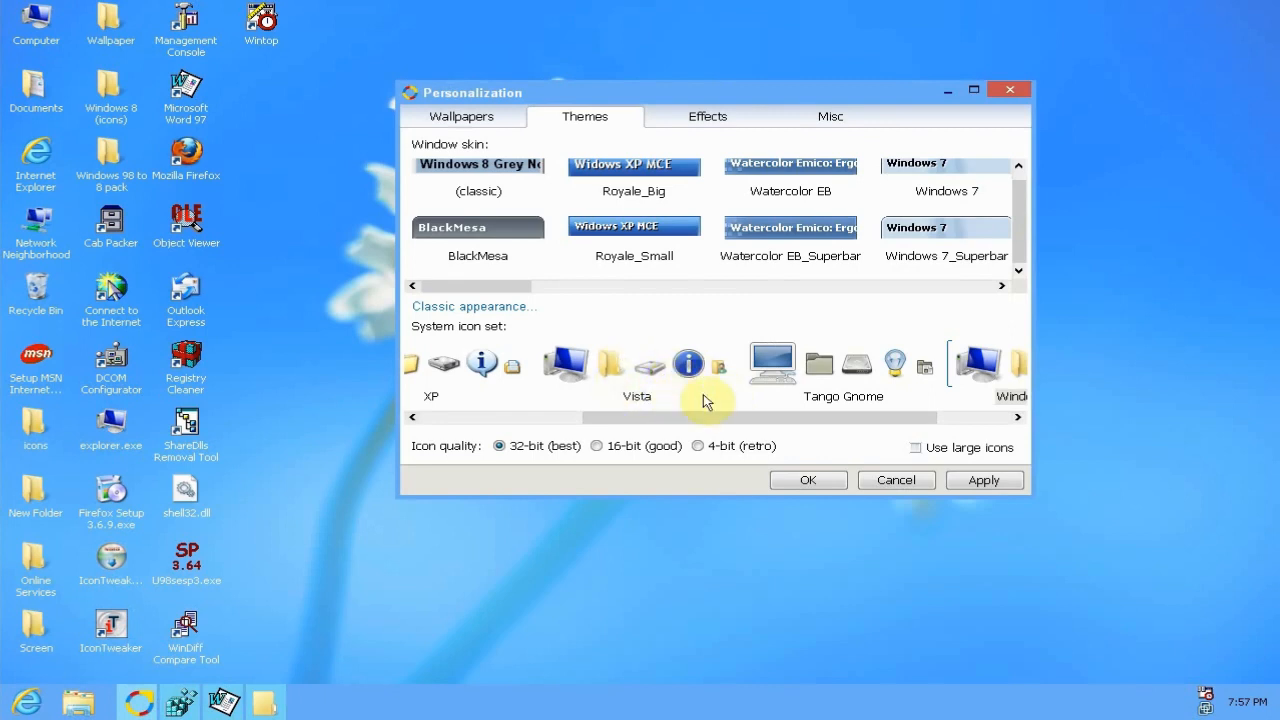
pyautogui.moveTo(336, 336)
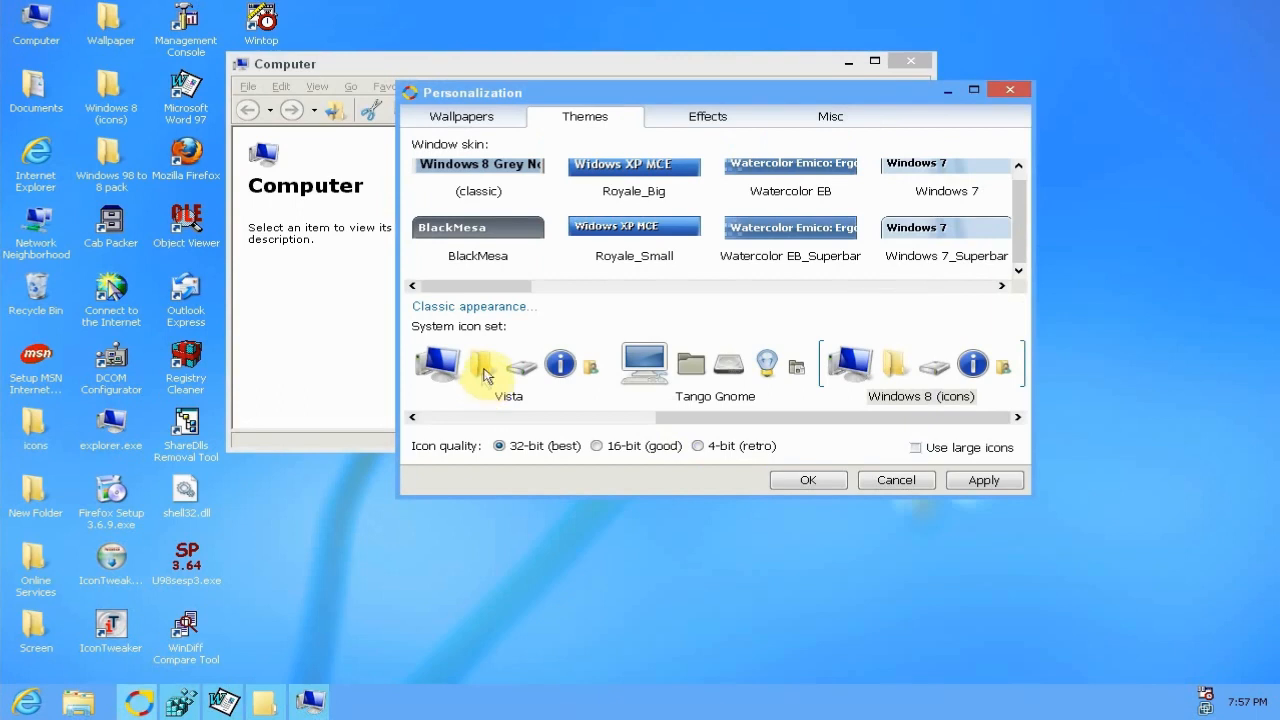
pyautogui.moveTo(516, 372)
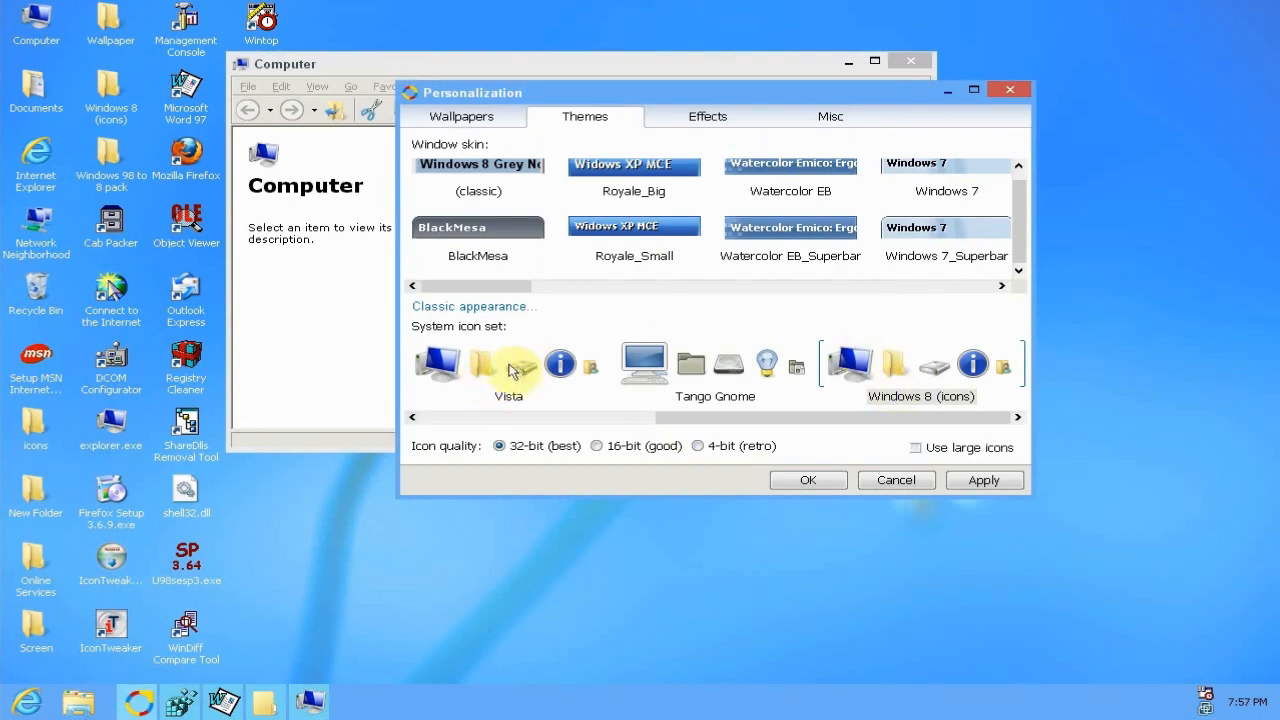
pyautogui.moveTo(936, 376)
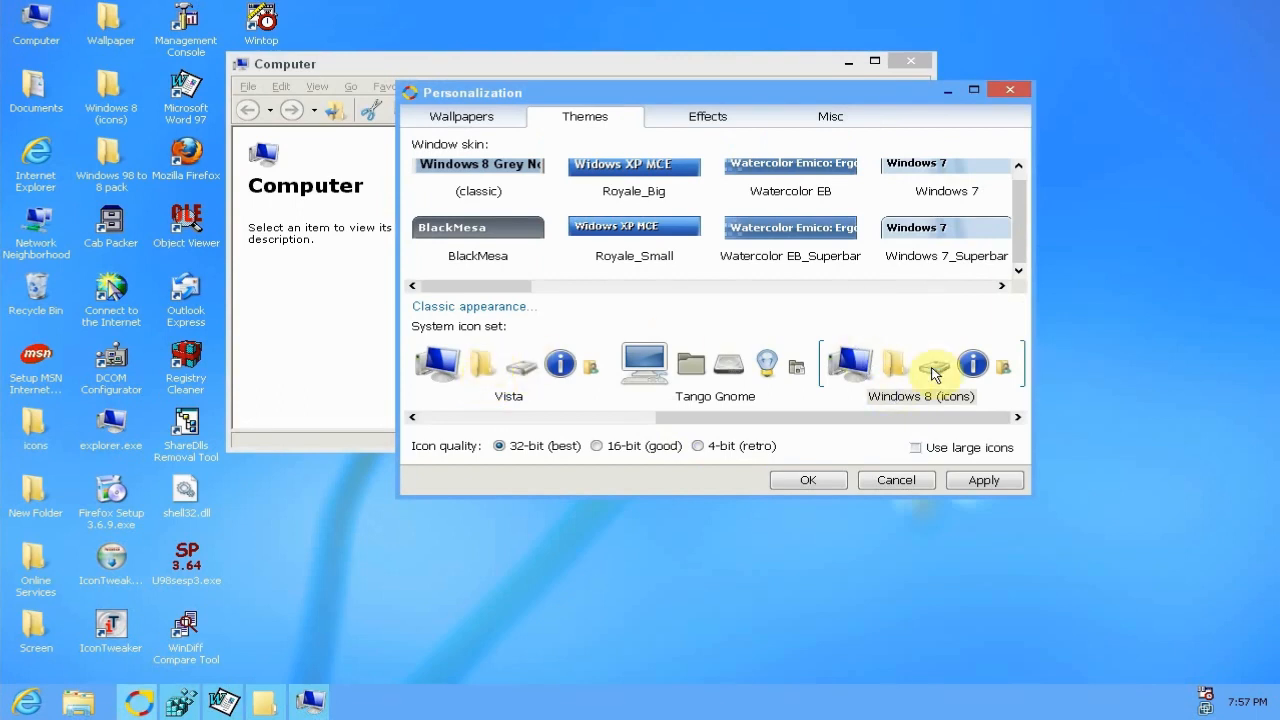
pyautogui.moveTo(882, 440)
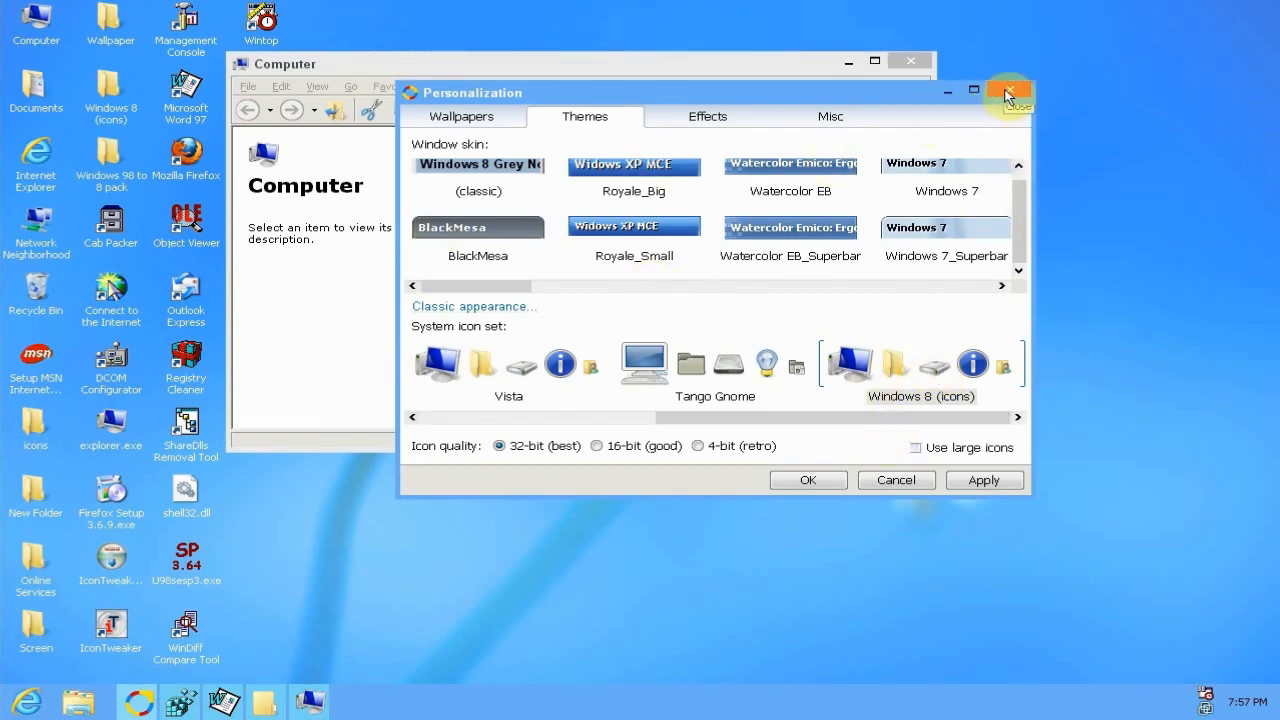
# - Close Personalization and Computer and open the Windows 98 to 8 pack folder
pyautogui.click(1008, 92)
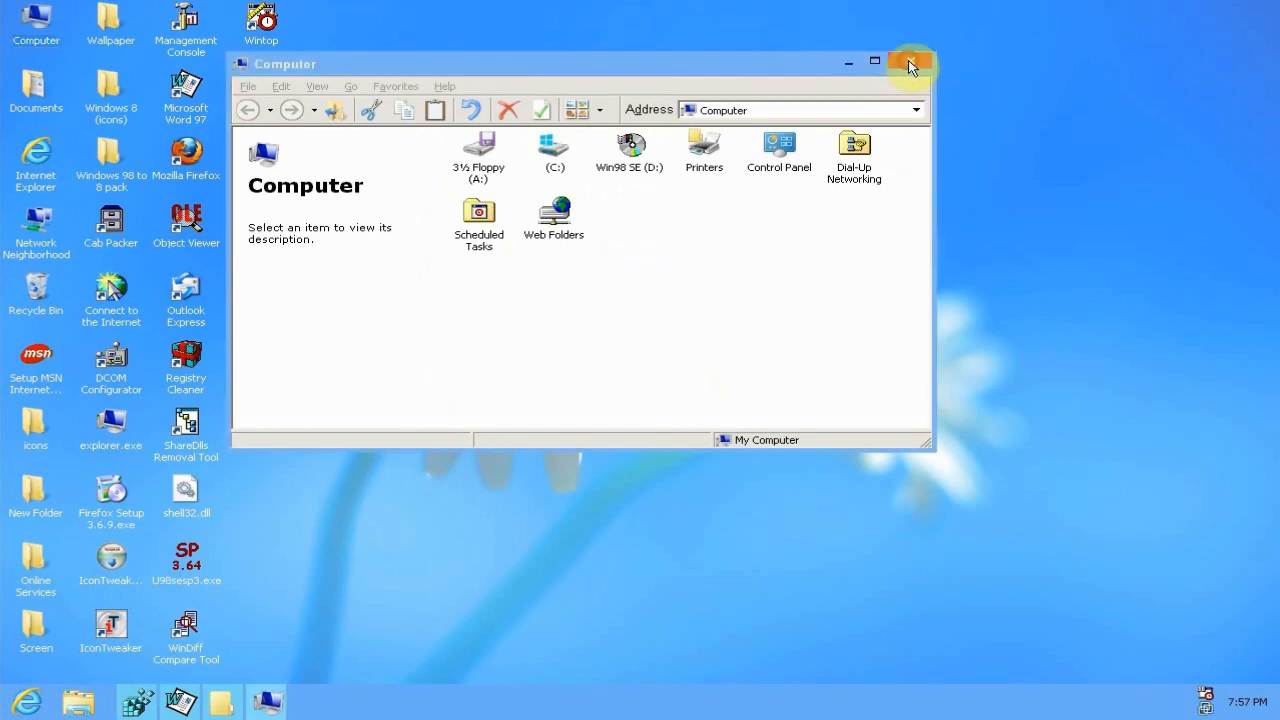
pyautogui.click(908, 62)
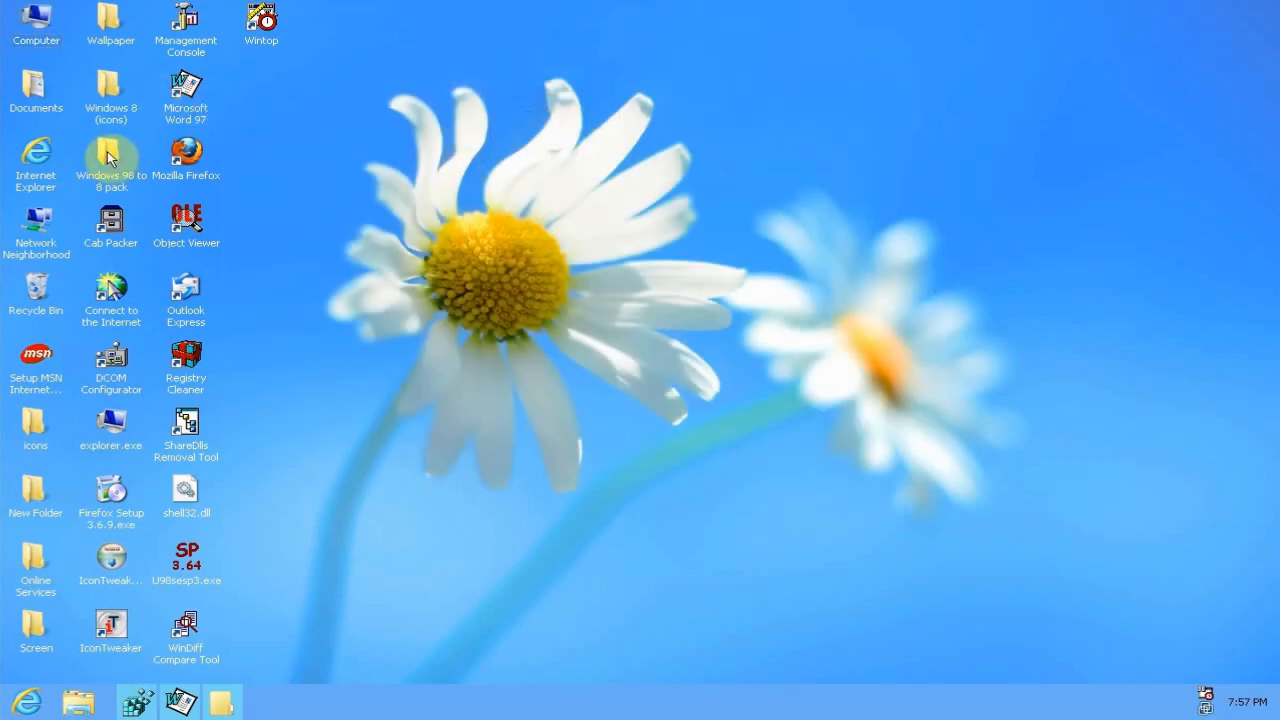
pyautogui.doubleClick(112, 160)
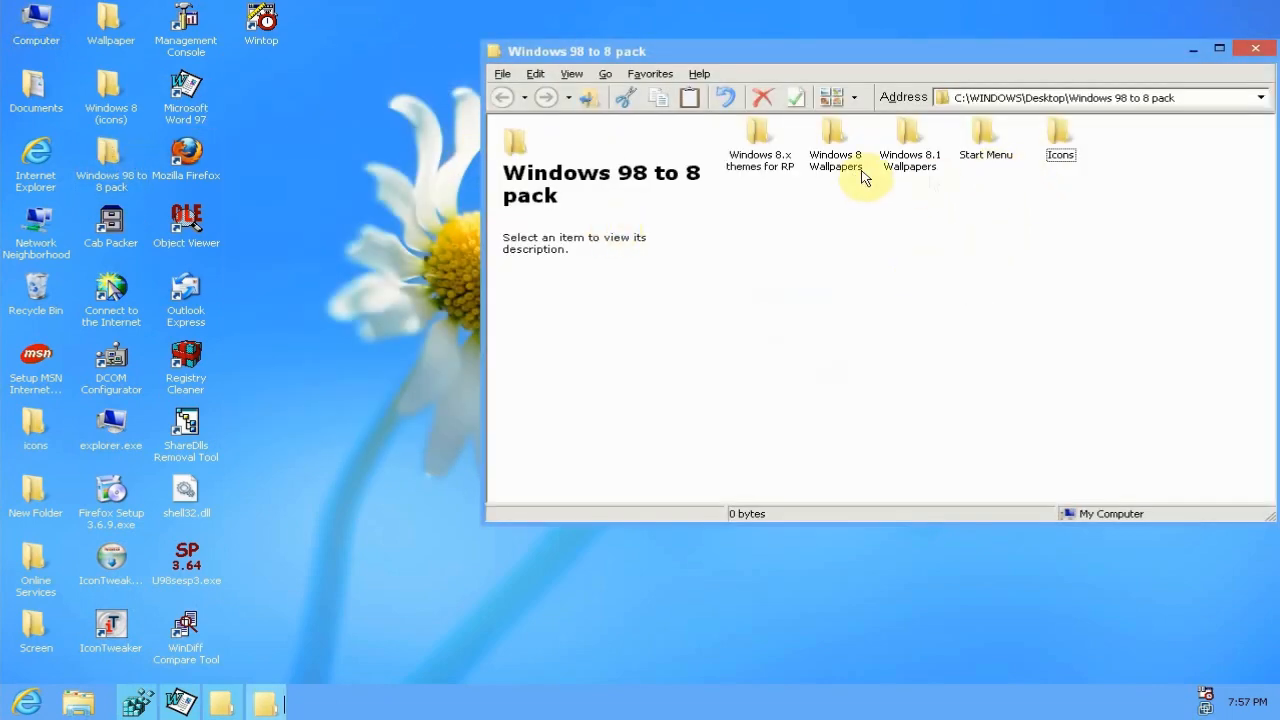
pyautogui.moveTo(940, 178)
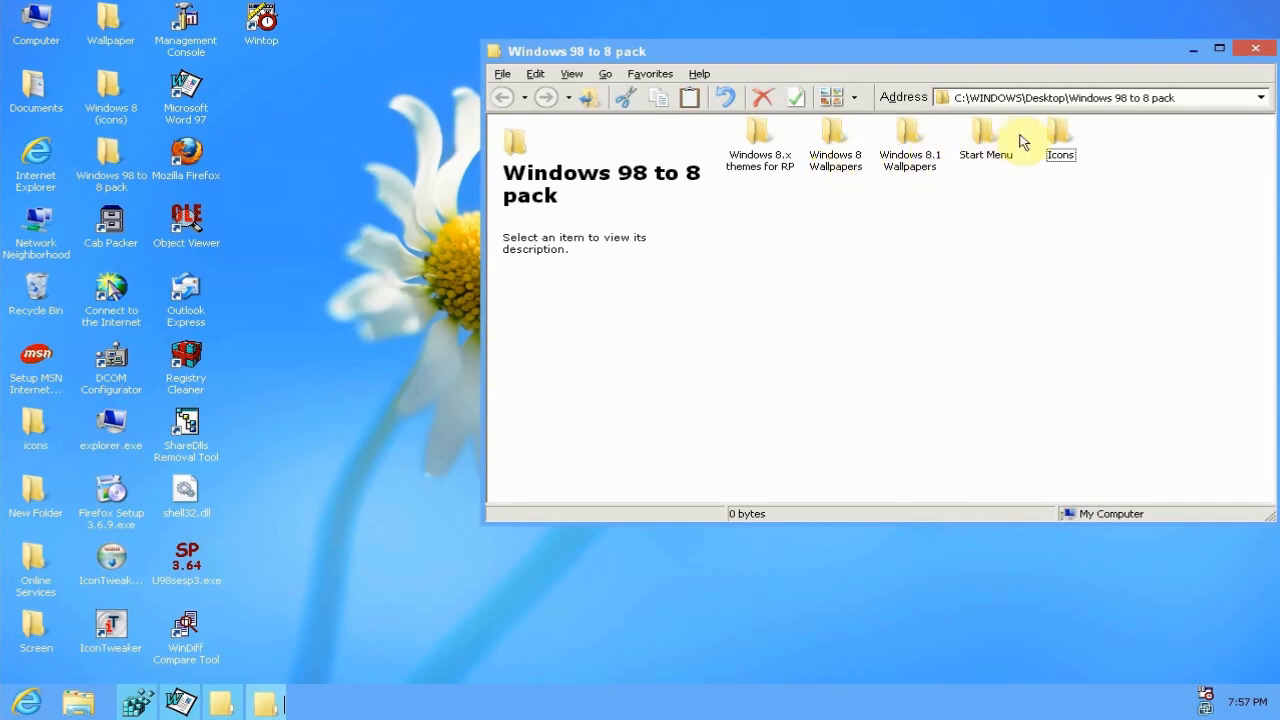
# - Peek into the pack's Start Menu folder, go back, and select the IconTweaker desktop shortcut
pyautogui.doubleClick(984, 140)
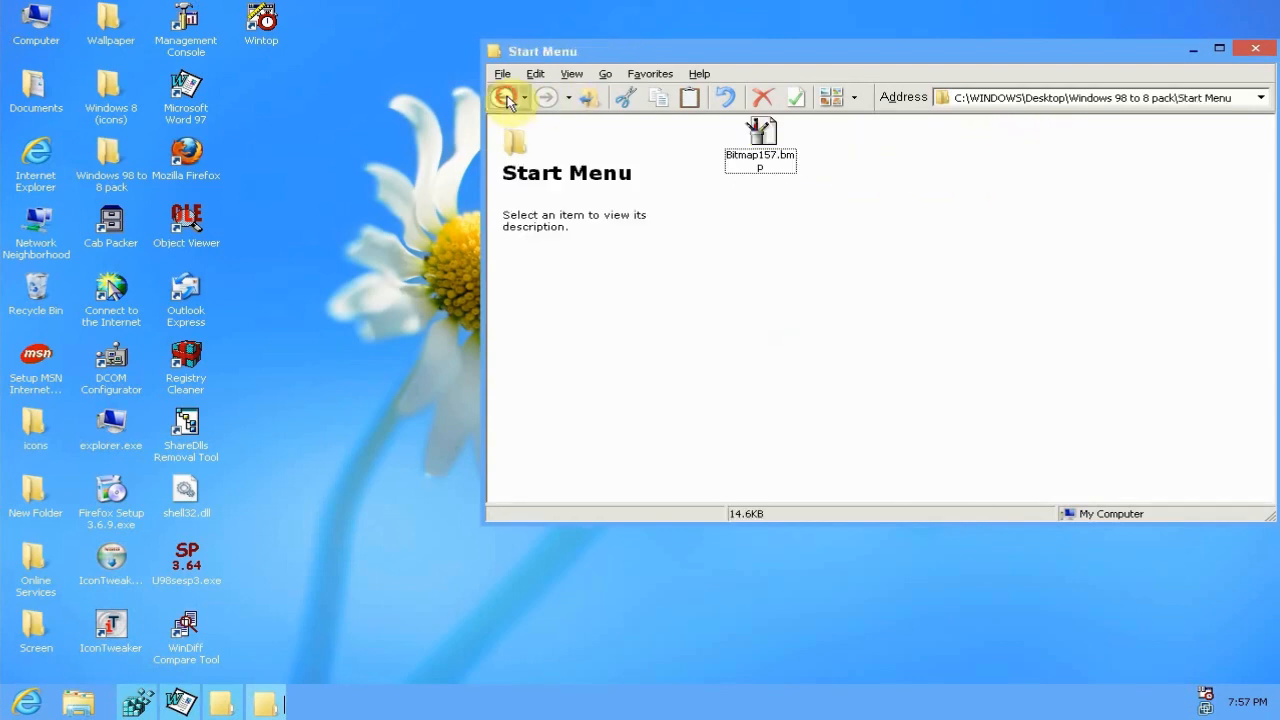
pyautogui.click(504, 96)
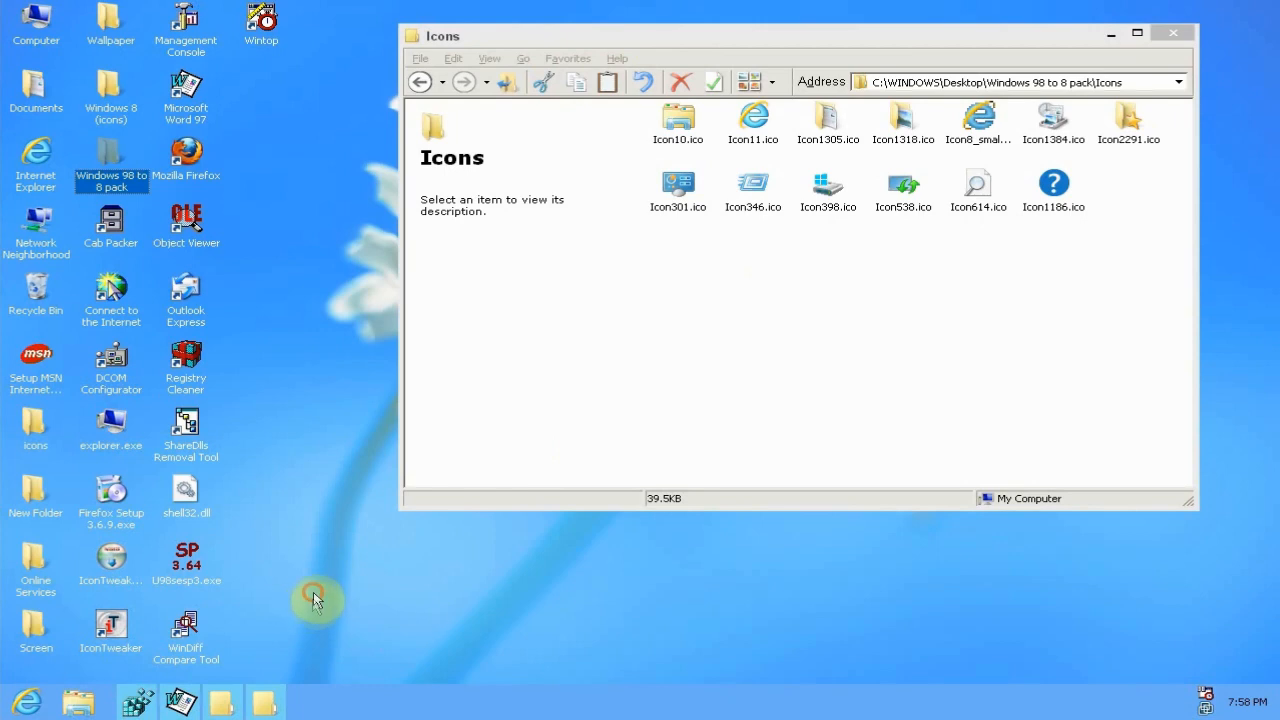
pyautogui.moveTo(352, 598)
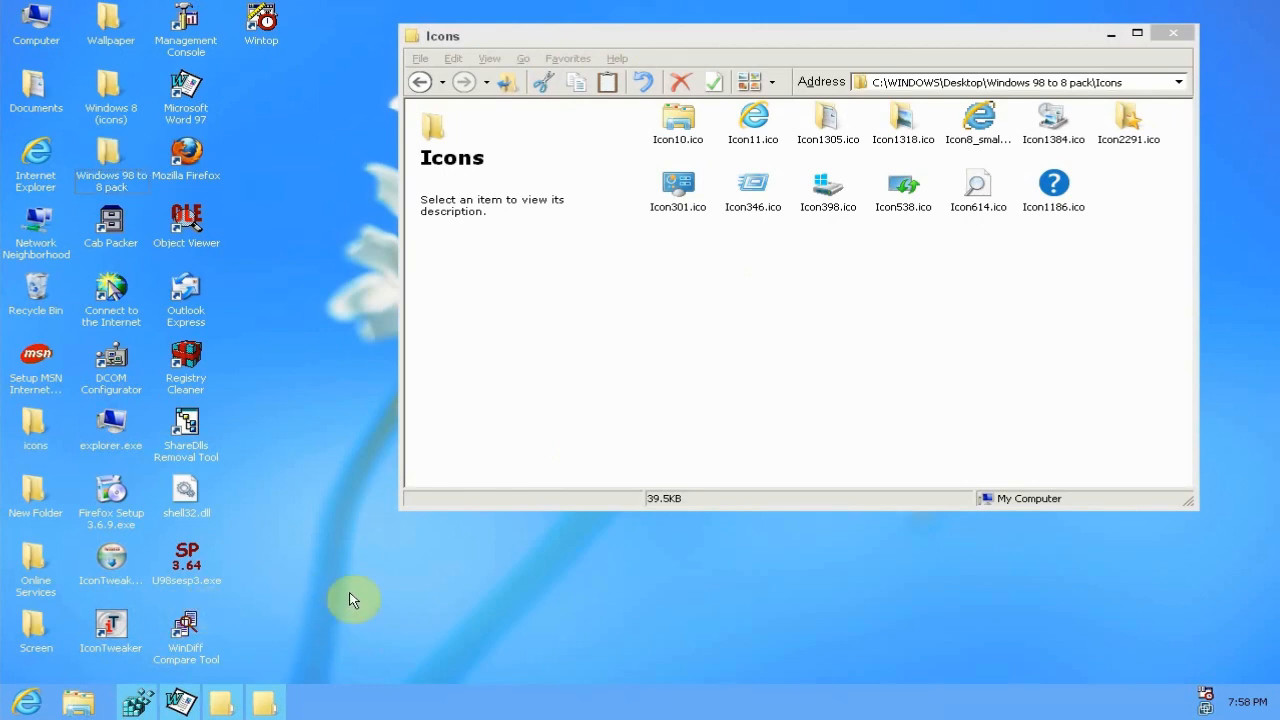
pyautogui.click(112, 624)
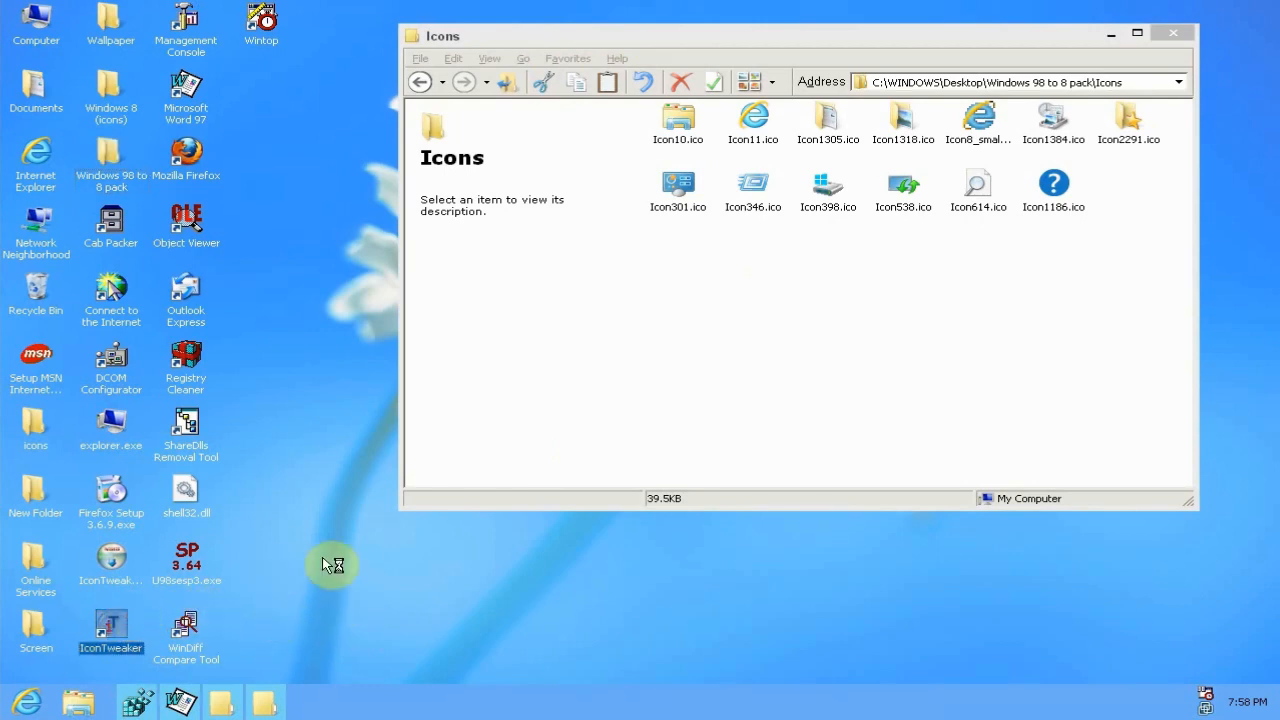
# - Launch IconTweaker from its desktop shortcut onto the Themes page
pyautogui.doubleClick(110, 624)
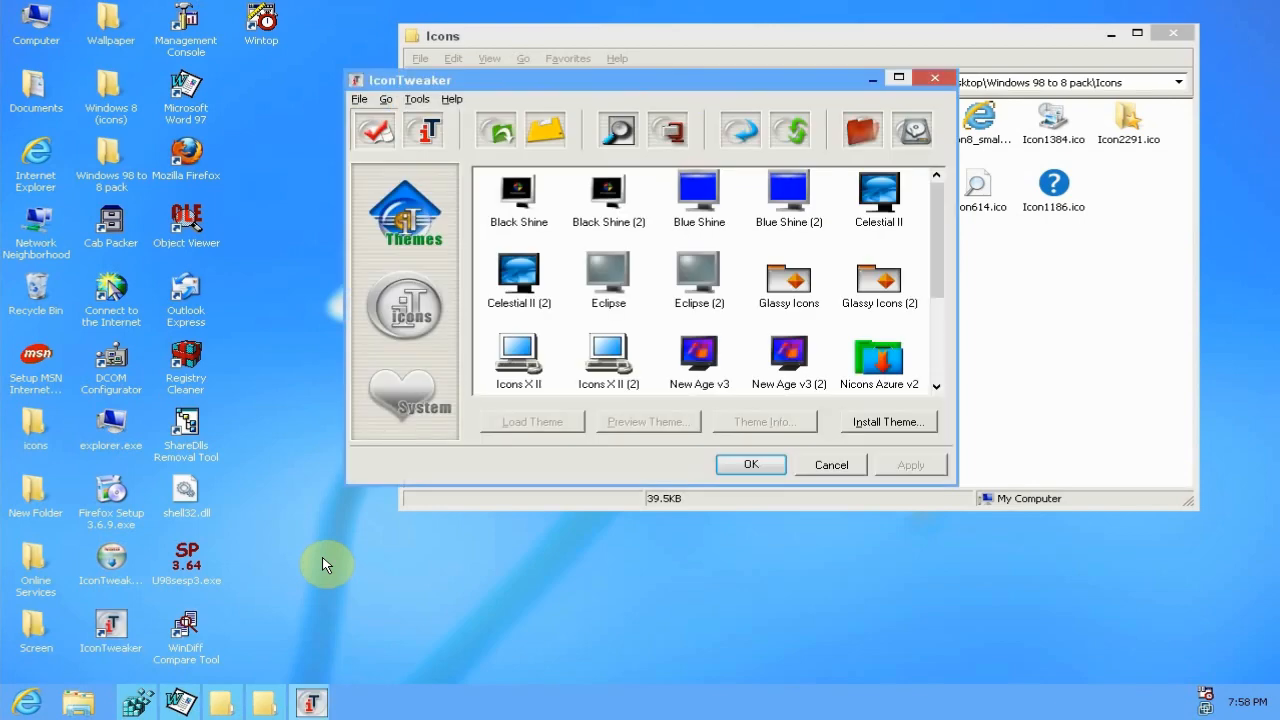
pyautogui.moveTo(268, 608)
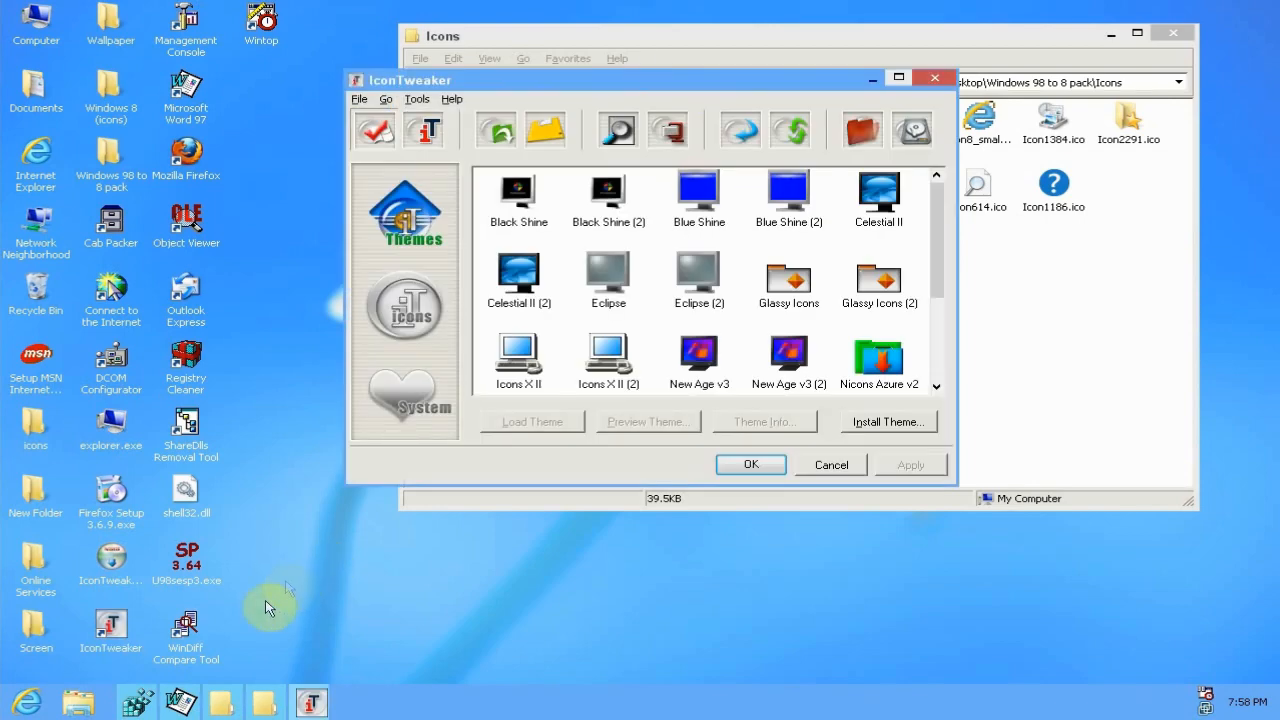
pyautogui.moveTo(270, 608)
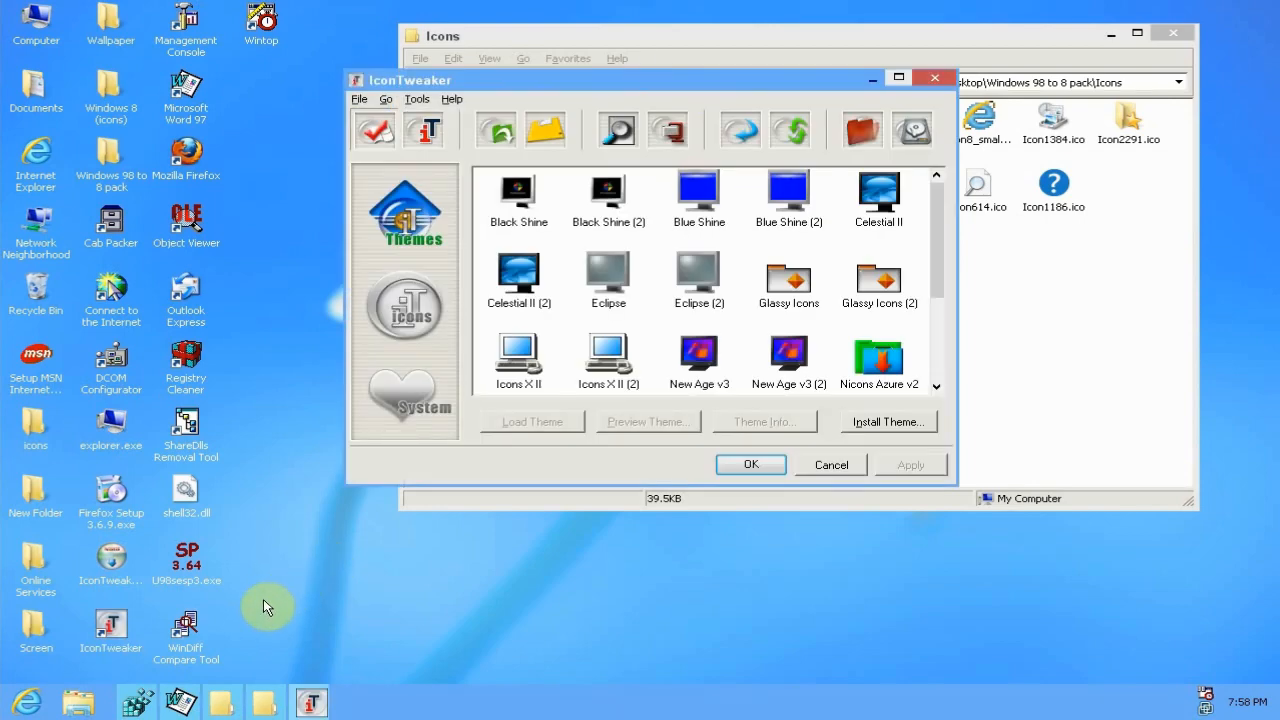
pyautogui.moveTo(330, 552)
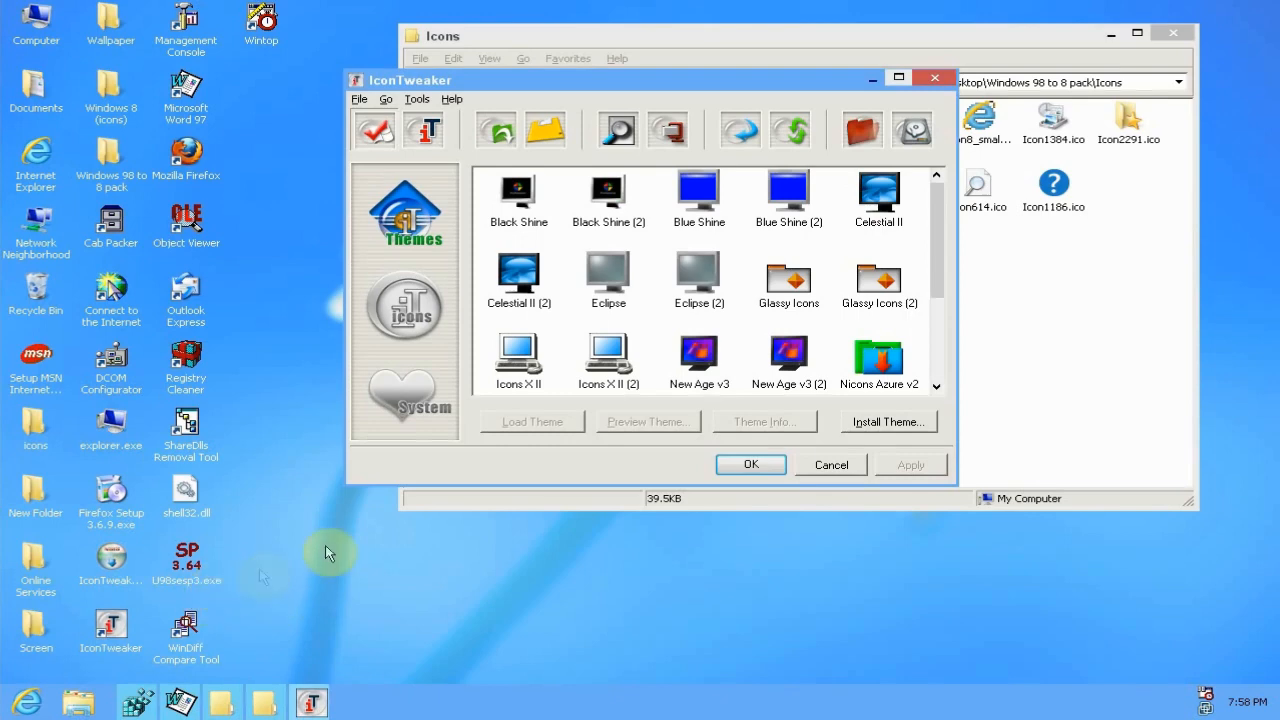
pyautogui.moveTo(430, 360)
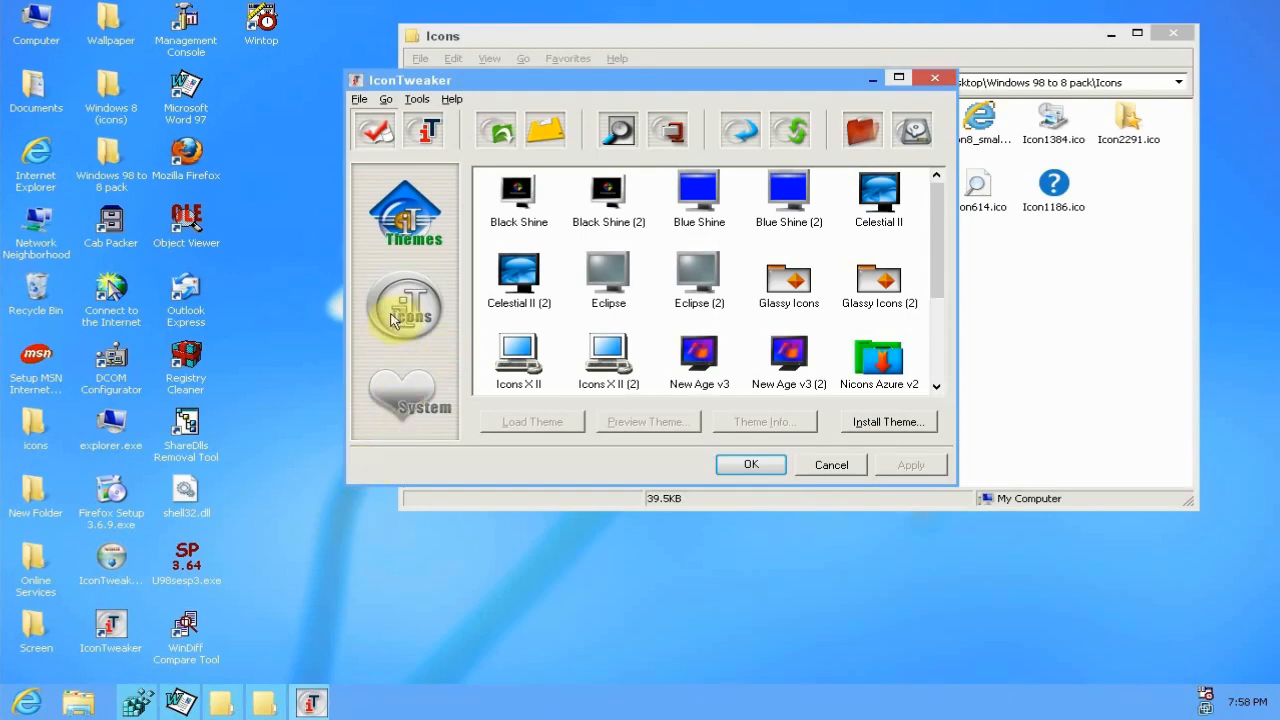
# - Browse IconTweaker's Desktop, Drives and Start Menu icon pages, then close the tool
pyautogui.click(404, 308)
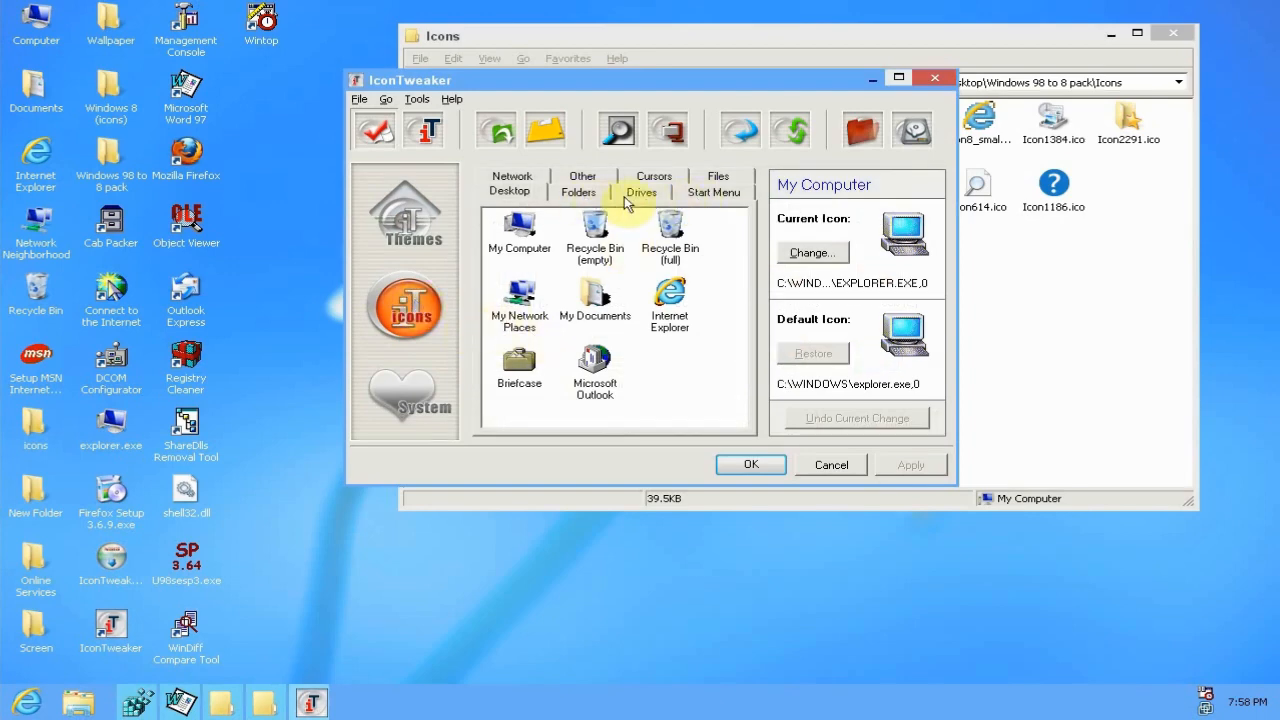
pyautogui.moveTo(578, 192)
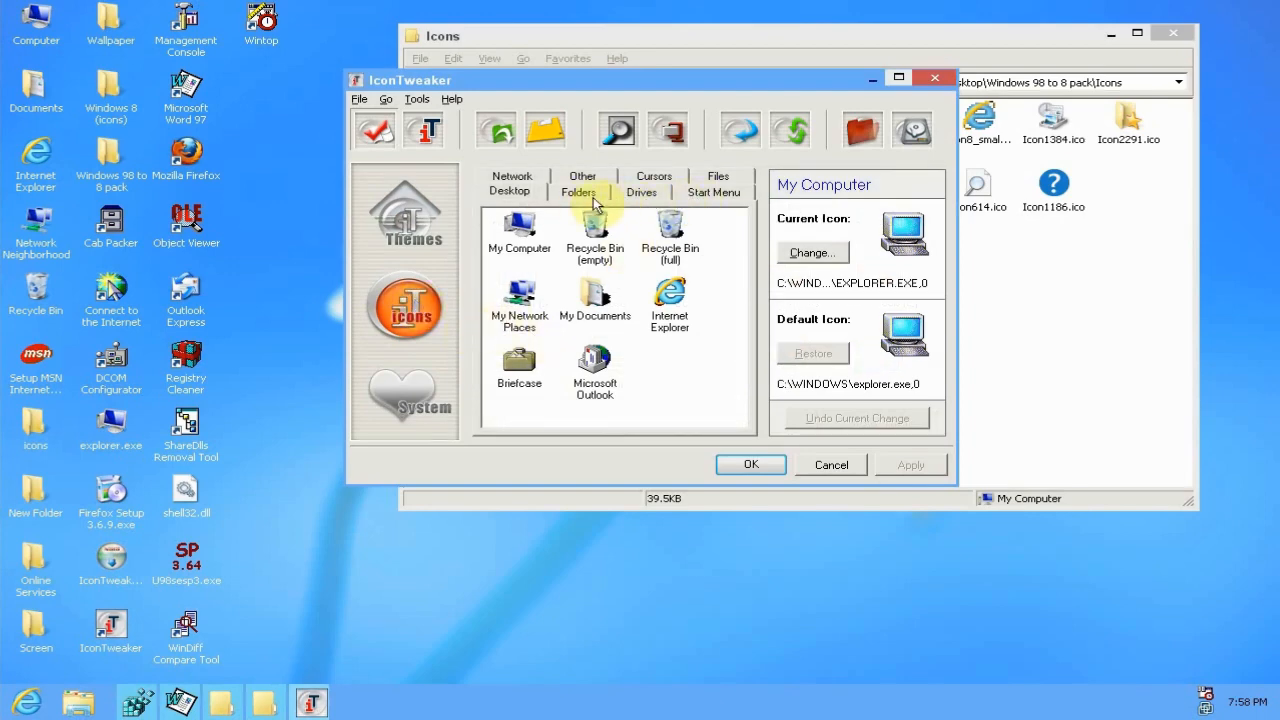
pyautogui.moveTo(708, 324)
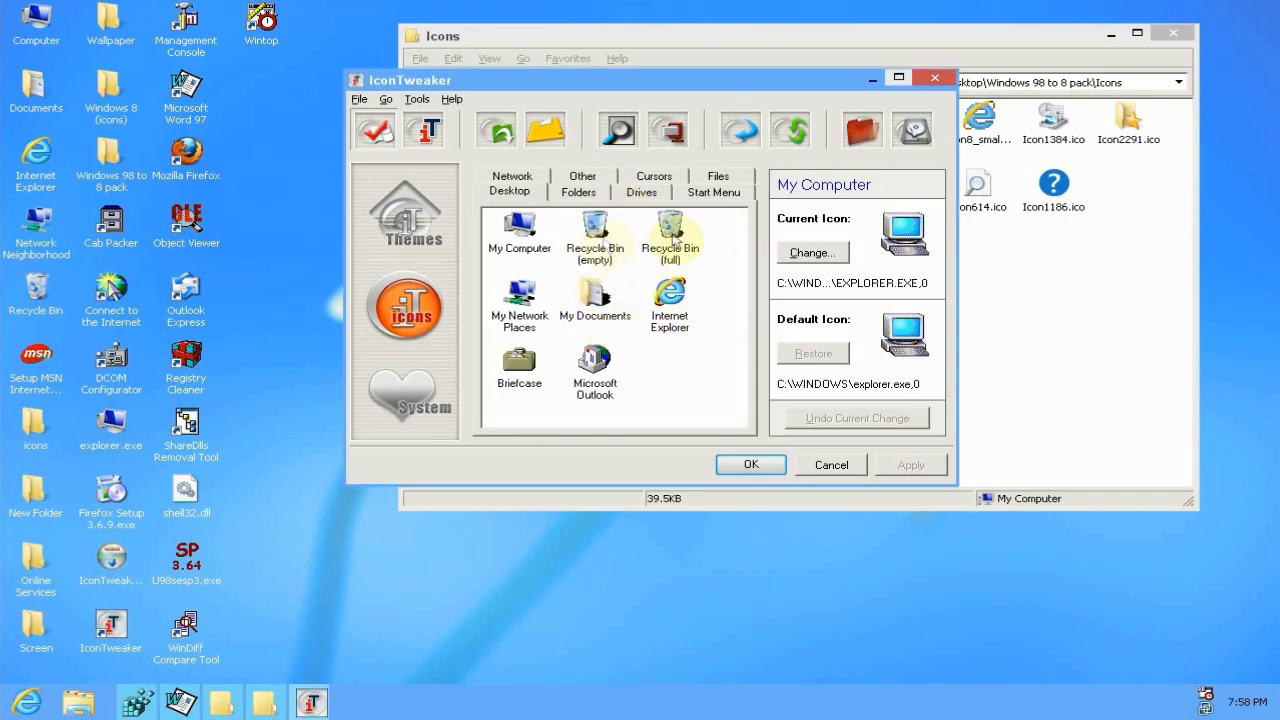
pyautogui.click(640, 192)
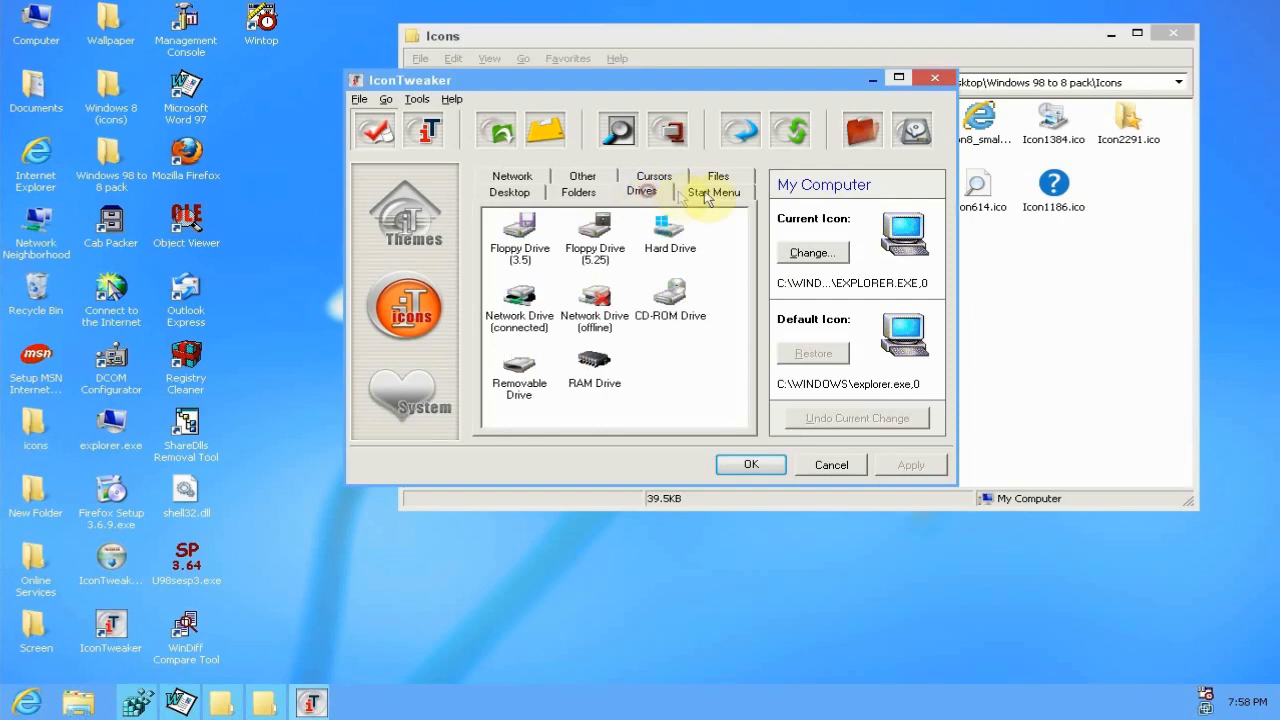
pyautogui.click(712, 192)
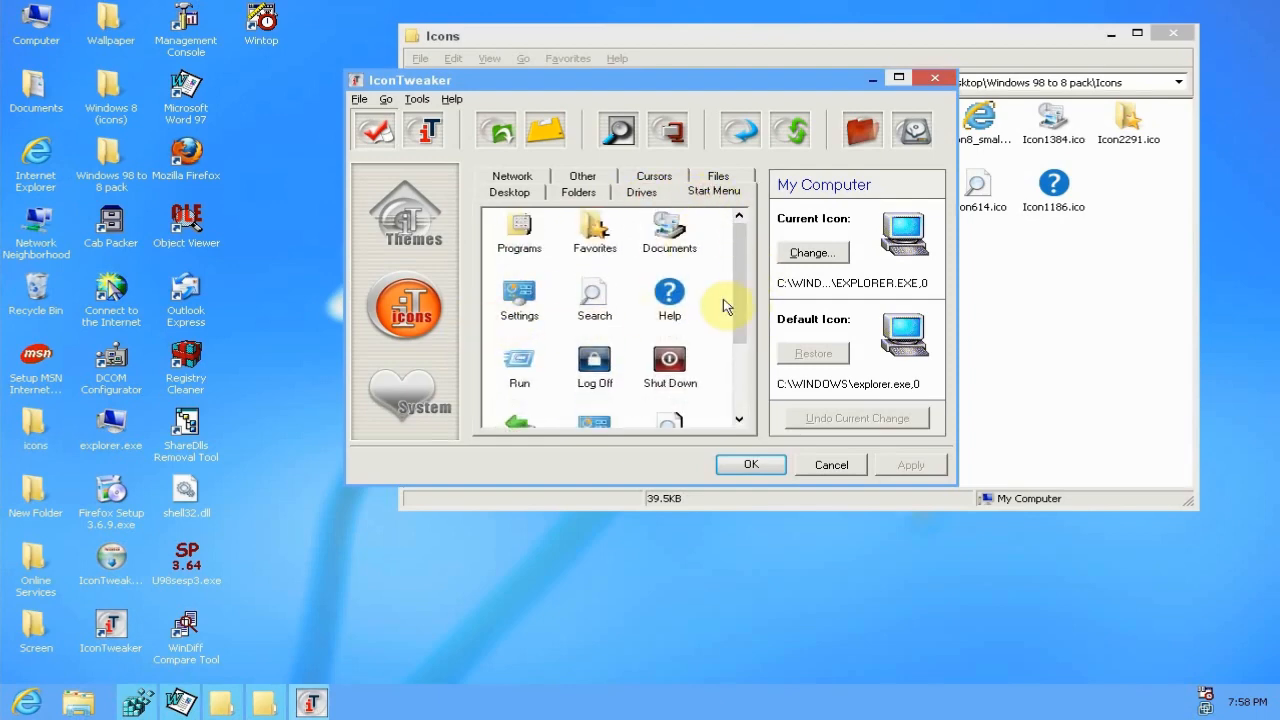
pyautogui.scroll(-3)
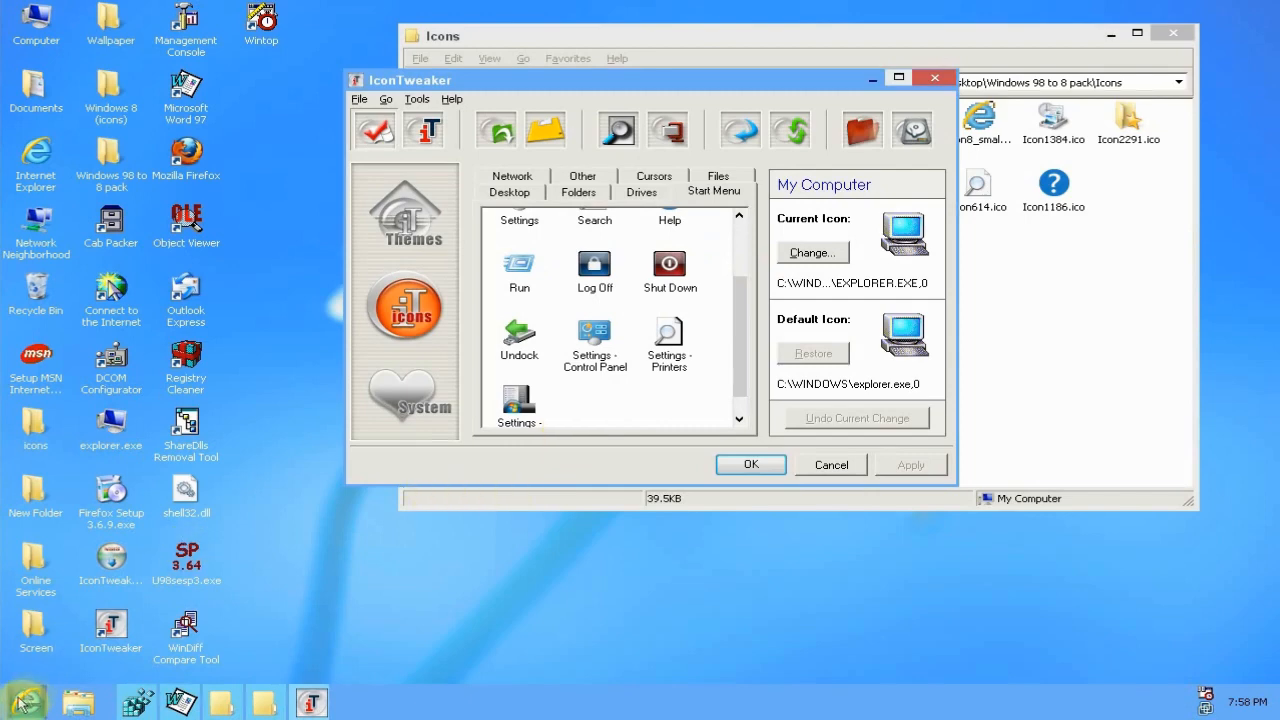
pyautogui.click(24, 698)
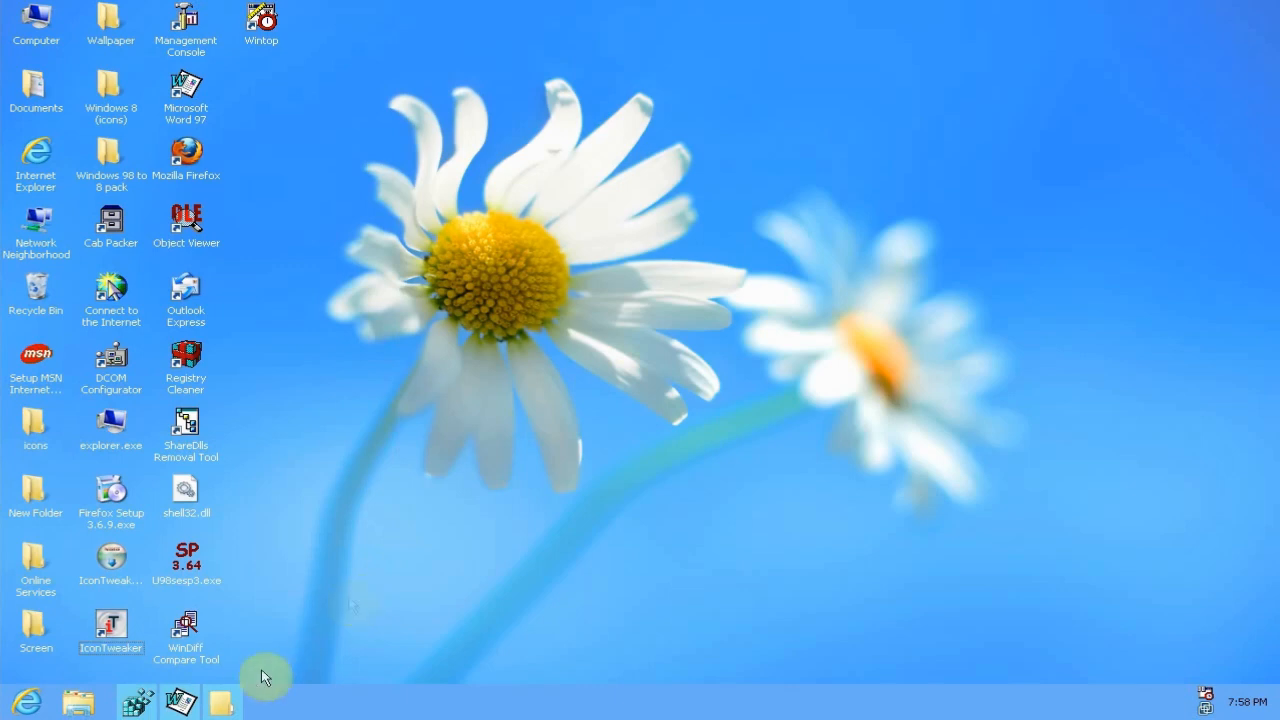
# - Launch regedit at HKEY_CURRENT_USER\Control Panel\Desktop\WindowMetrics
pyautogui.click(180, 700)
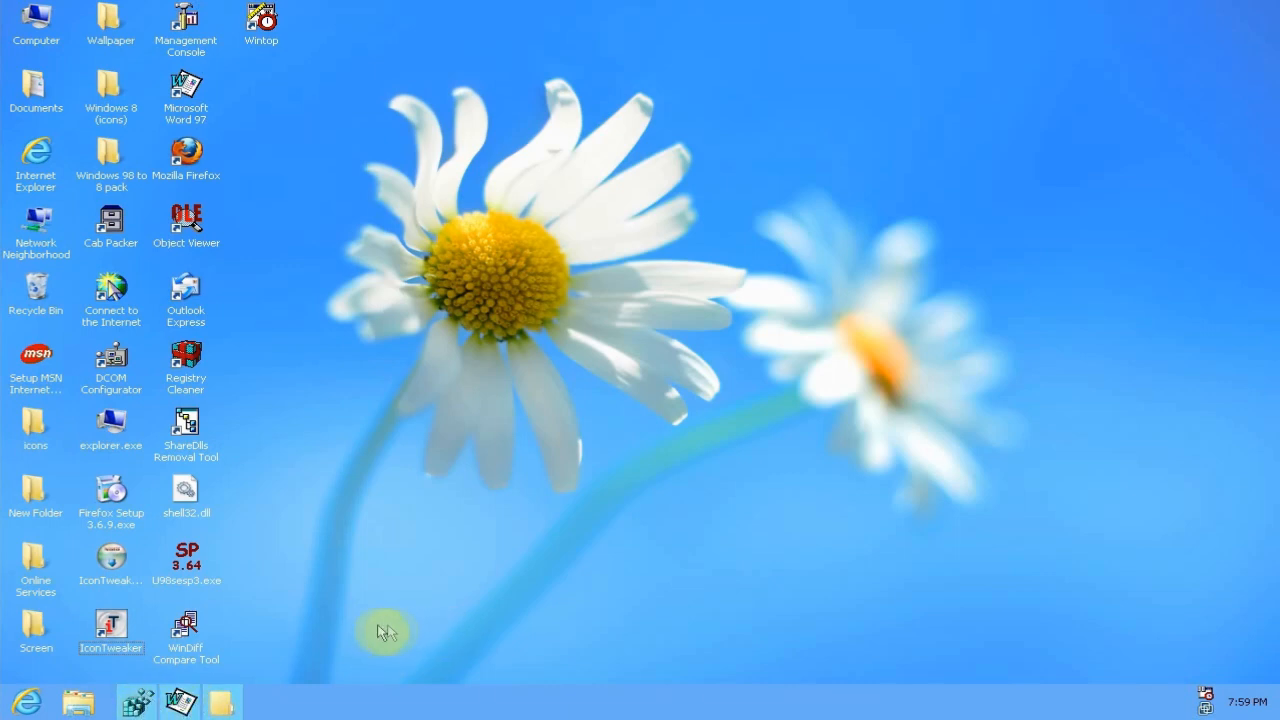
pyautogui.moveTo(308, 638)
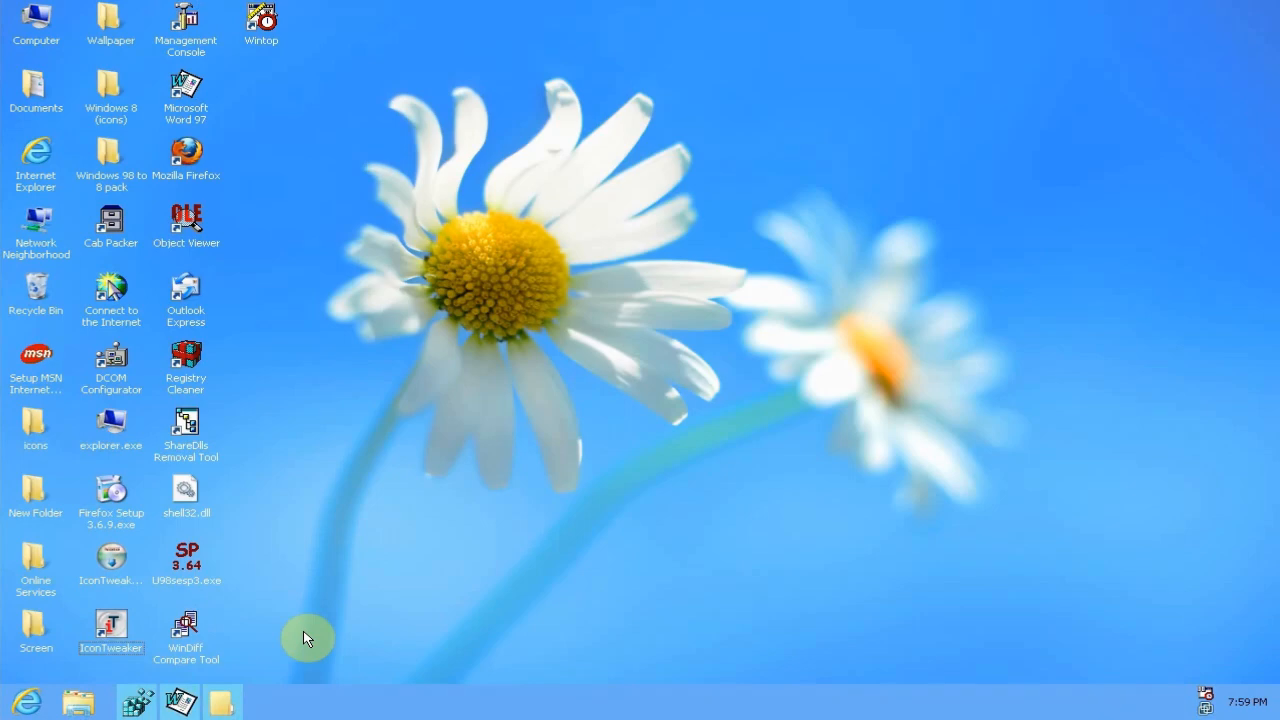
pyautogui.click(136, 700)
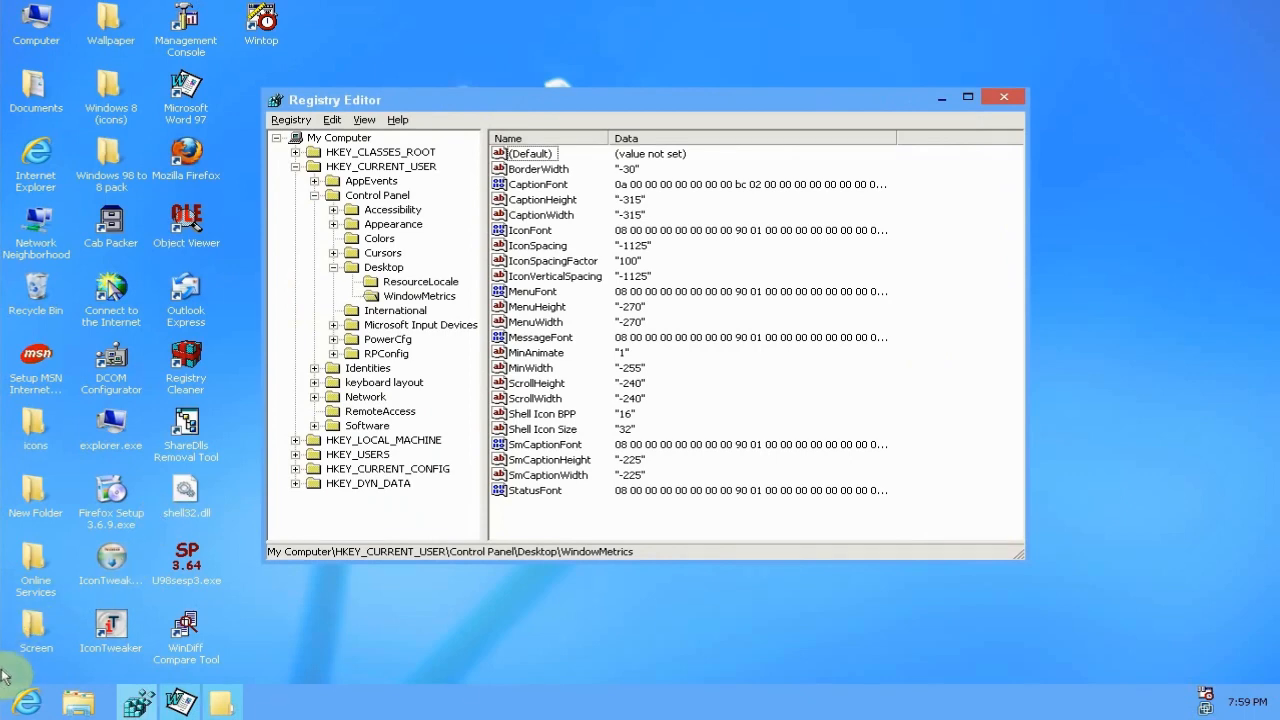
# - Add a trial string value under WindowMetrics, then delete it and confirm
pyautogui.click(12, 700)
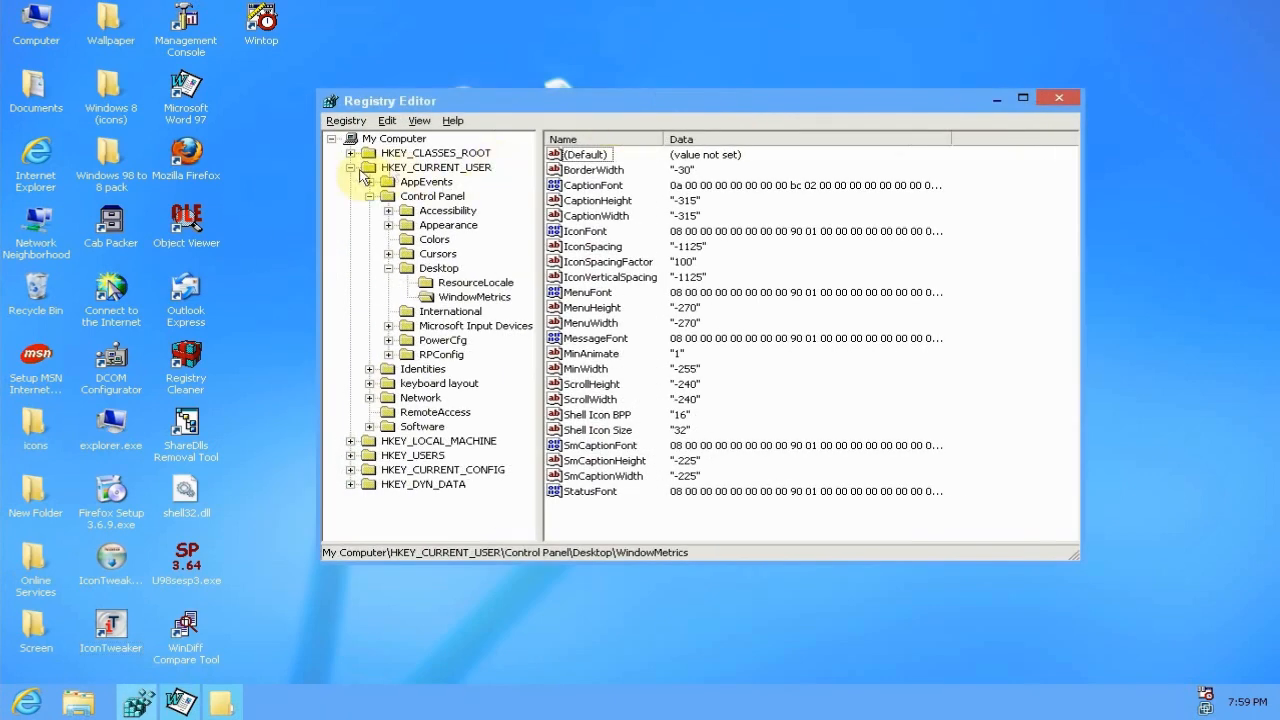
pyautogui.moveTo(370, 204)
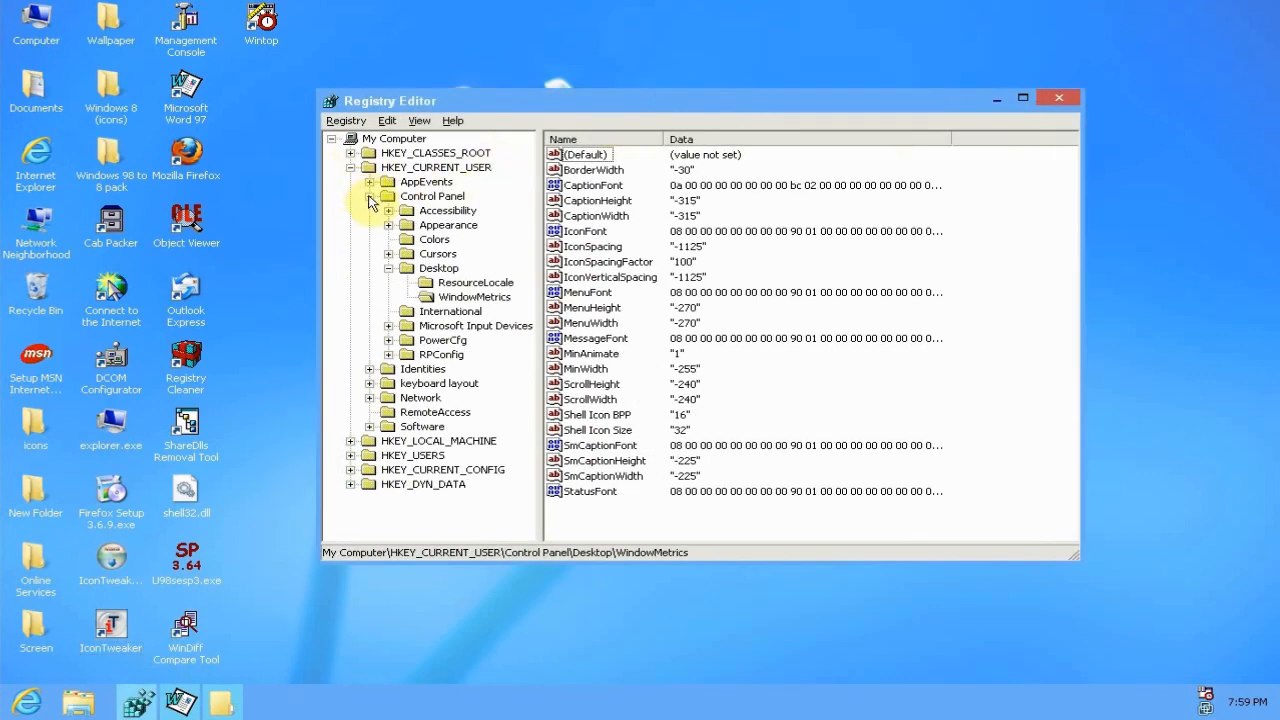
pyautogui.click(472, 296)
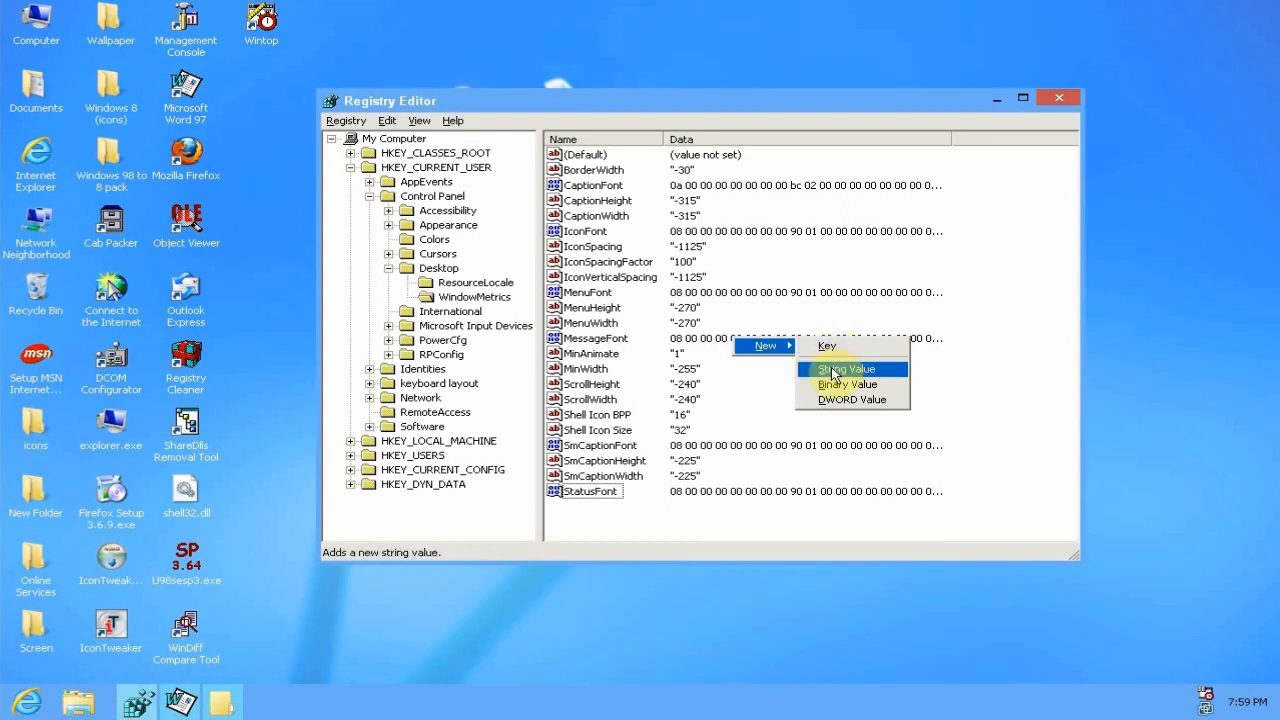
pyautogui.click(844, 368)
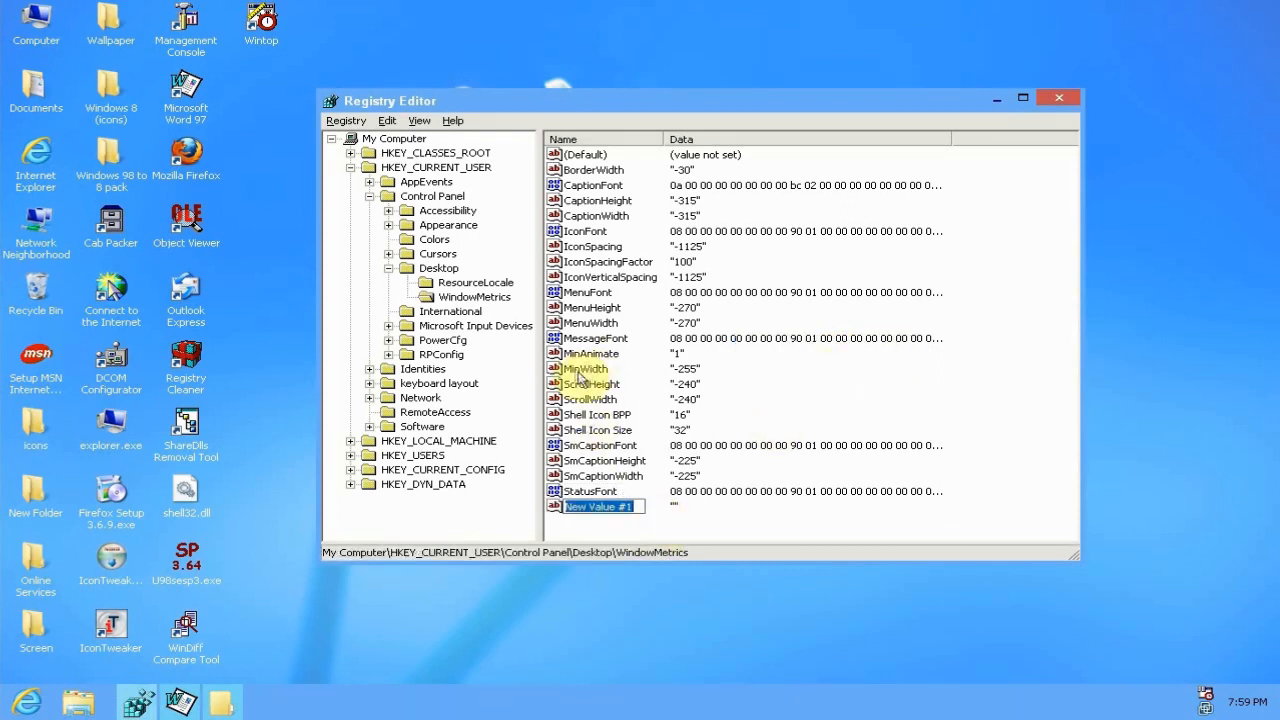
pyautogui.rightClick(596, 504)
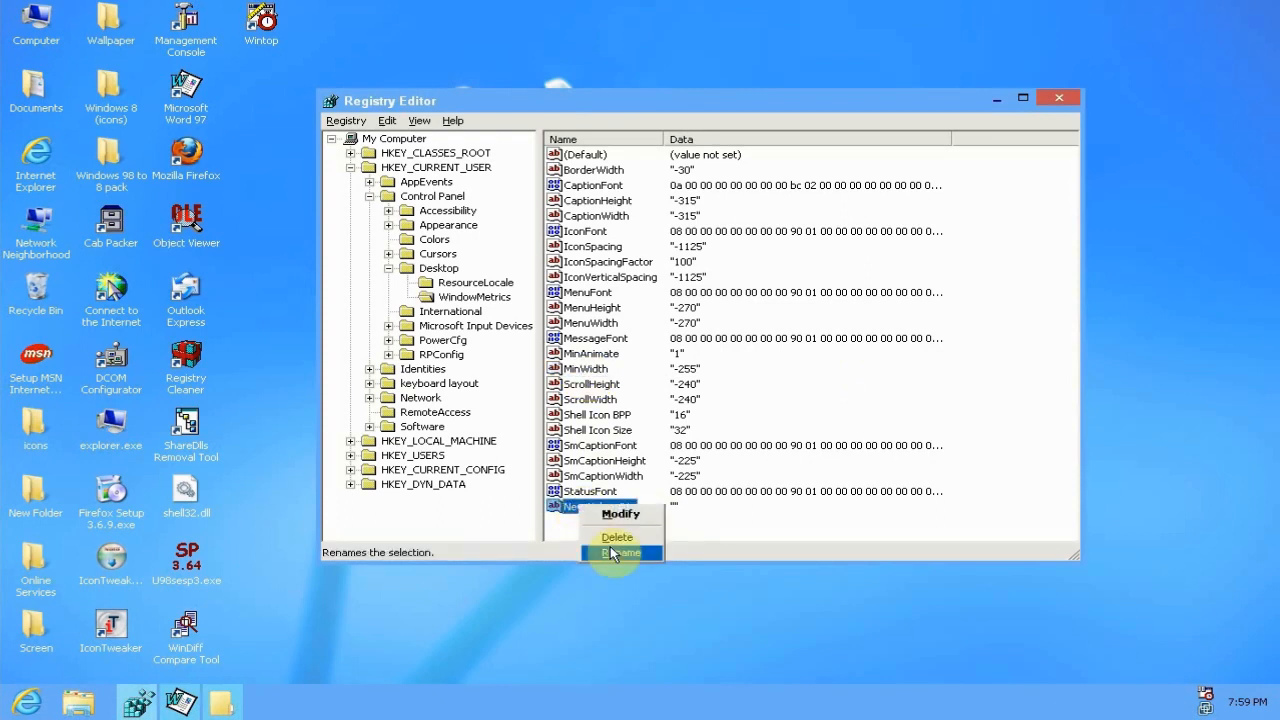
pyautogui.moveTo(628, 540)
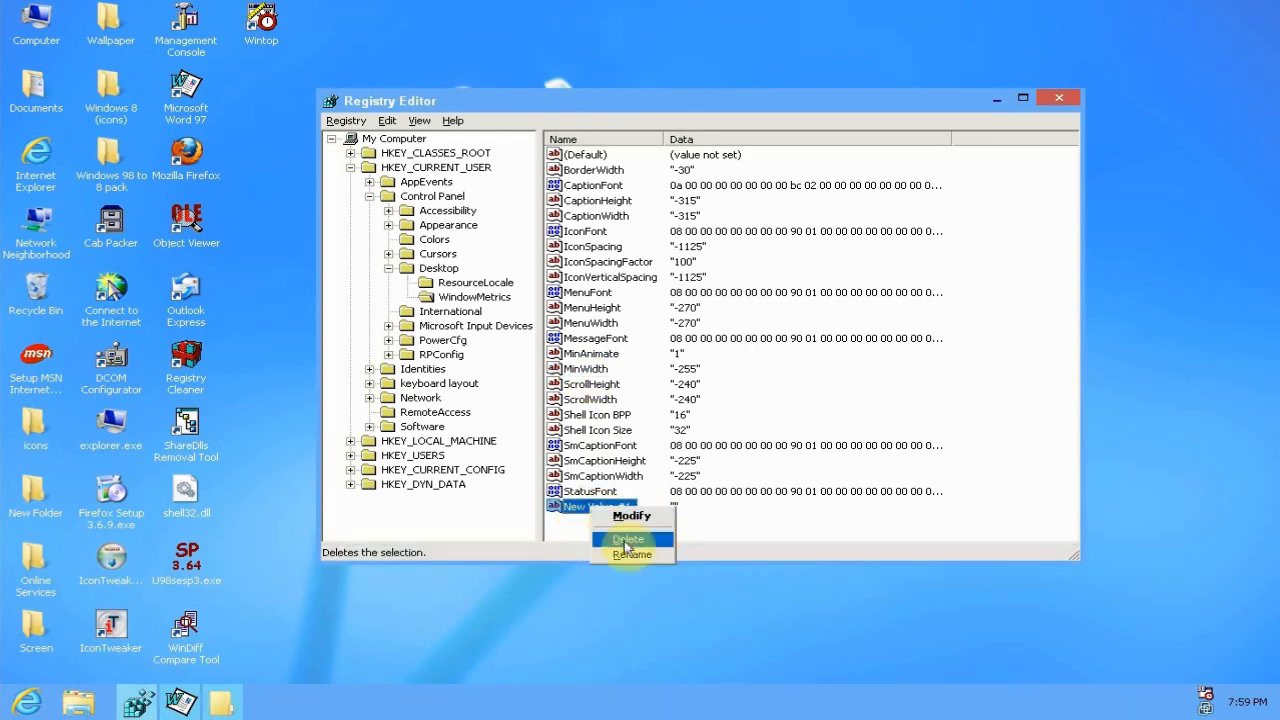
pyautogui.click(628, 540)
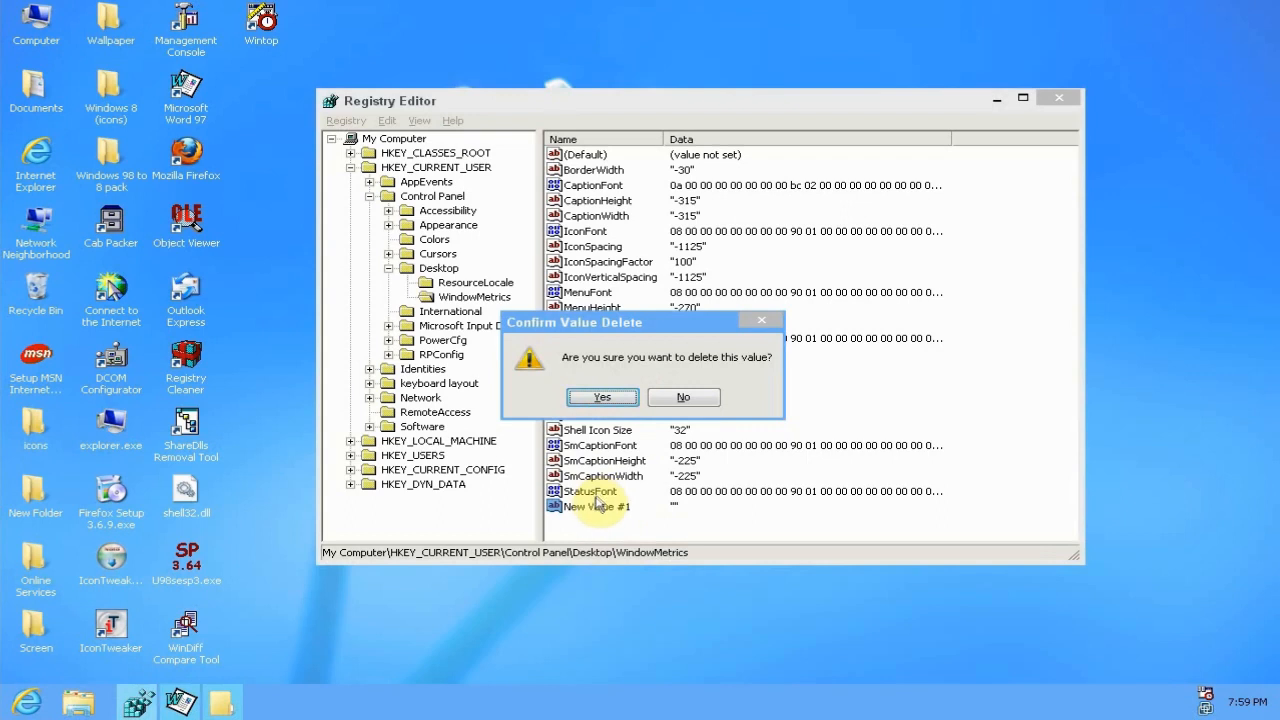
pyautogui.click(600, 396)
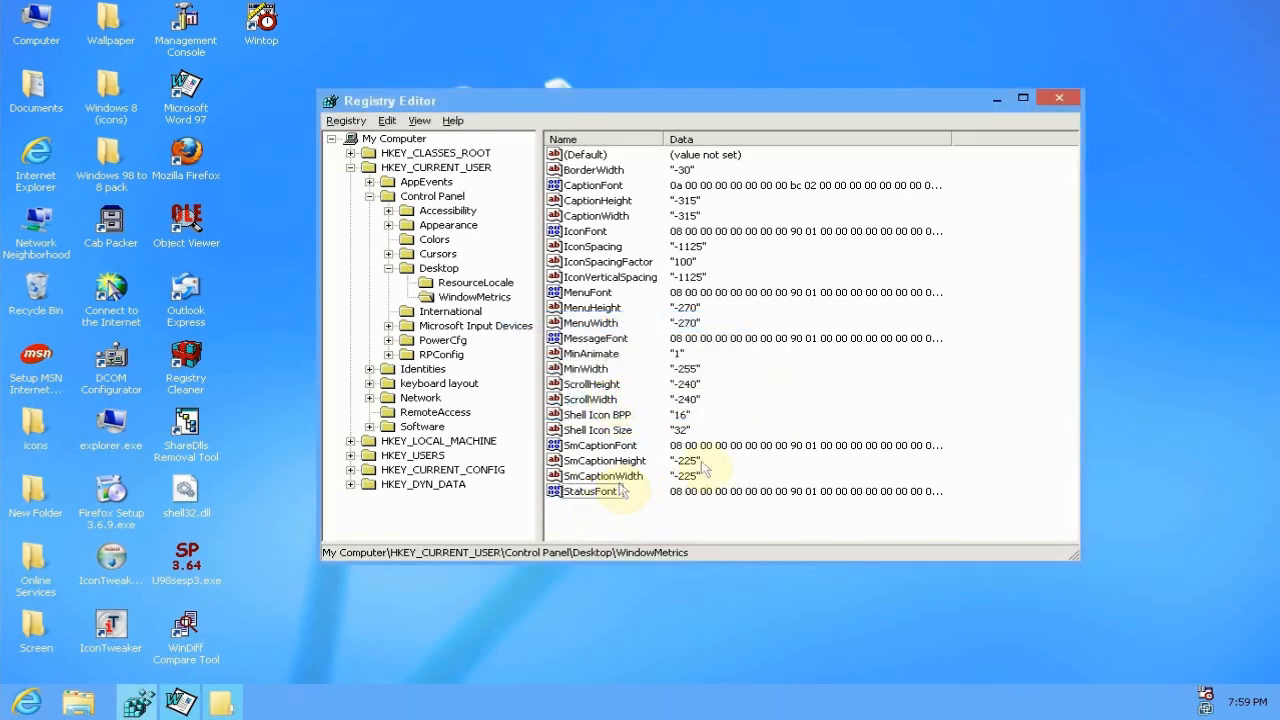
# - Set the WindowMetrics MinWidth value data to -255
pyautogui.doubleClick(584, 368)
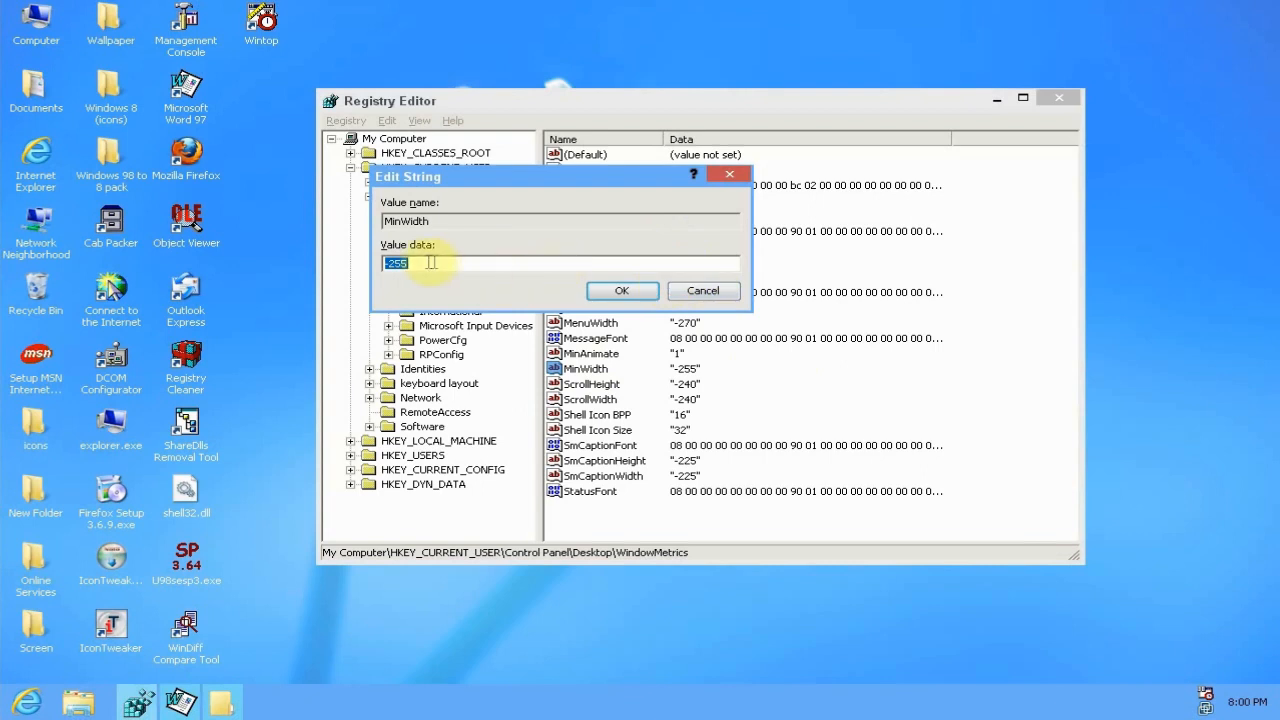
pyautogui.write('-255')
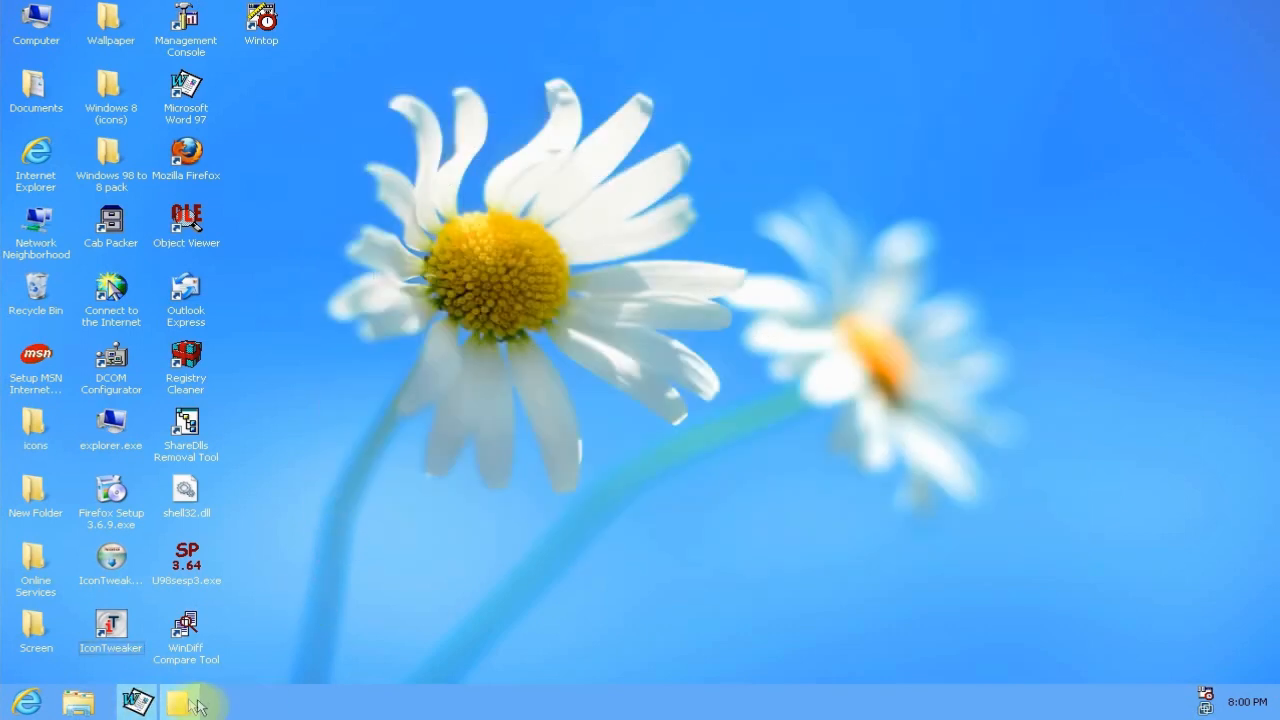
pyautogui.moveTo(184, 710)
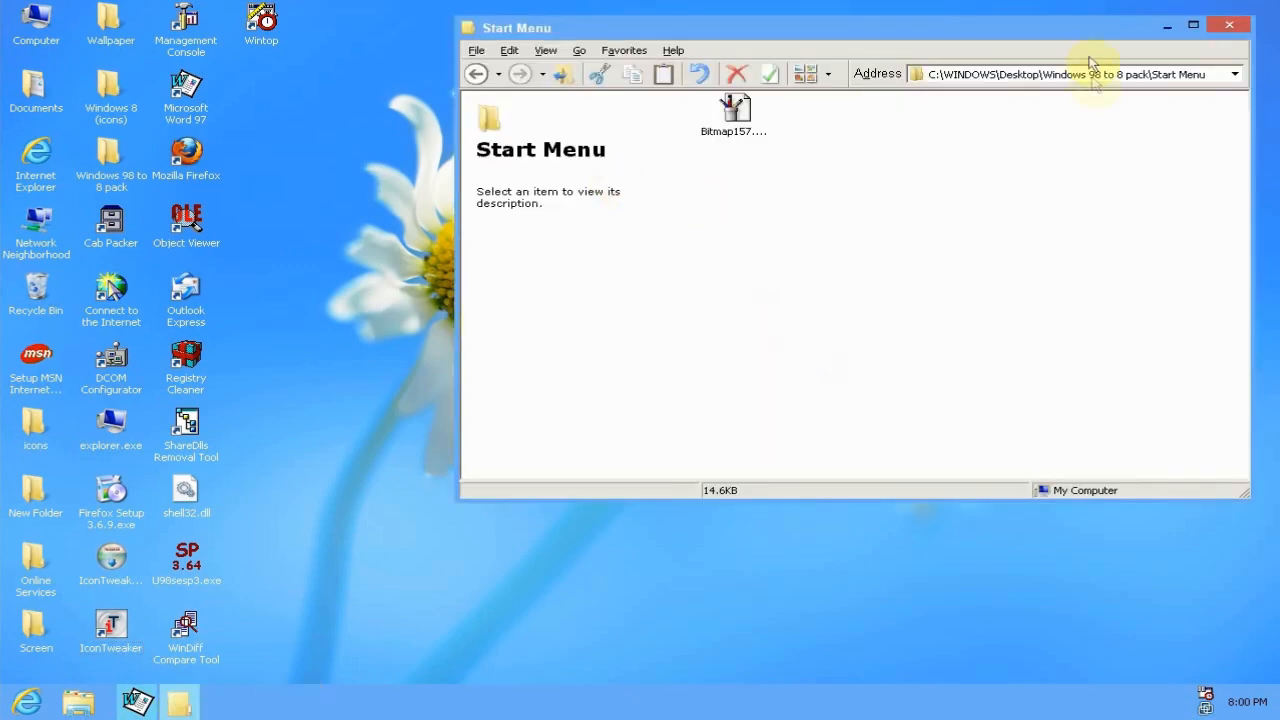
# - Bring the blank Word document forward over the Start Menu folder and show the Start menu
pyautogui.click(136, 700)
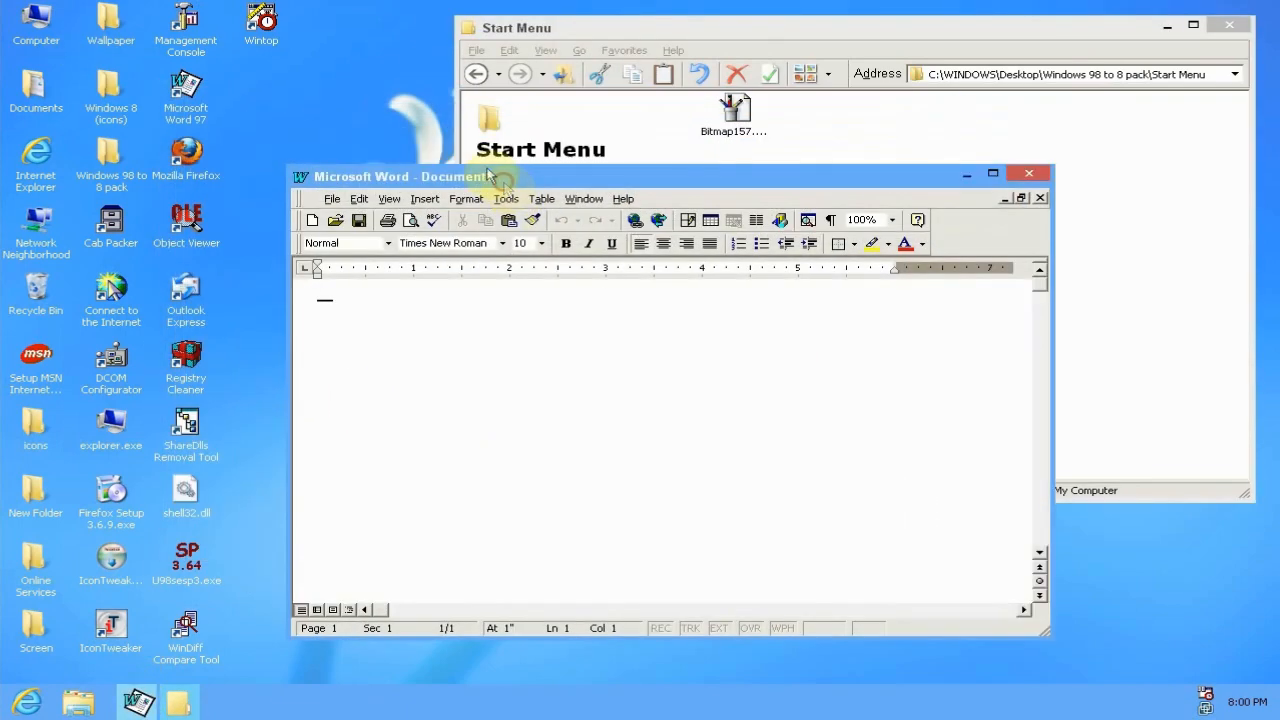
pyautogui.moveTo(970, 114)
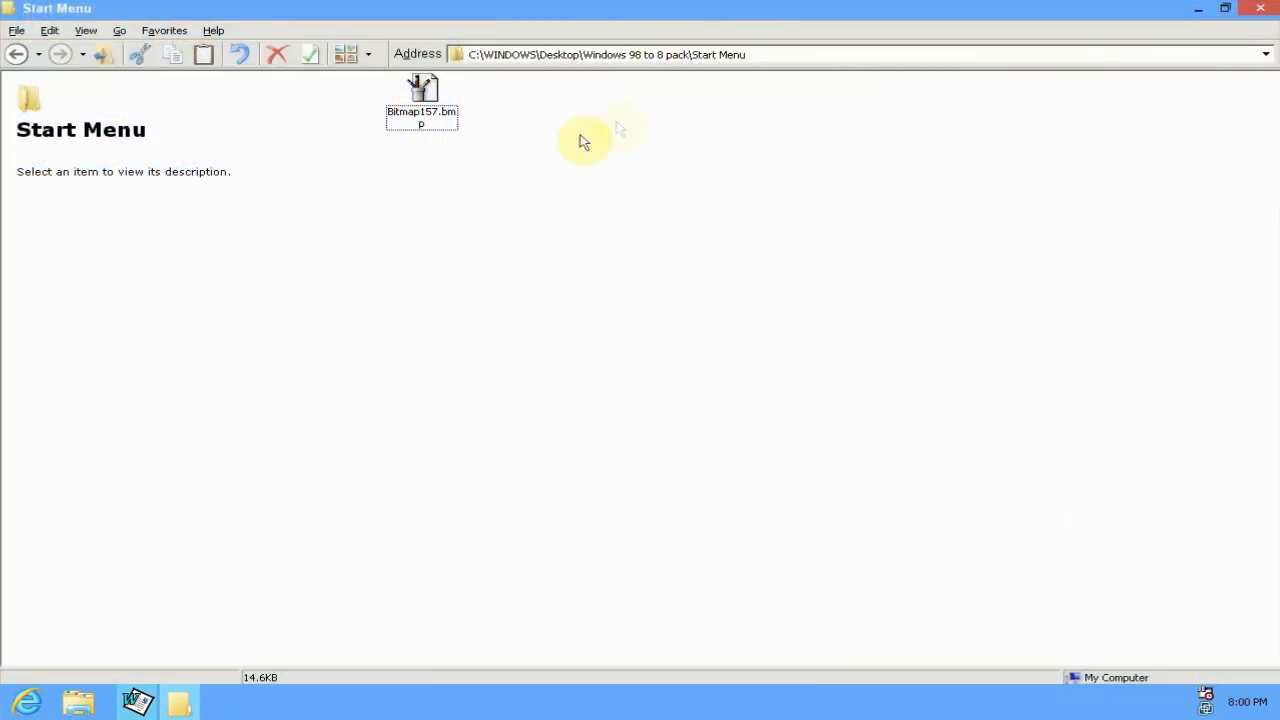
pyautogui.moveTo(196, 140)
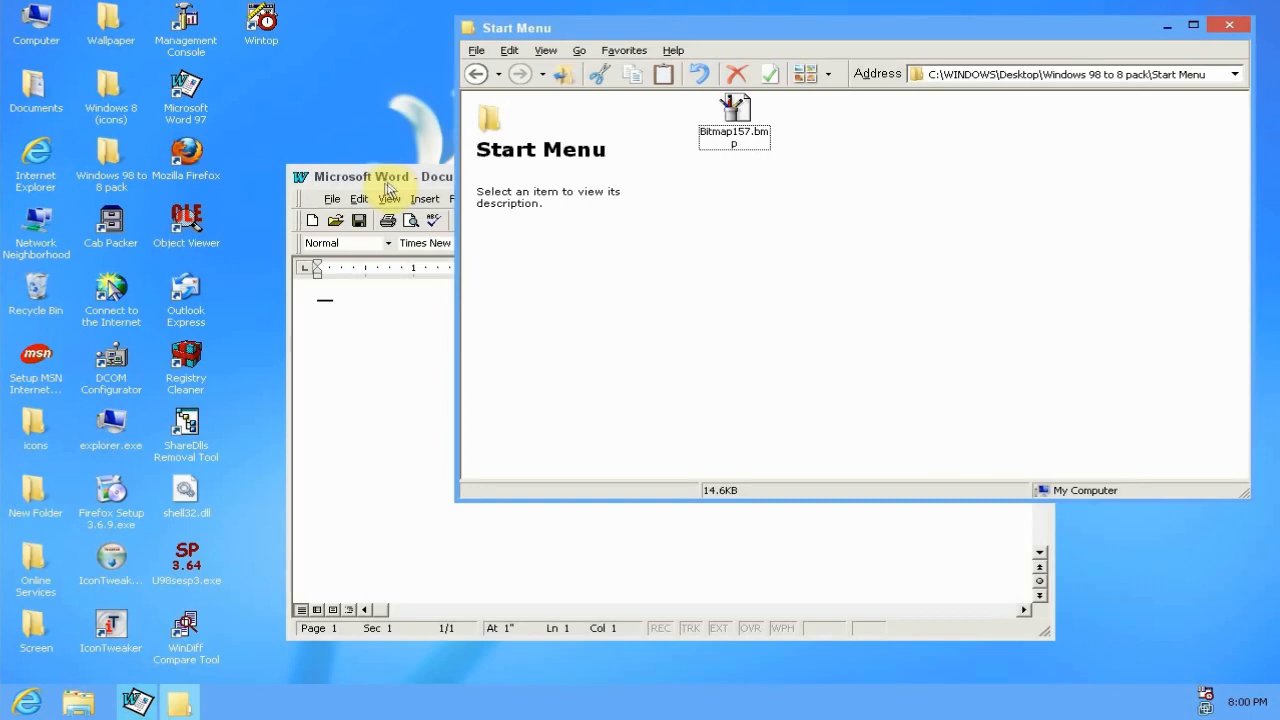
pyautogui.click(370, 176)
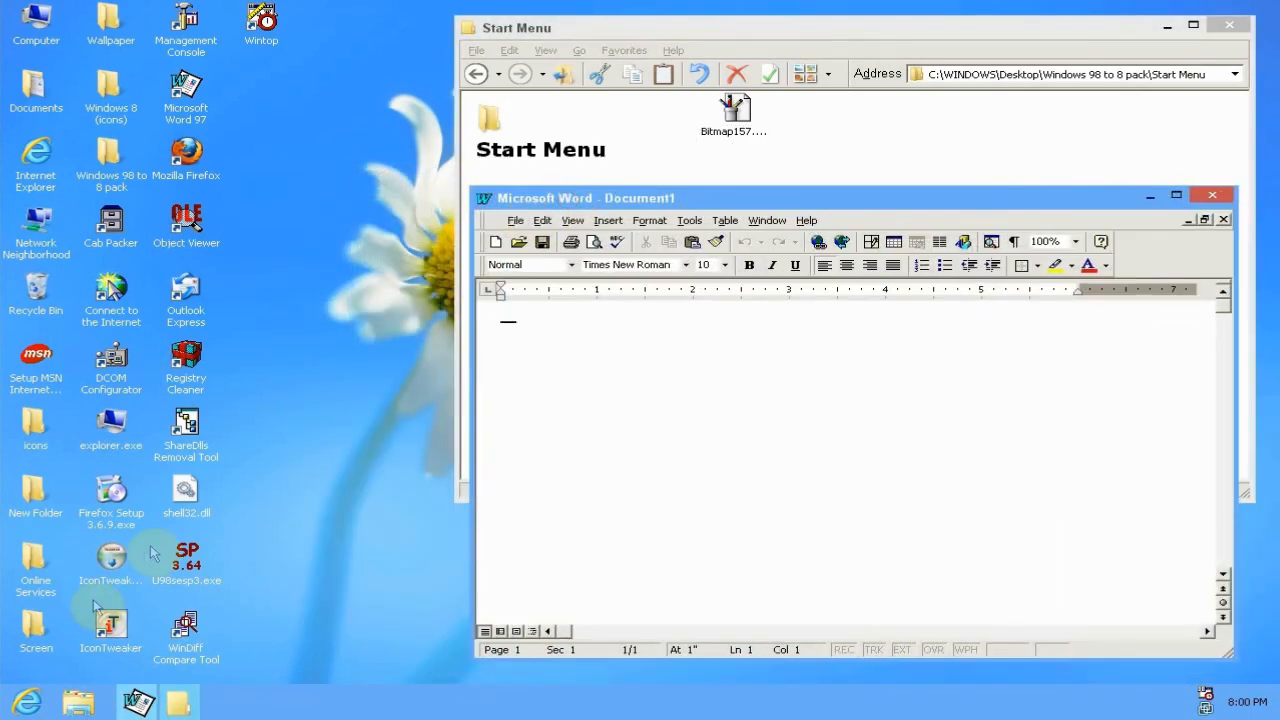
pyautogui.click(24, 700)
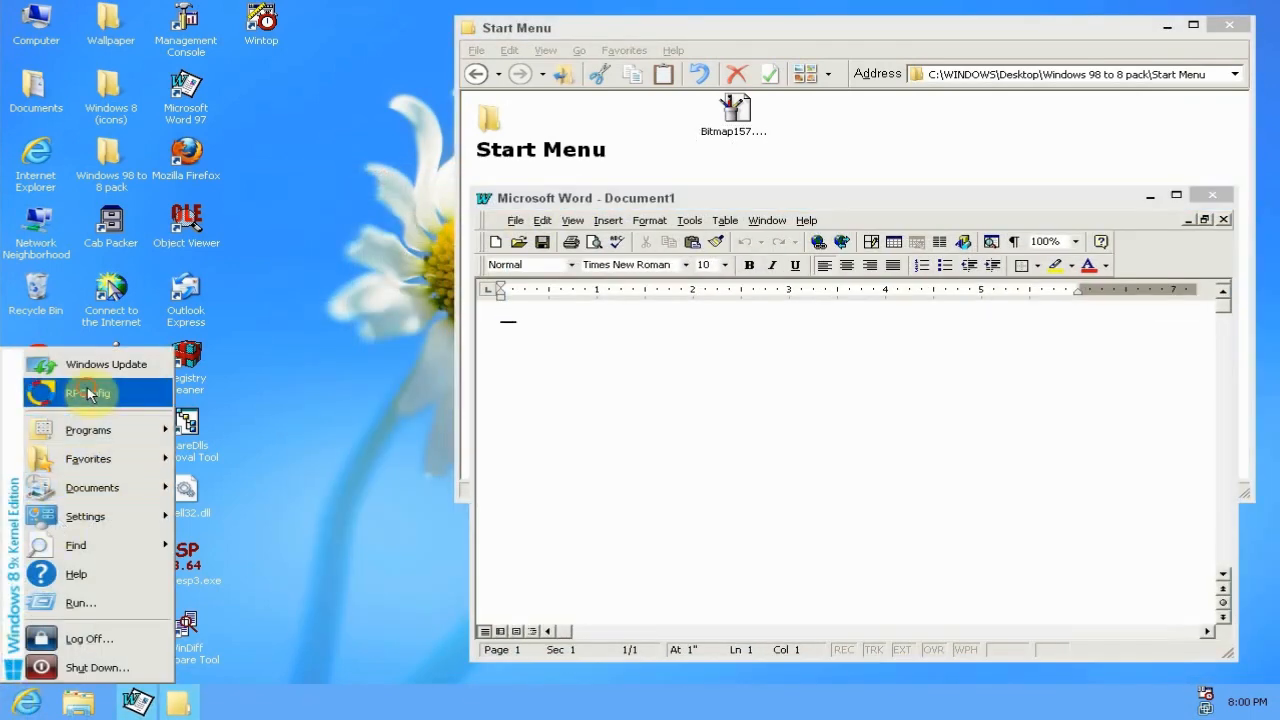
# - Open Personalization and scroll the skin list to the Windows 8.1 Black, Blue and Brown skins
pyautogui.click(88, 392)
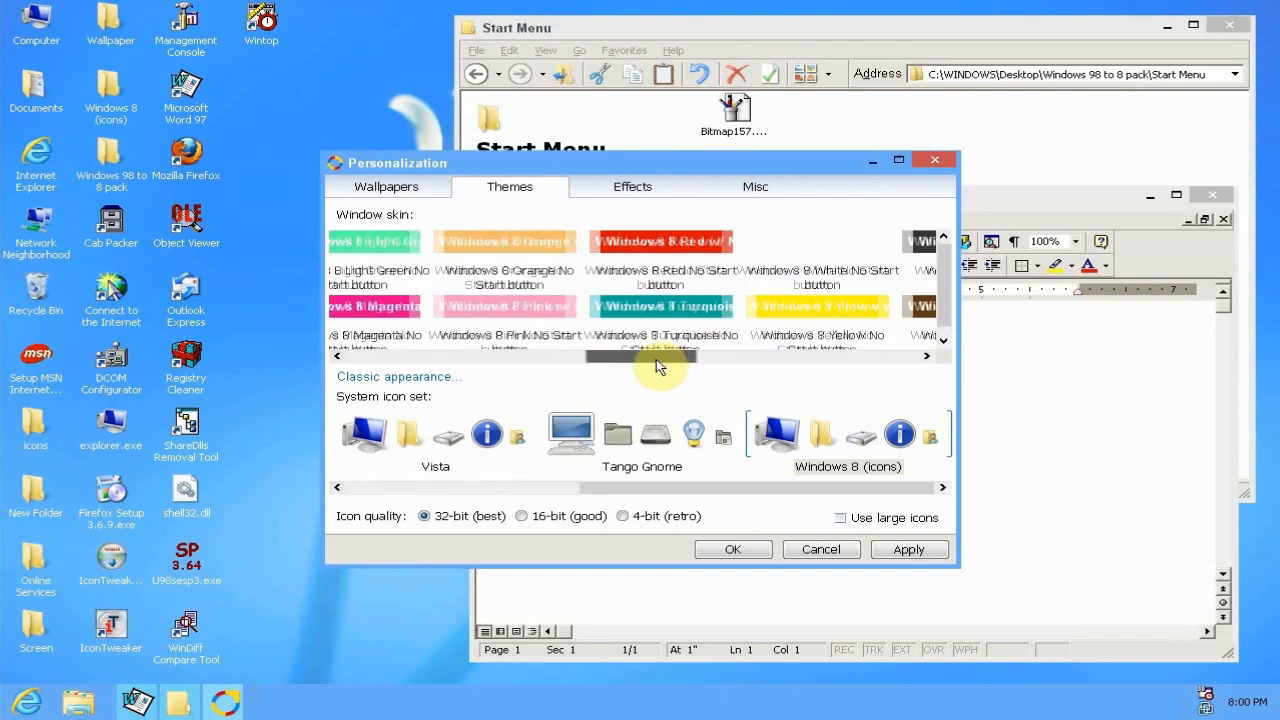
pyautogui.hscroll(3)
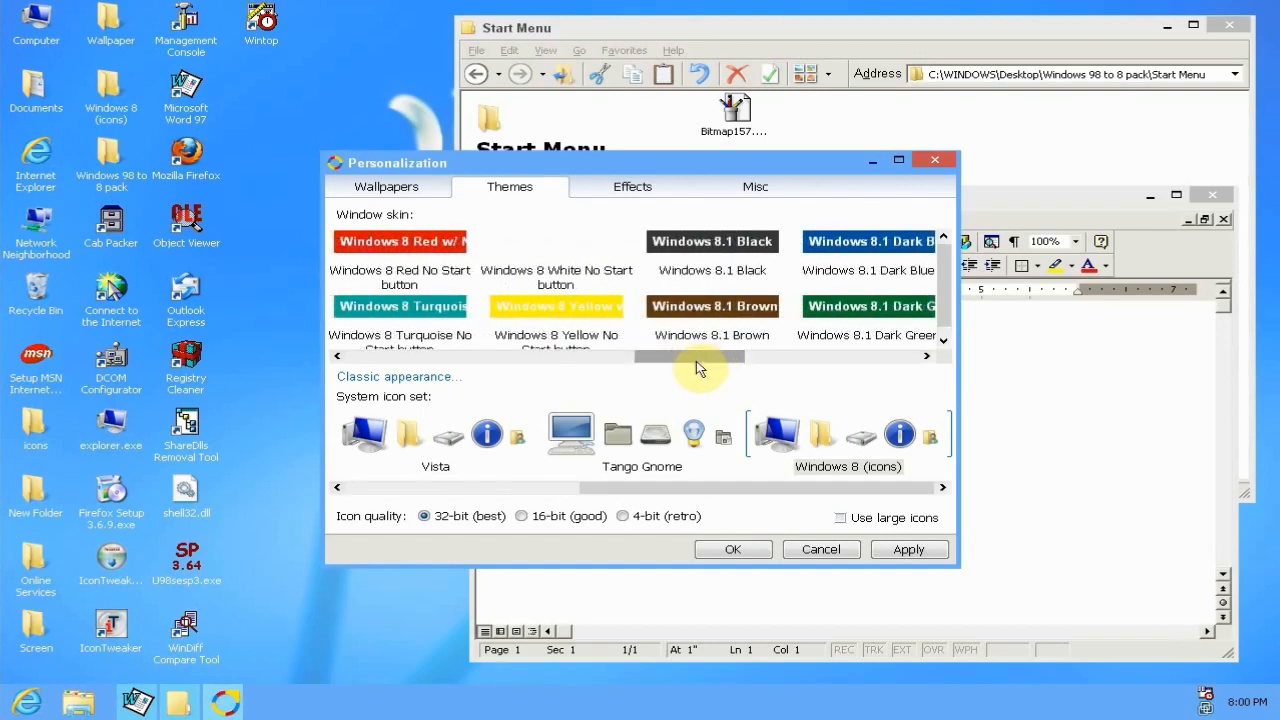
pyautogui.moveTo(688, 364)
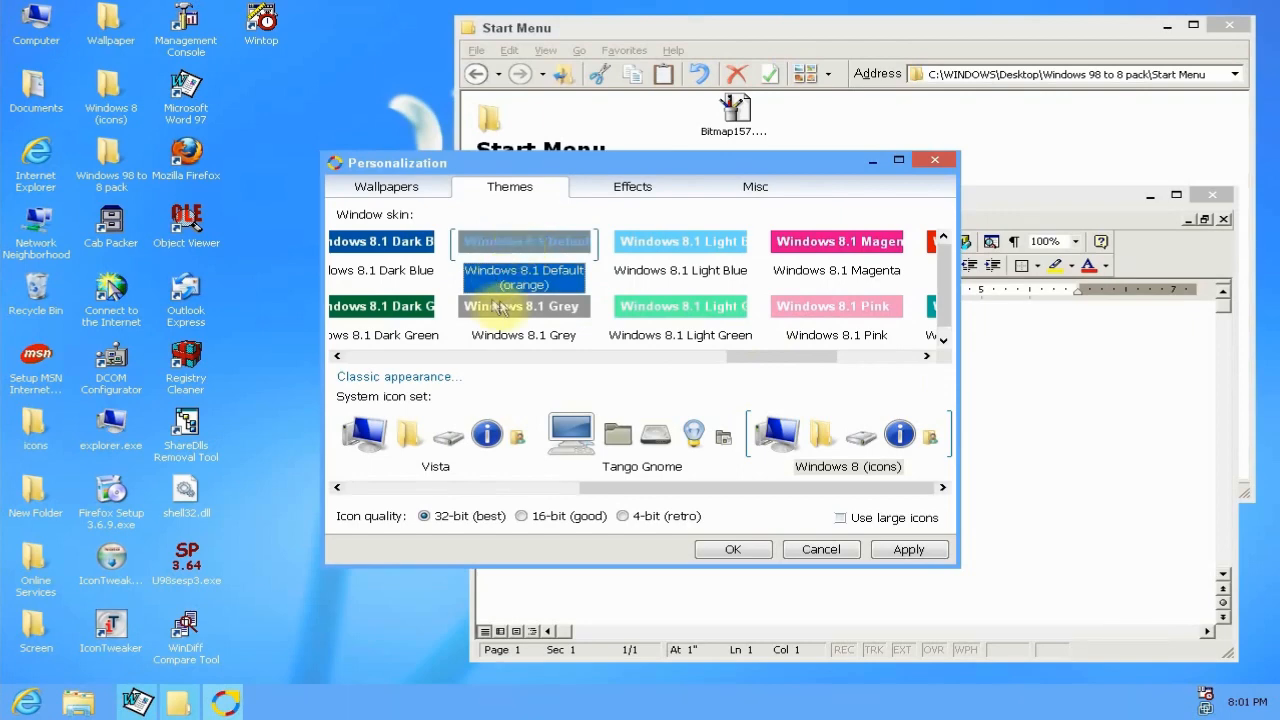
pyautogui.moveTo(524, 306)
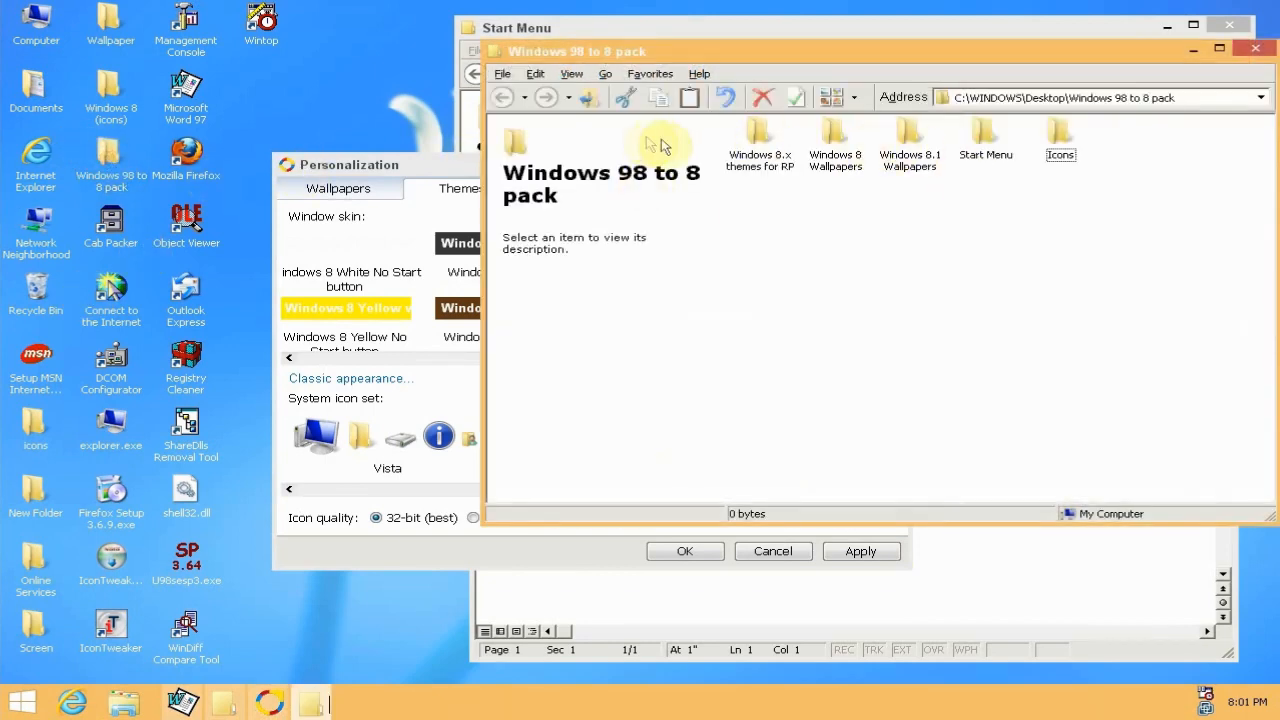
# - Preview img9, img7, img10, img5, img13 in Windows 8.1 Wallpapers and apply img0.jpg
pyautogui.doubleClick(908, 140)
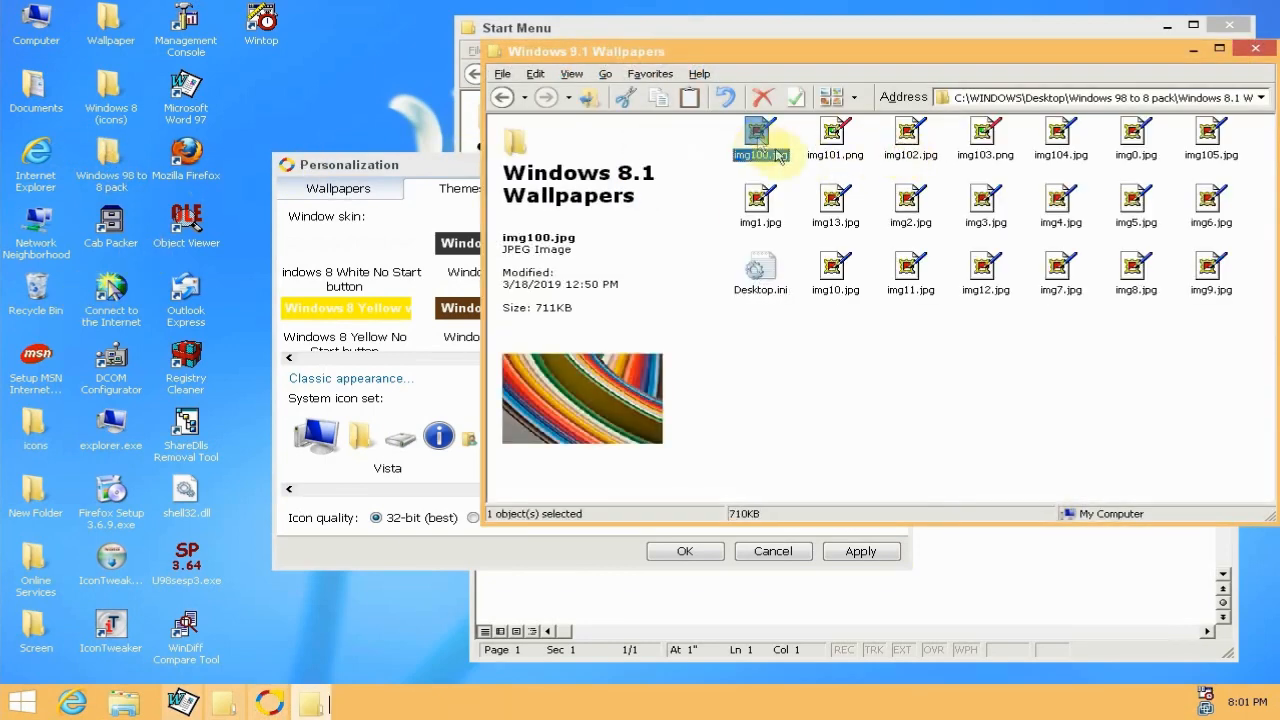
pyautogui.click(1212, 270)
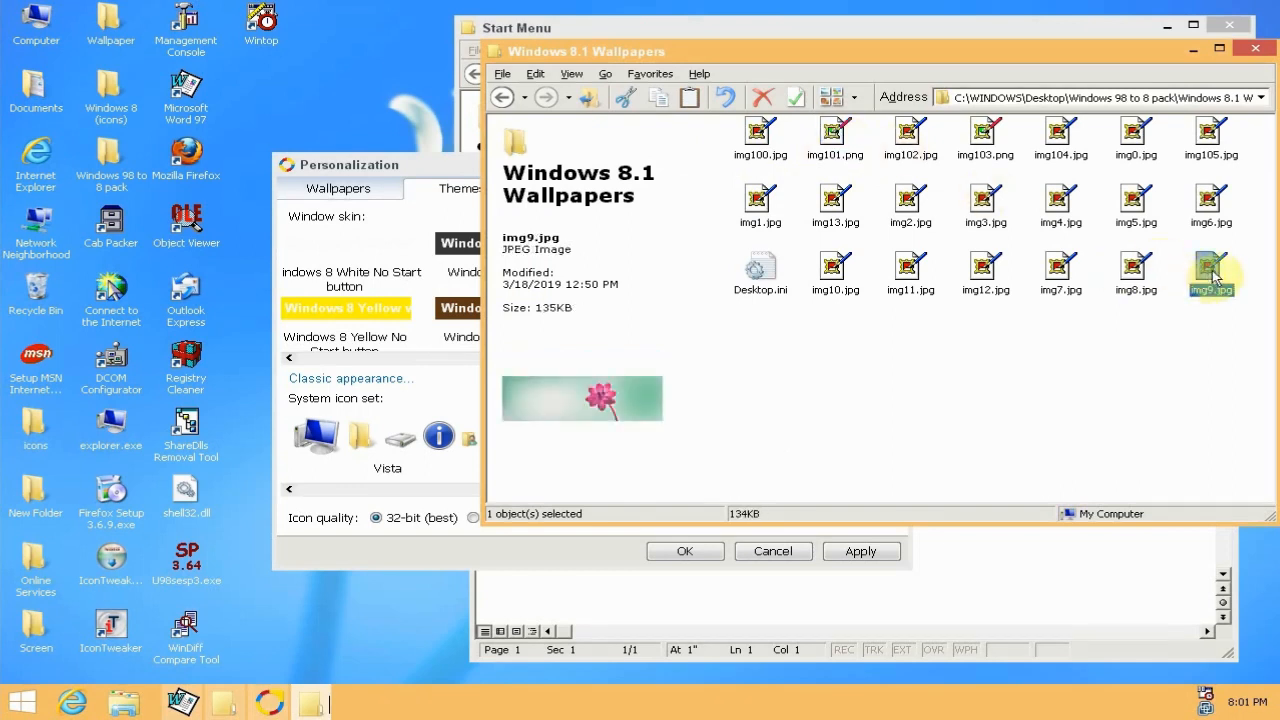
pyautogui.click(1060, 270)
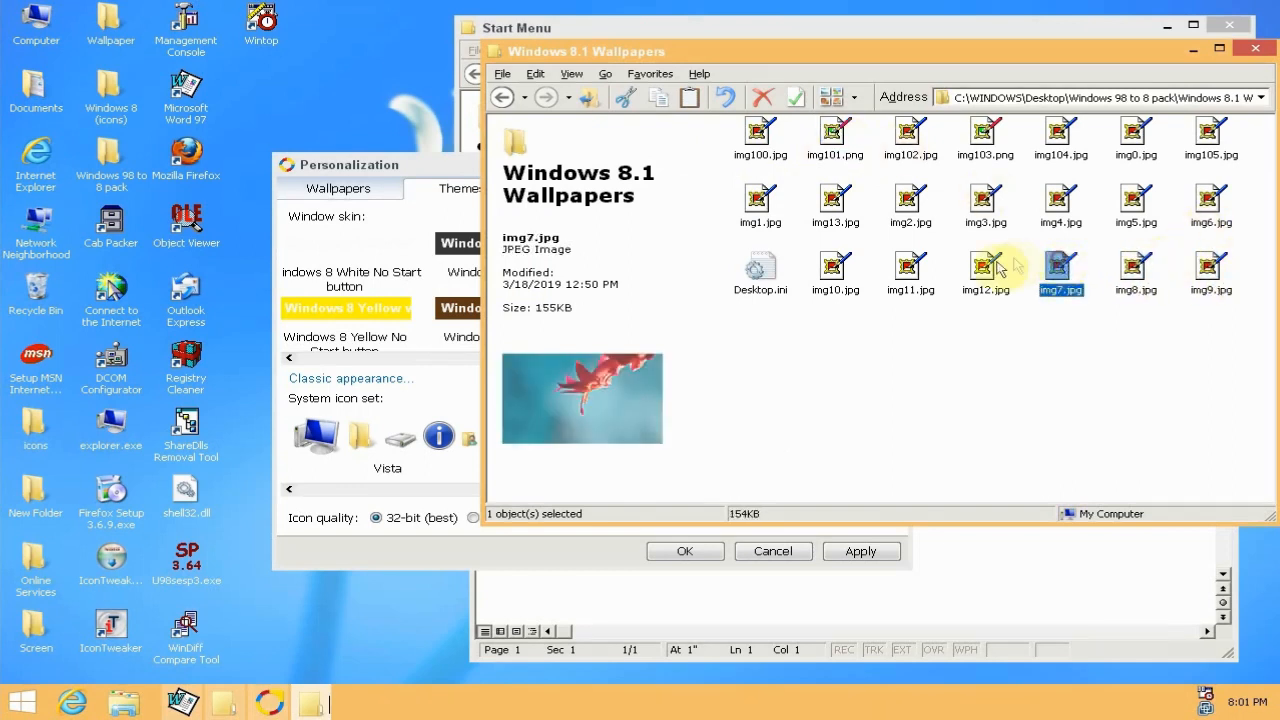
pyautogui.click(836, 270)
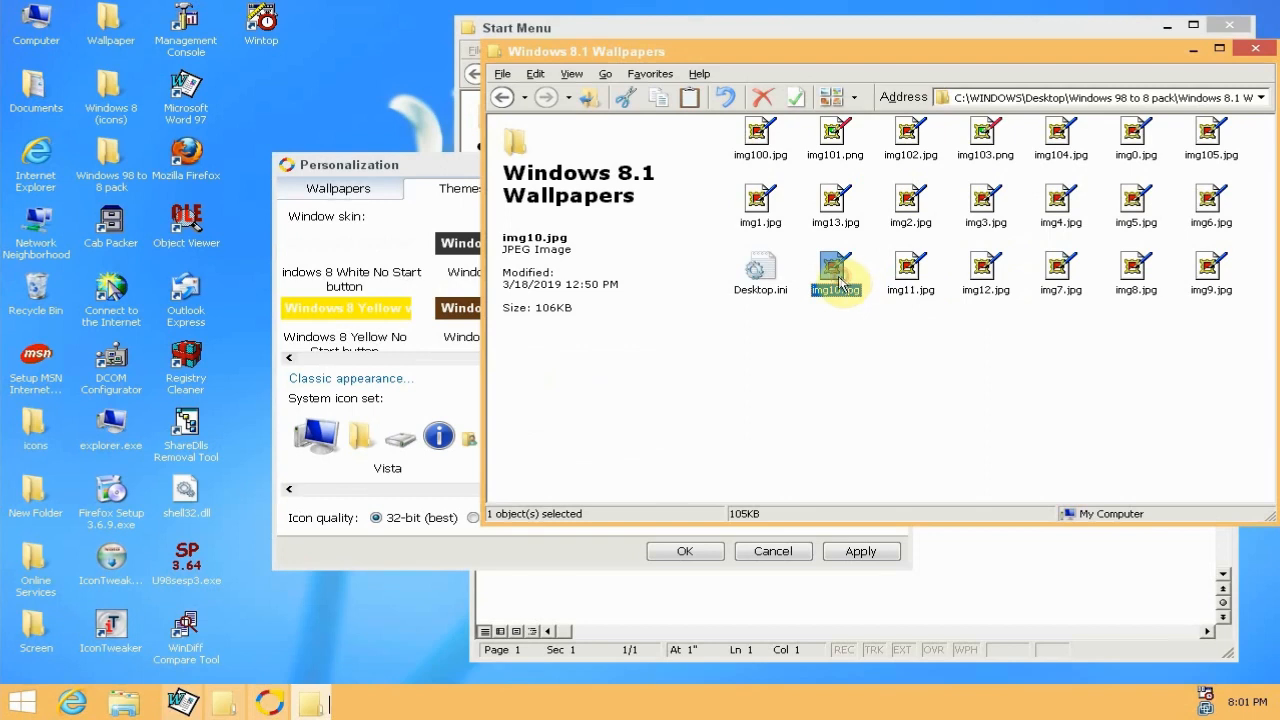
pyautogui.click(1136, 204)
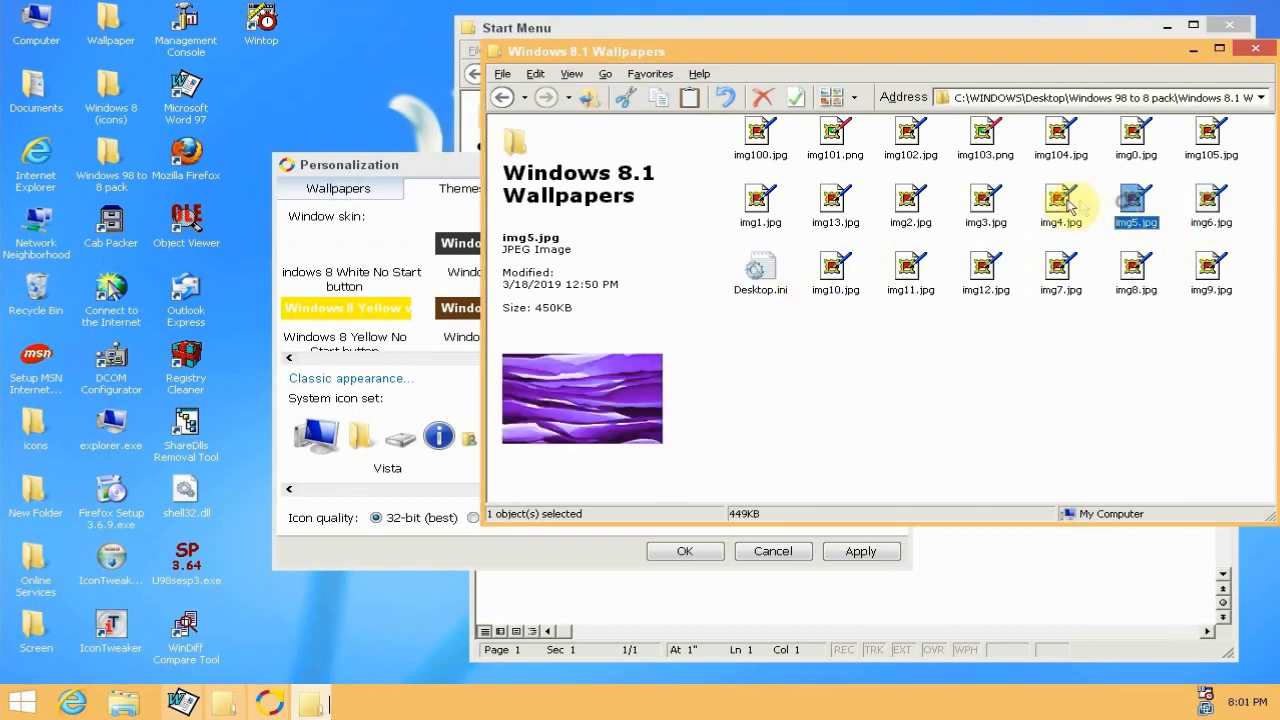
pyautogui.click(836, 204)
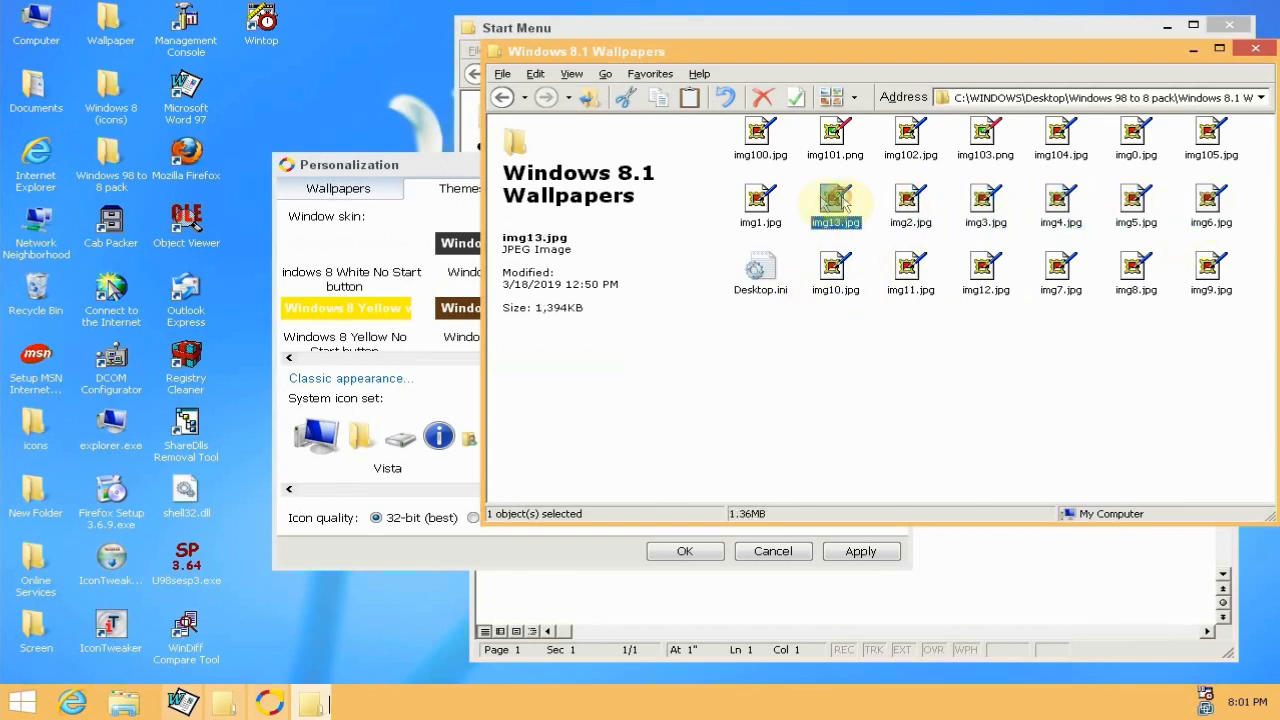
pyautogui.click(1136, 140)
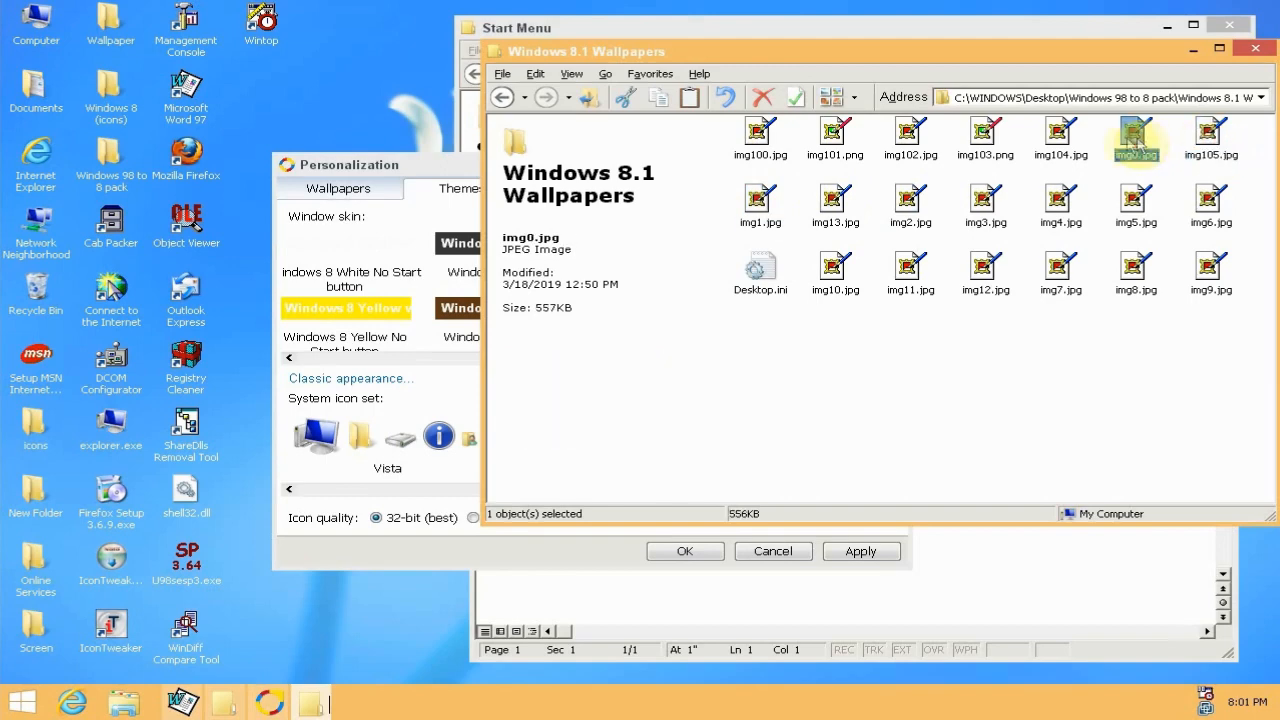
pyautogui.doubleClick(1136, 136)
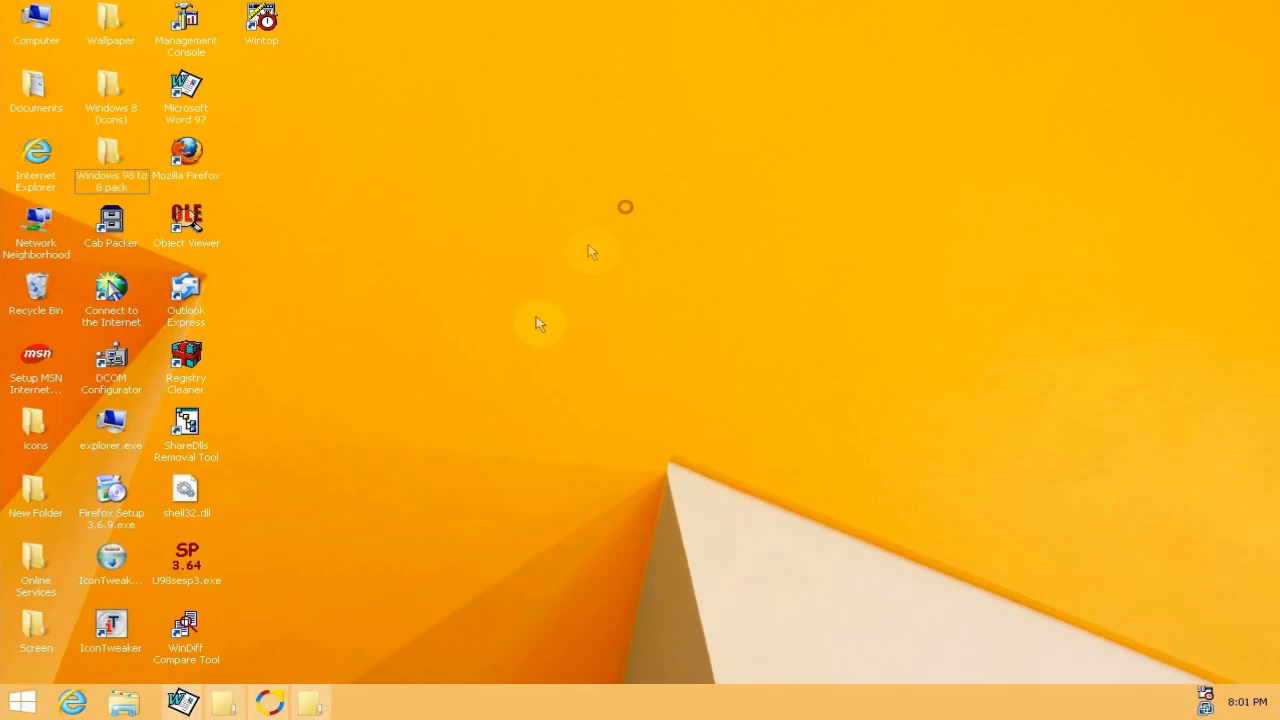
pyautogui.moveTo(500, 610)
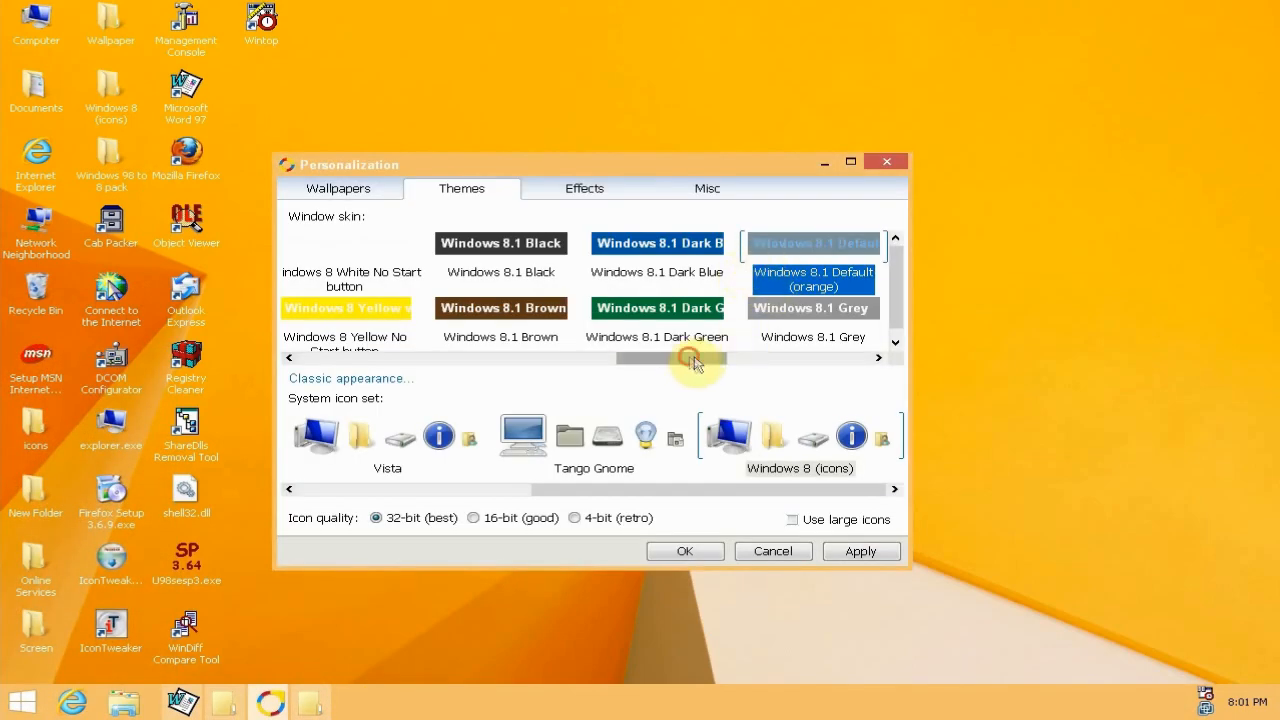
# - Scroll the Window skin list through the Windows 8.1 colour variants over the orange wallpaper
pyautogui.hscroll(3)
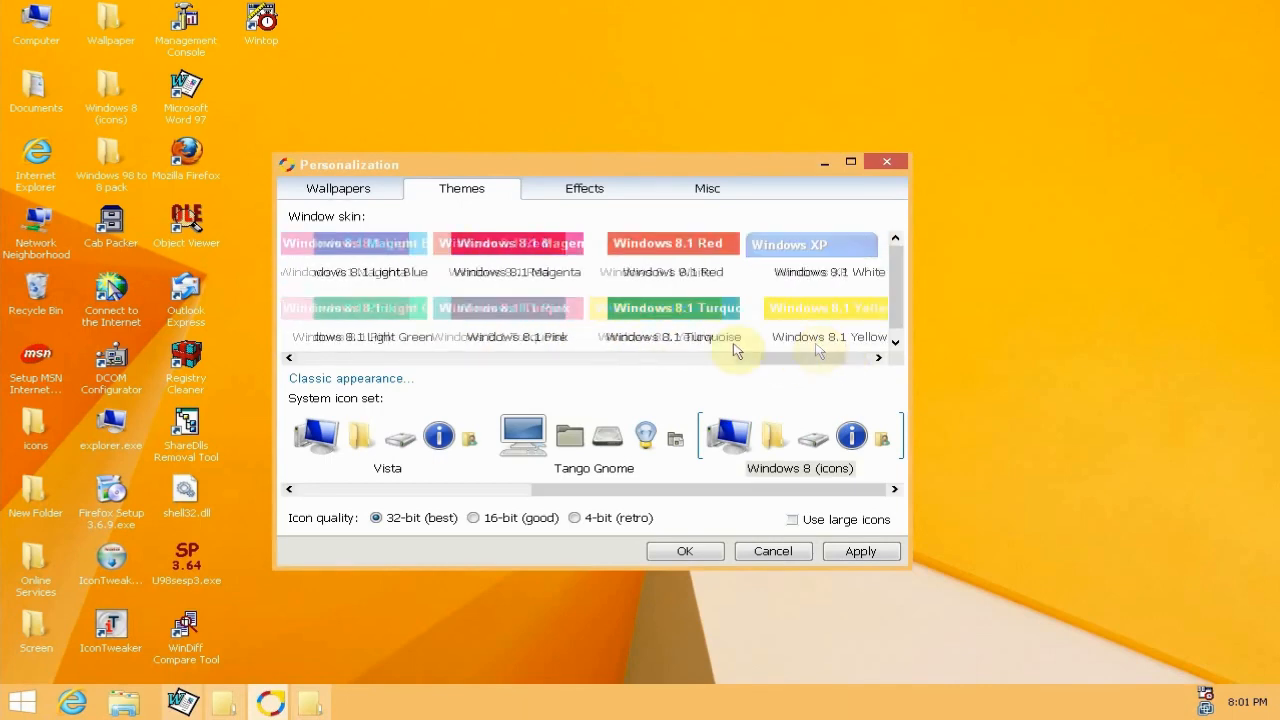
pyautogui.hscroll(3)
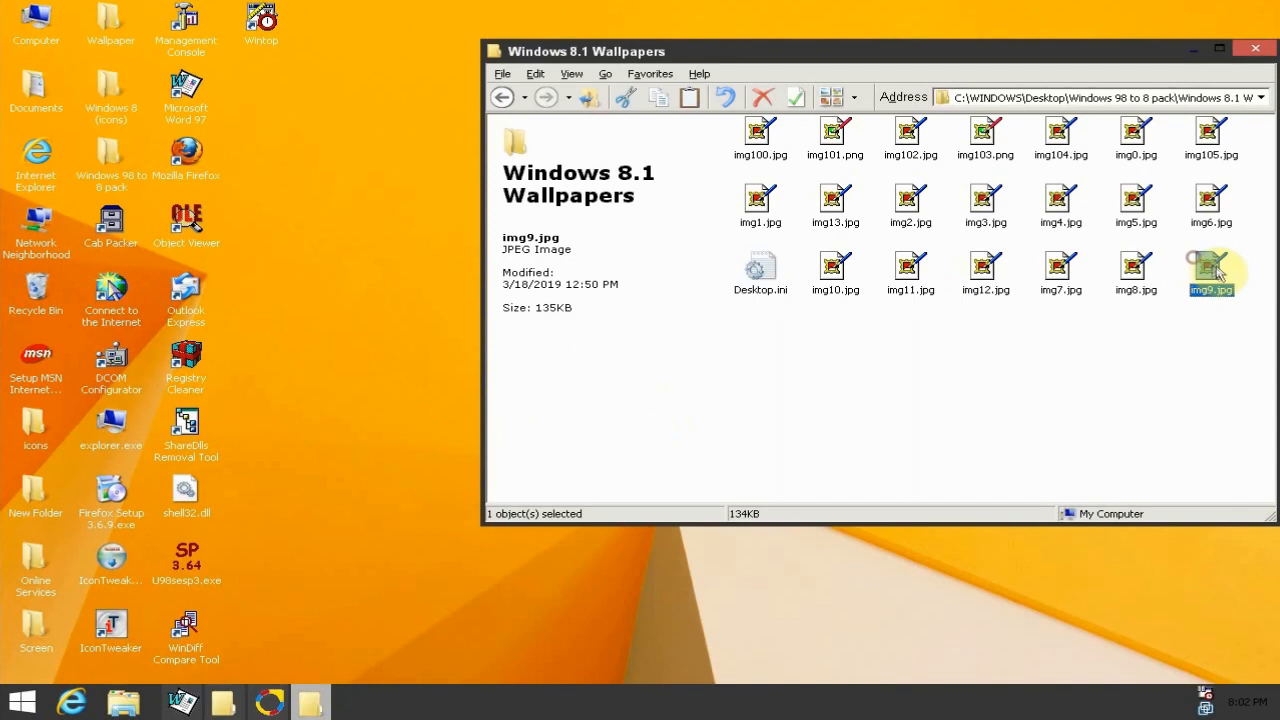
# - Preview img12, img100 and img103, then apply the piano image img105.jpg as wallpaper
pyautogui.click(984, 270)
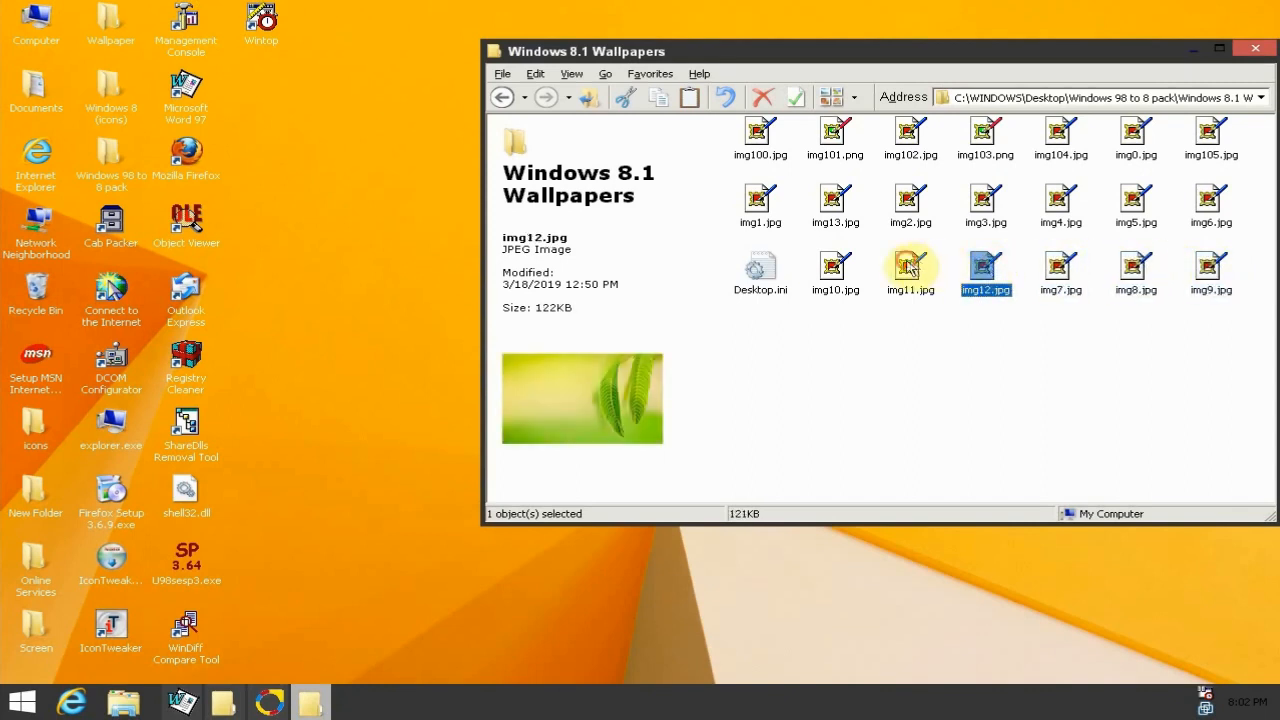
pyautogui.click(760, 136)
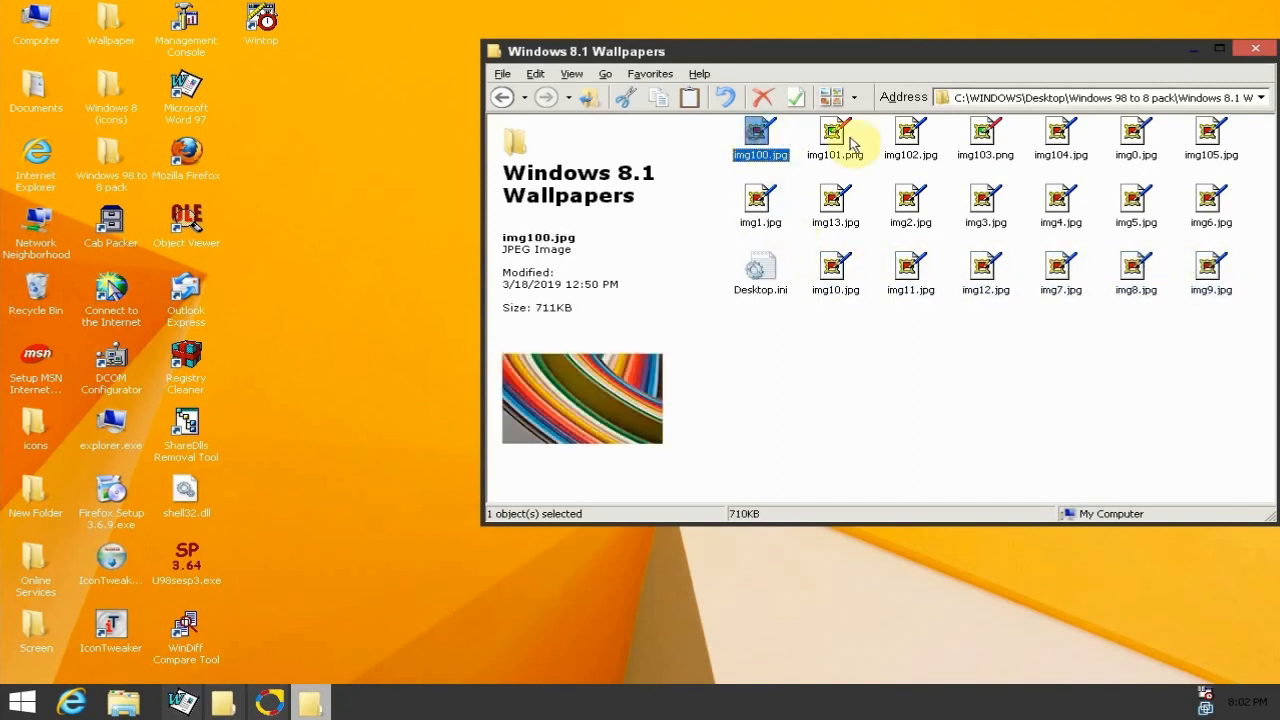
pyautogui.click(984, 136)
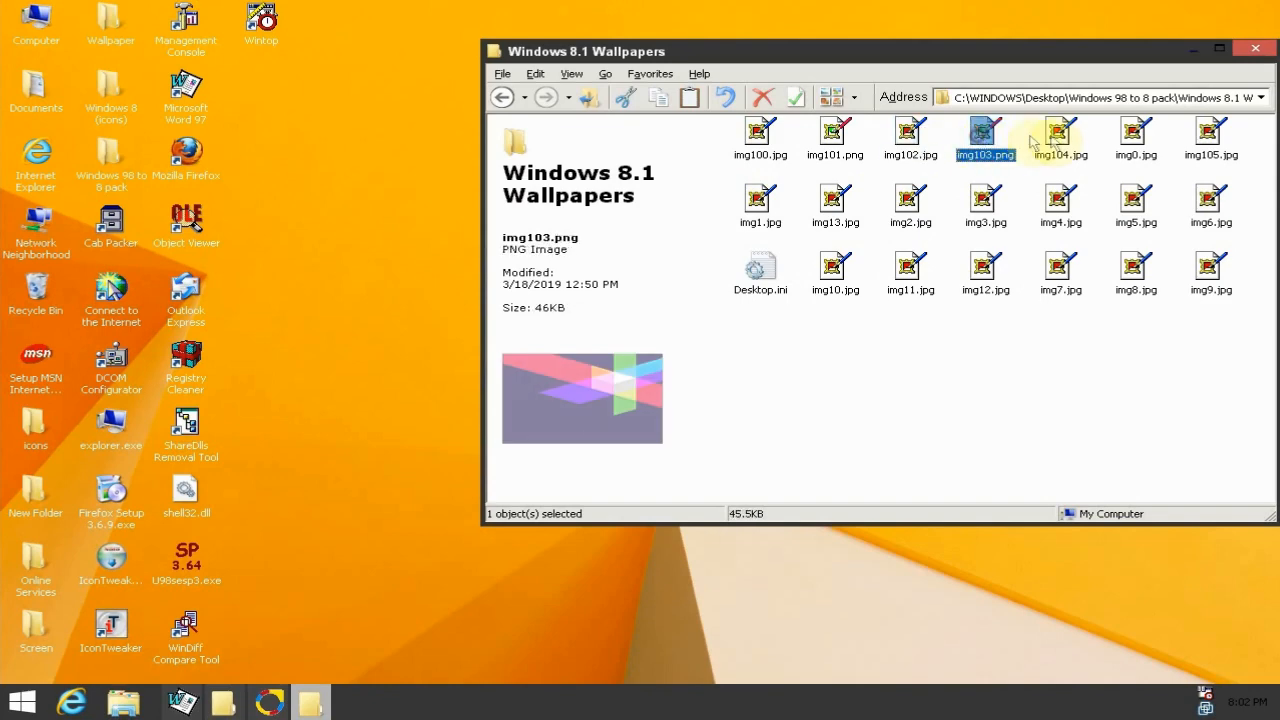
pyautogui.click(1212, 140)
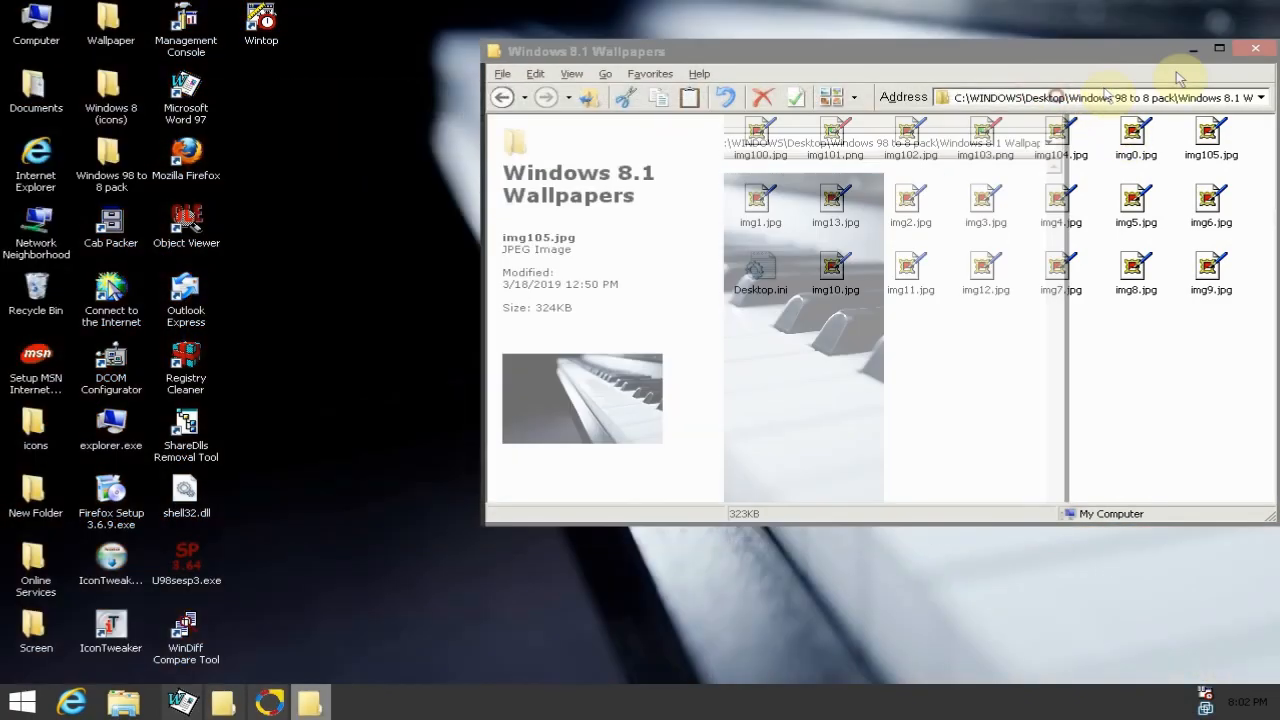
# - Close the Wallpapers folder and check the Start menu over the piano wallpaper desktop
pyautogui.click(1256, 48)
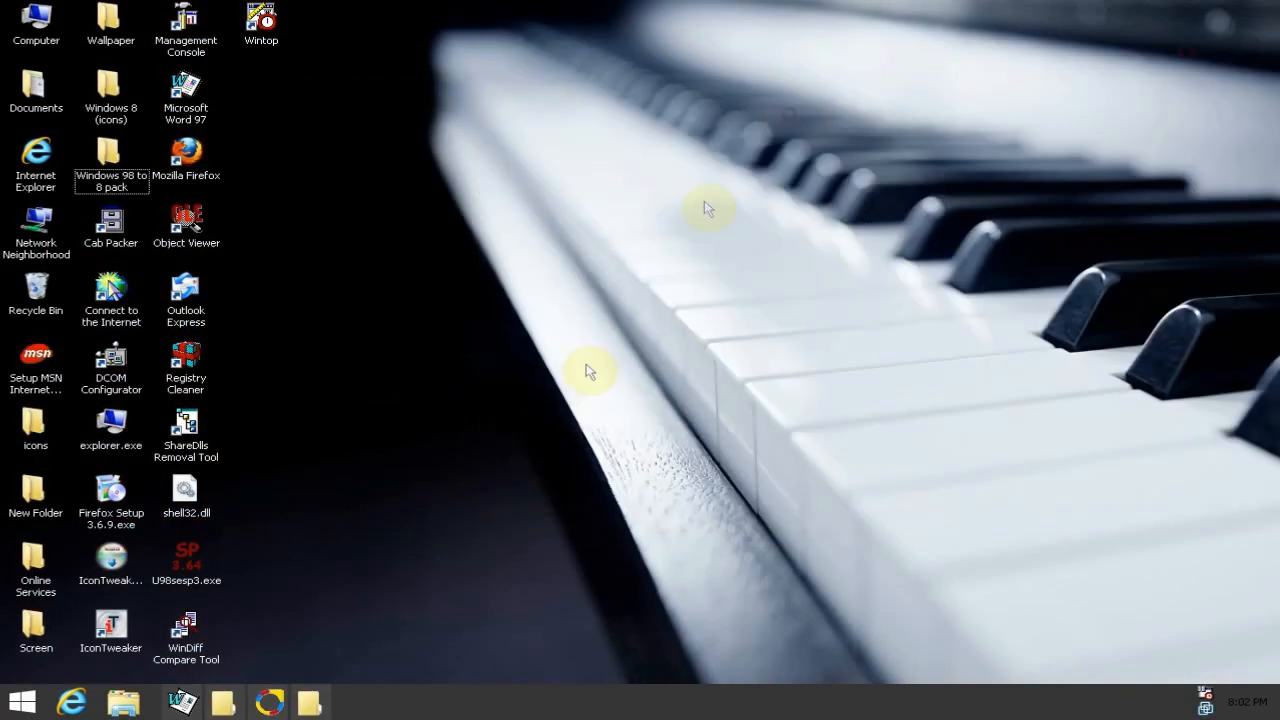
pyautogui.click(20, 700)
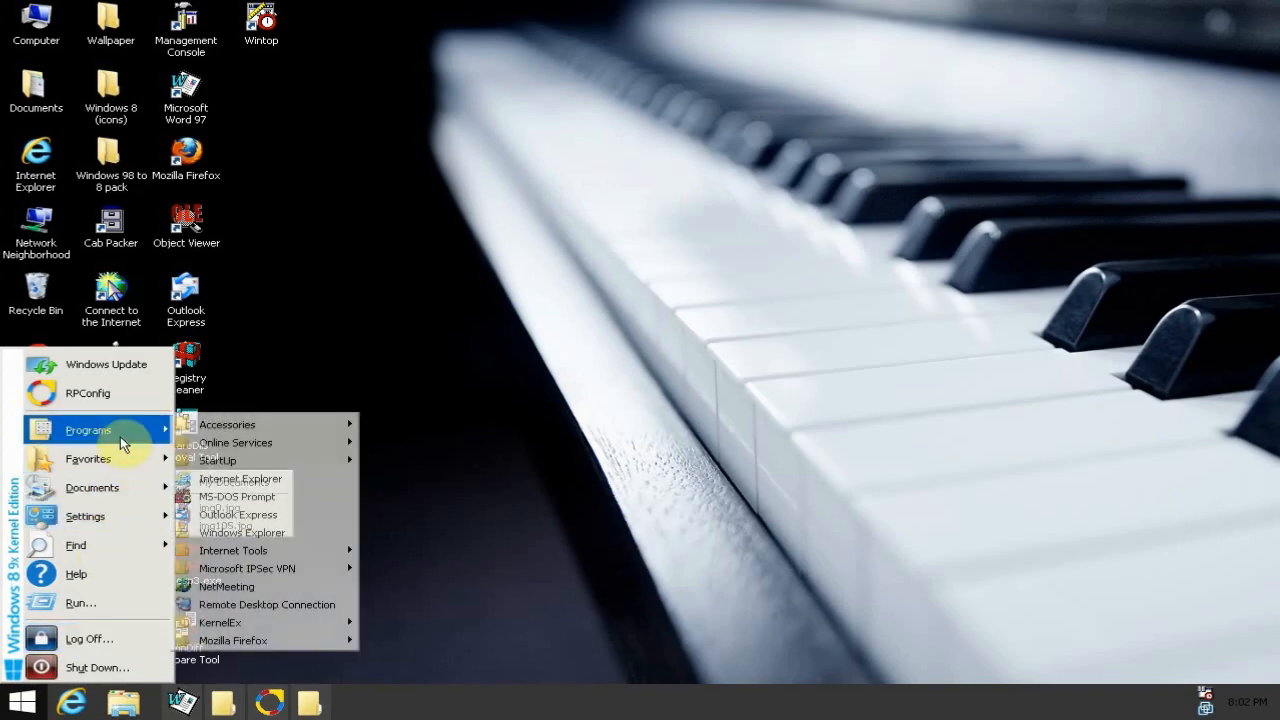
pyautogui.moveTo(232, 640)
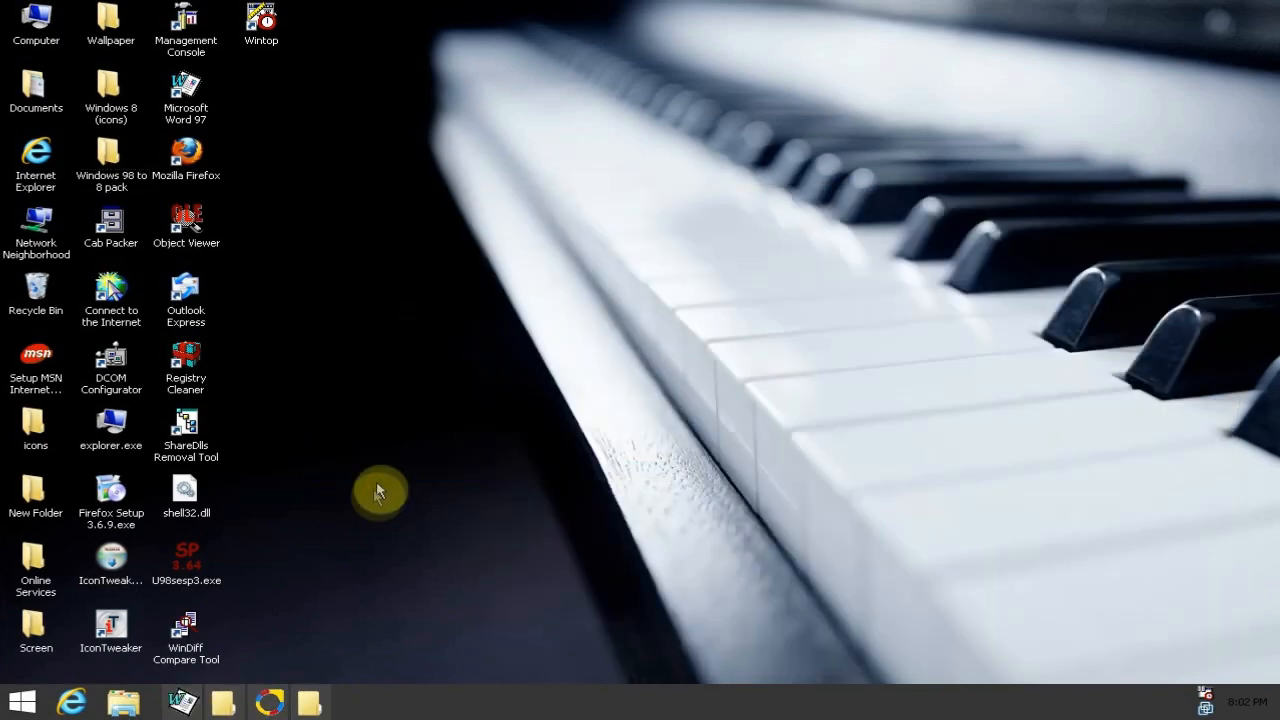
pyautogui.click(112, 160)
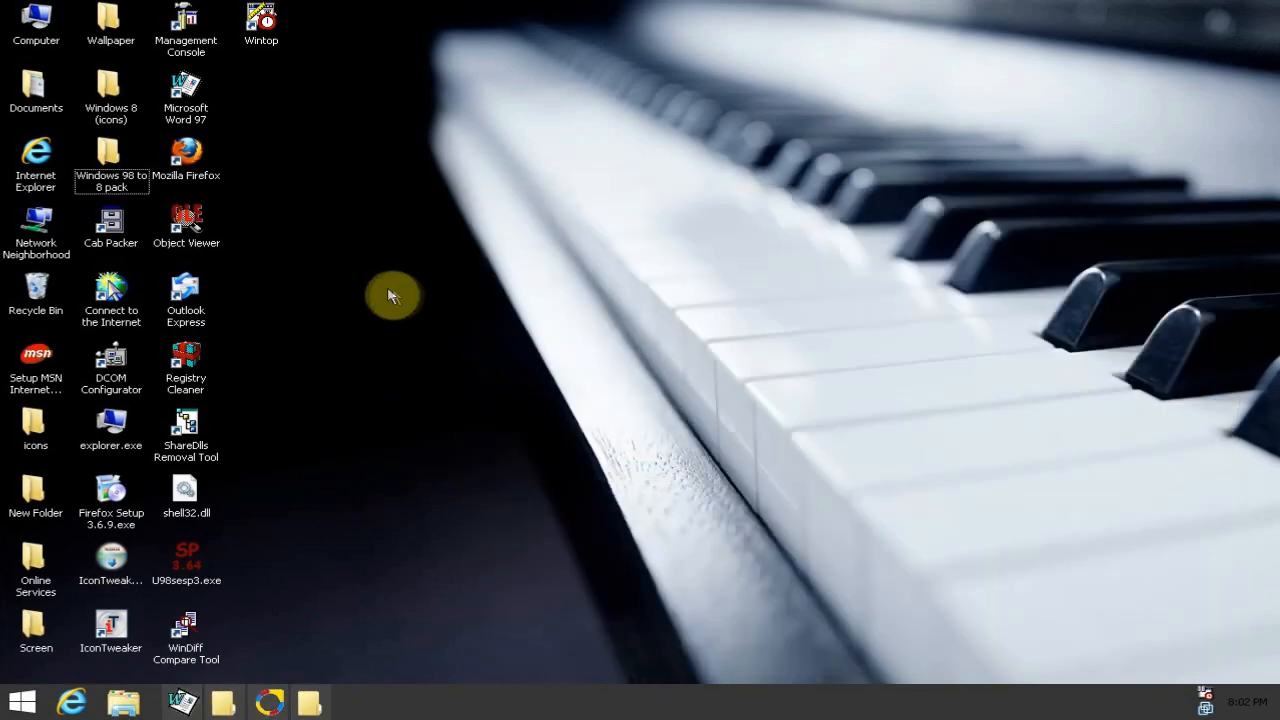
pyautogui.moveTo(384, 288)
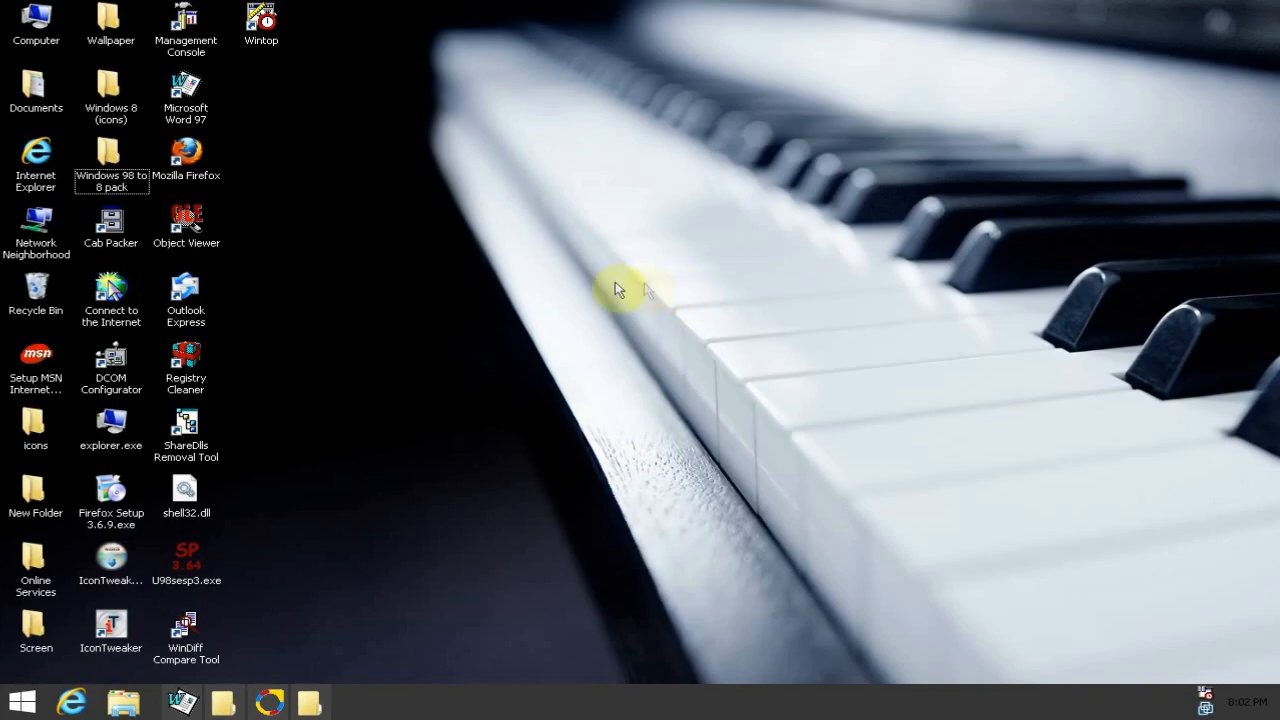
pyautogui.moveTo(618, 290)
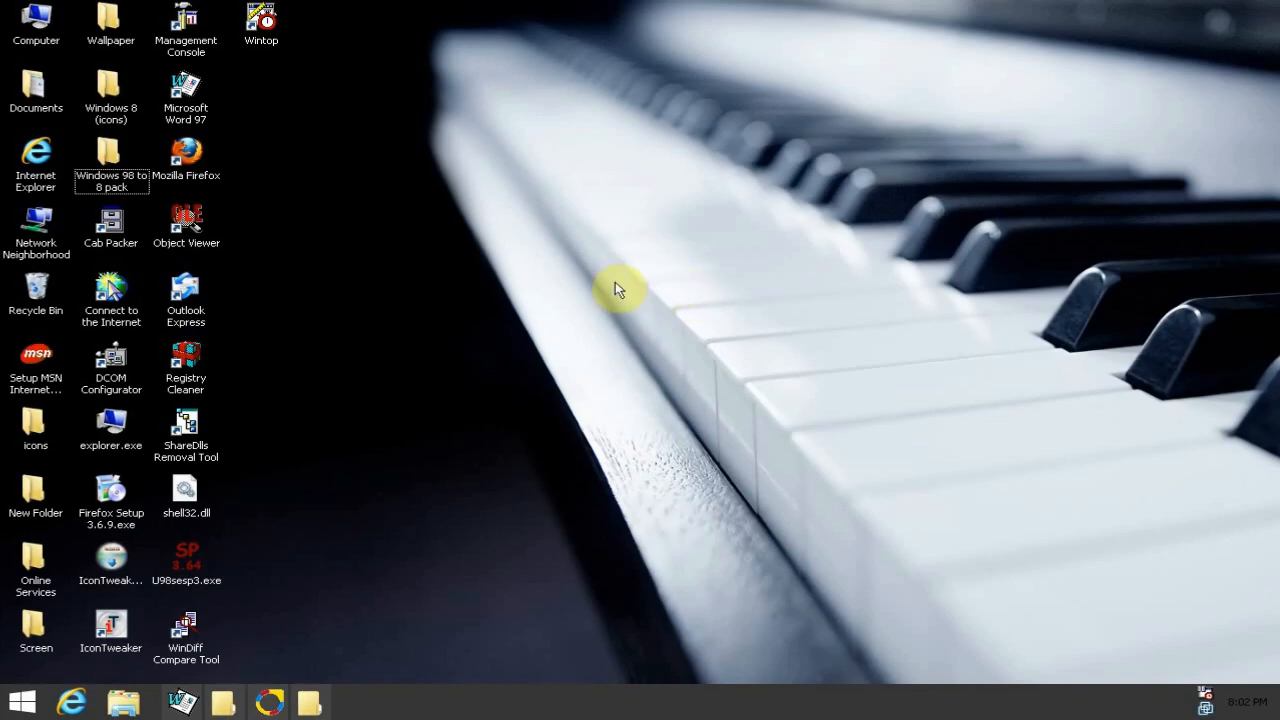